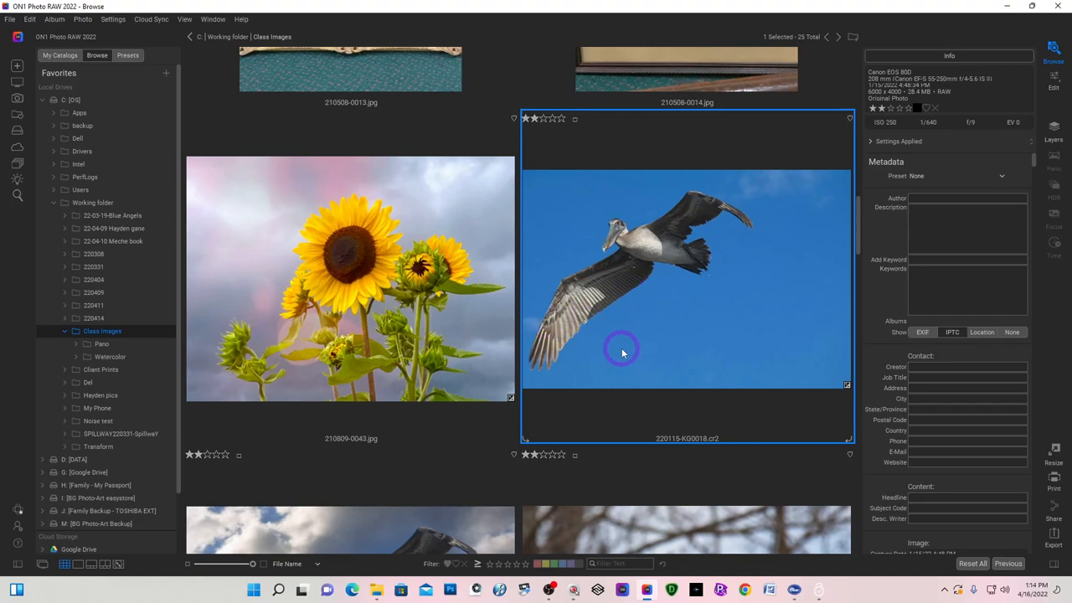
mouse_move(662, 385)
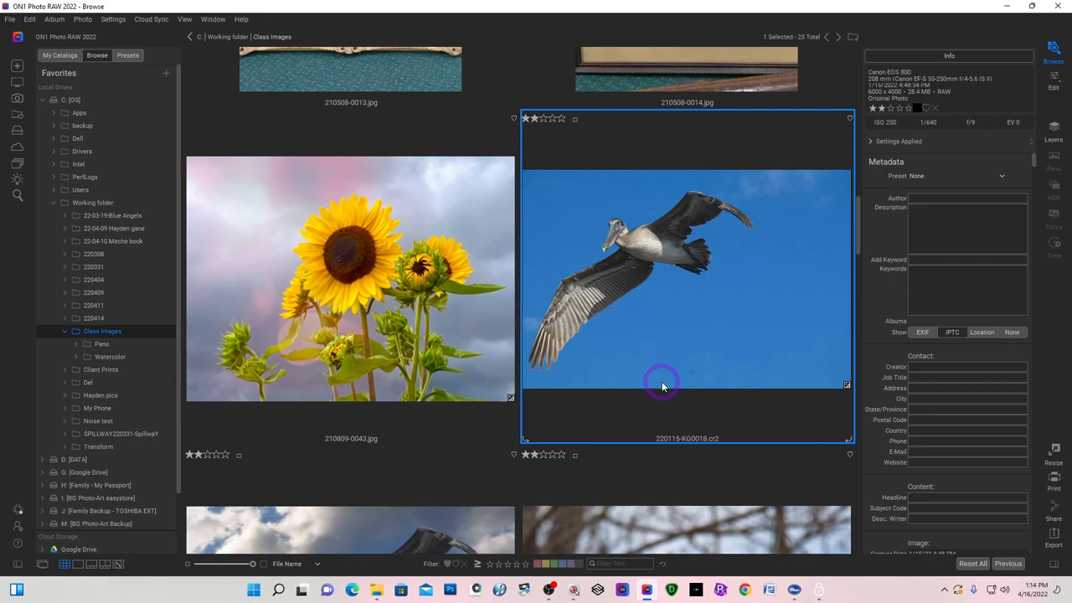
mouse_move(697, 330)
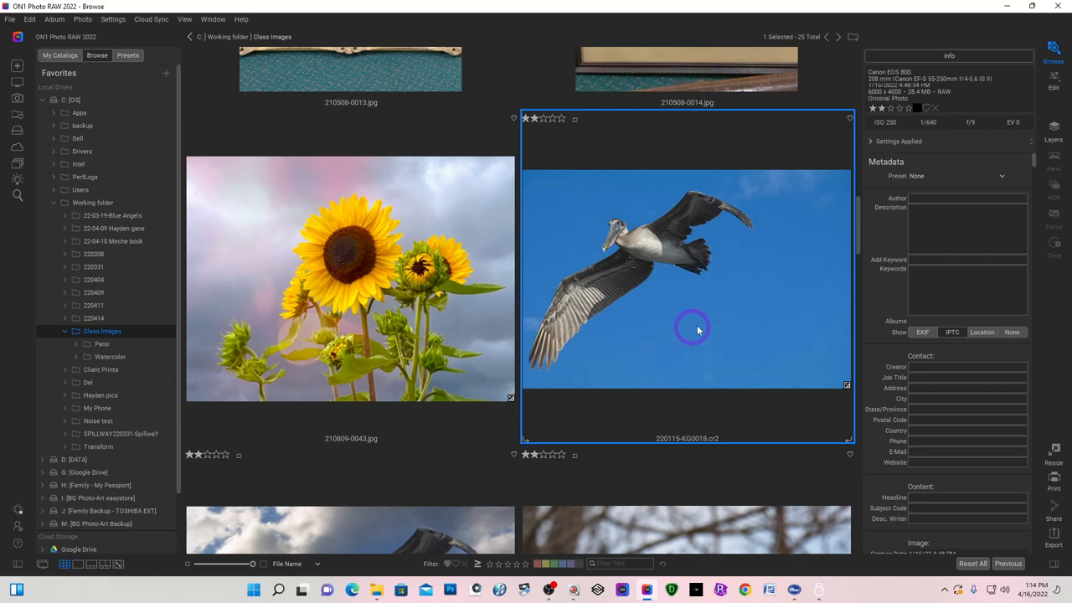
mouse_move(721, 321)
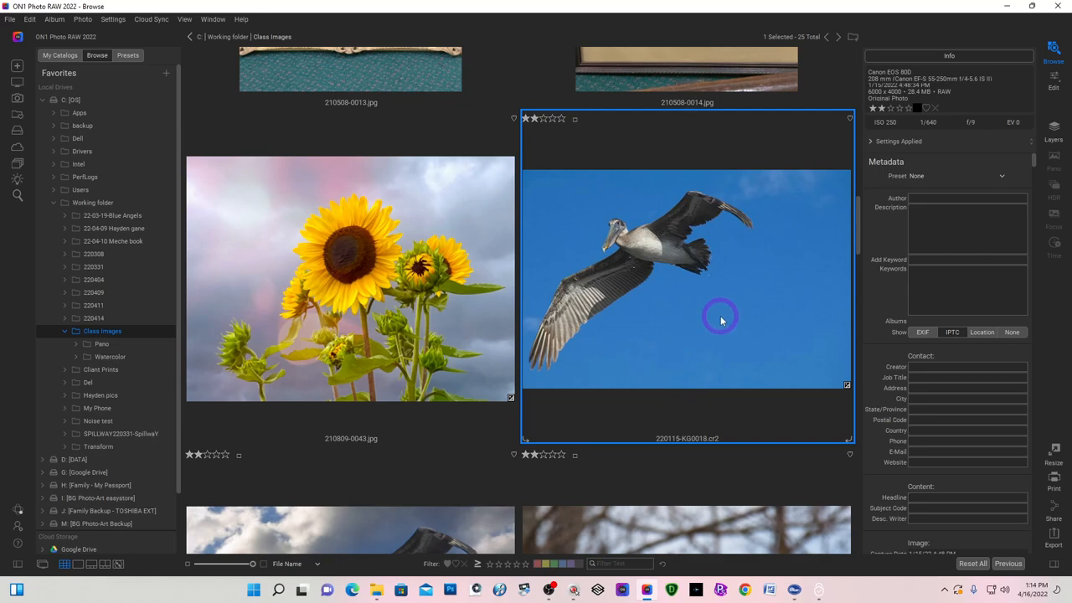
mouse_move(760, 366)
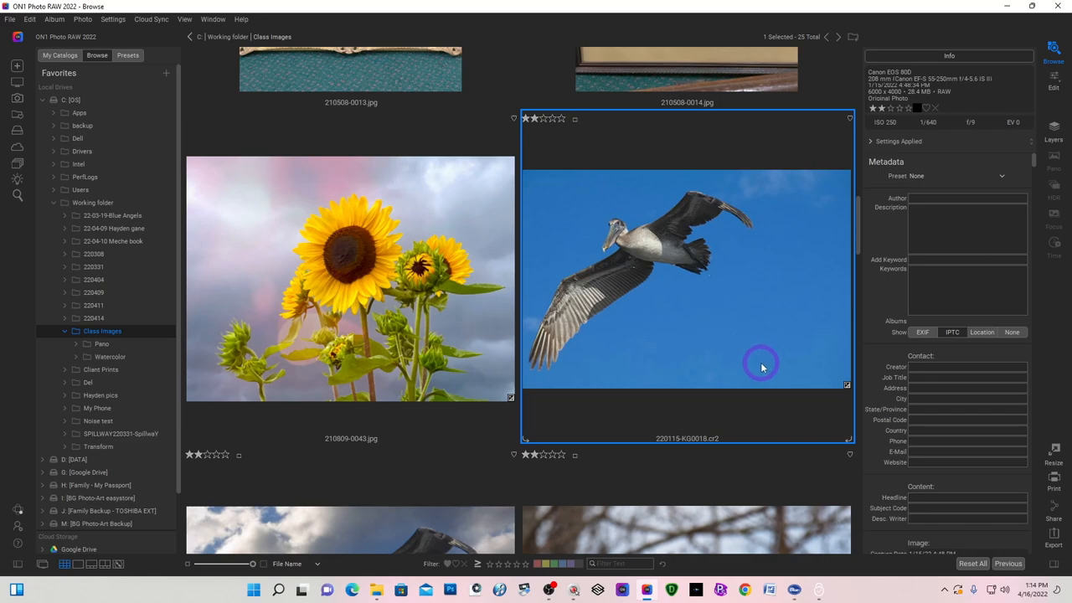
mouse_move(728, 325)
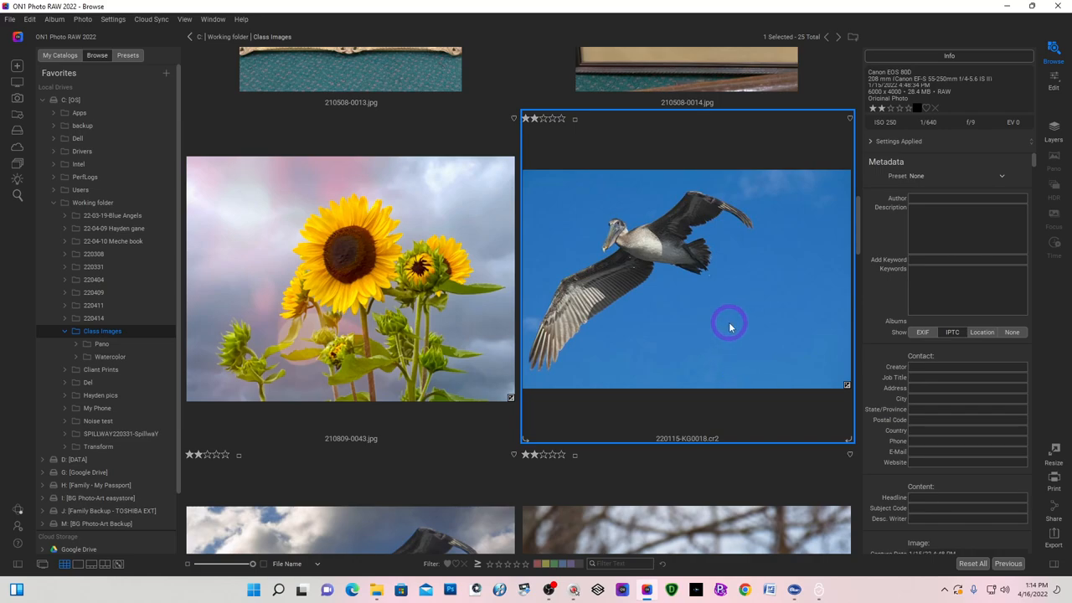
mouse_move(740, 298)
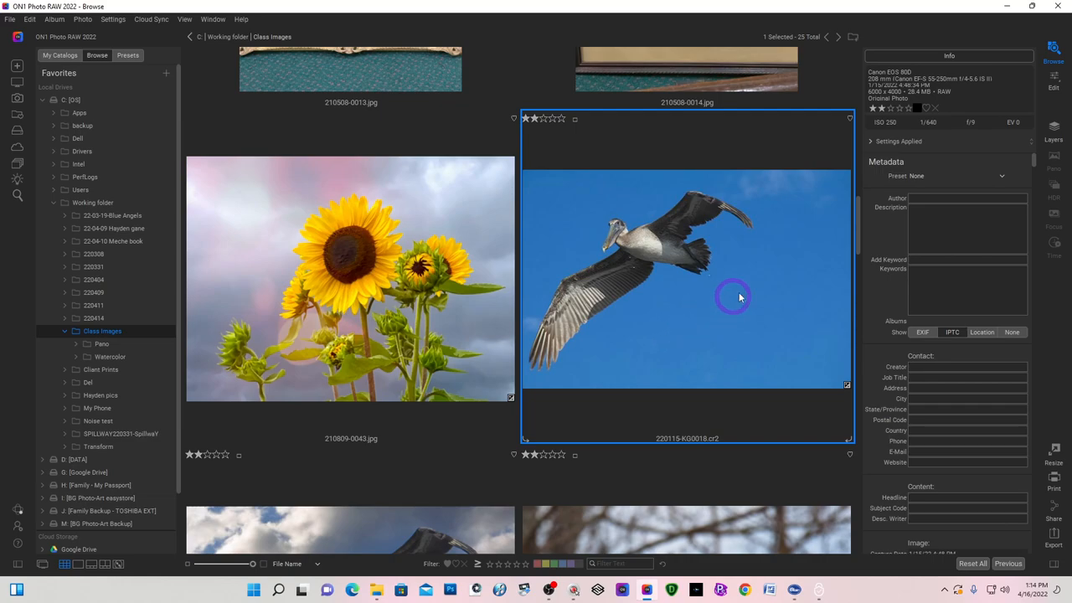
mouse_move(574, 371)
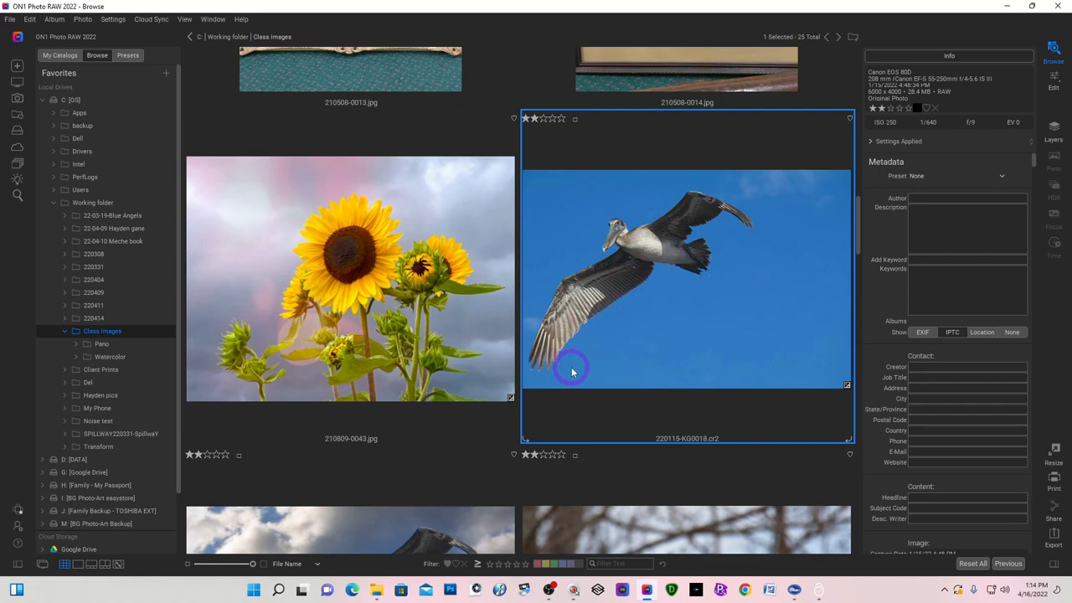
mouse_move(729, 245)
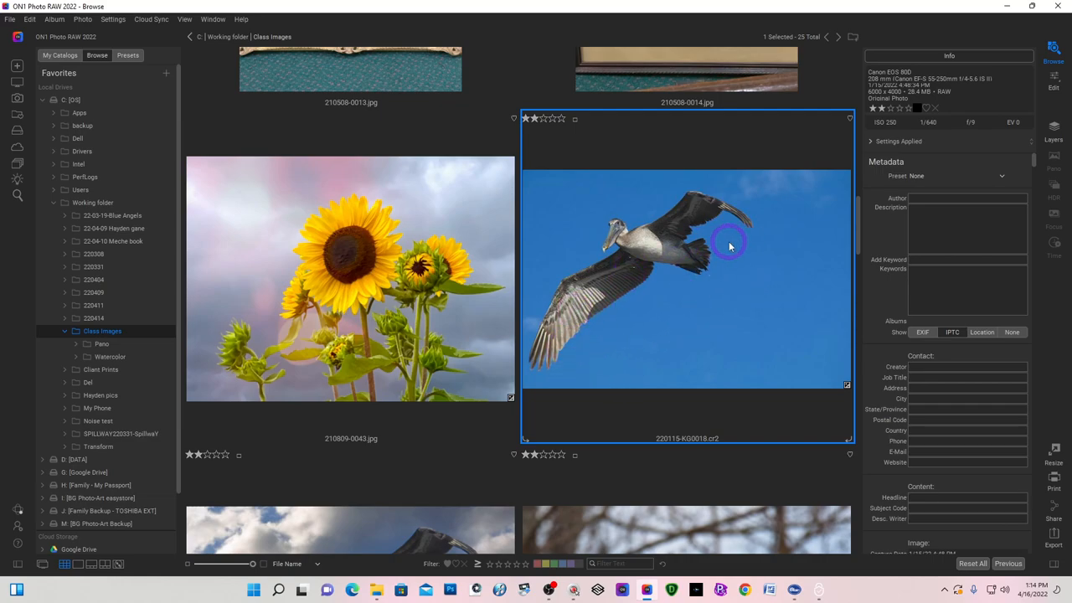
mouse_move(549, 274)
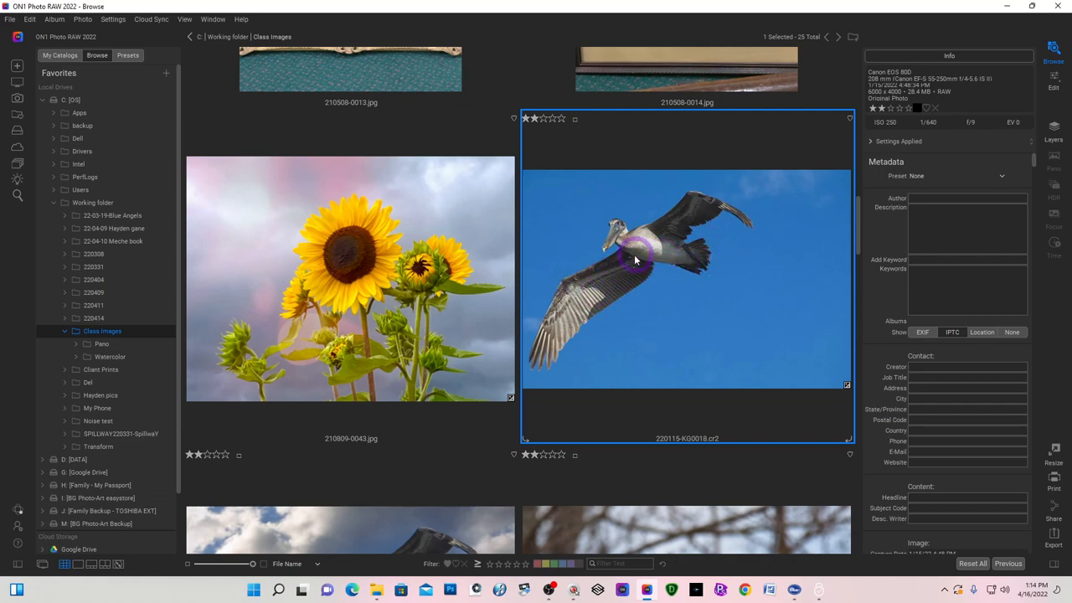
mouse_move(599, 329)
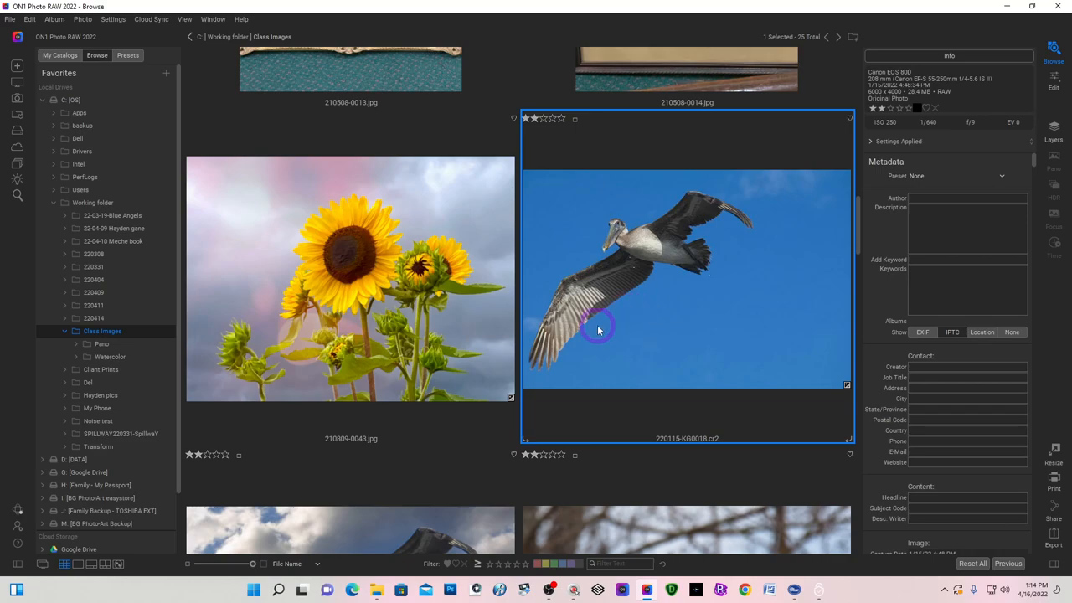
Open the pelican raw in the Edit module, cancelling the layered-photo prompt to keep one layer.
scroll("down", 3)
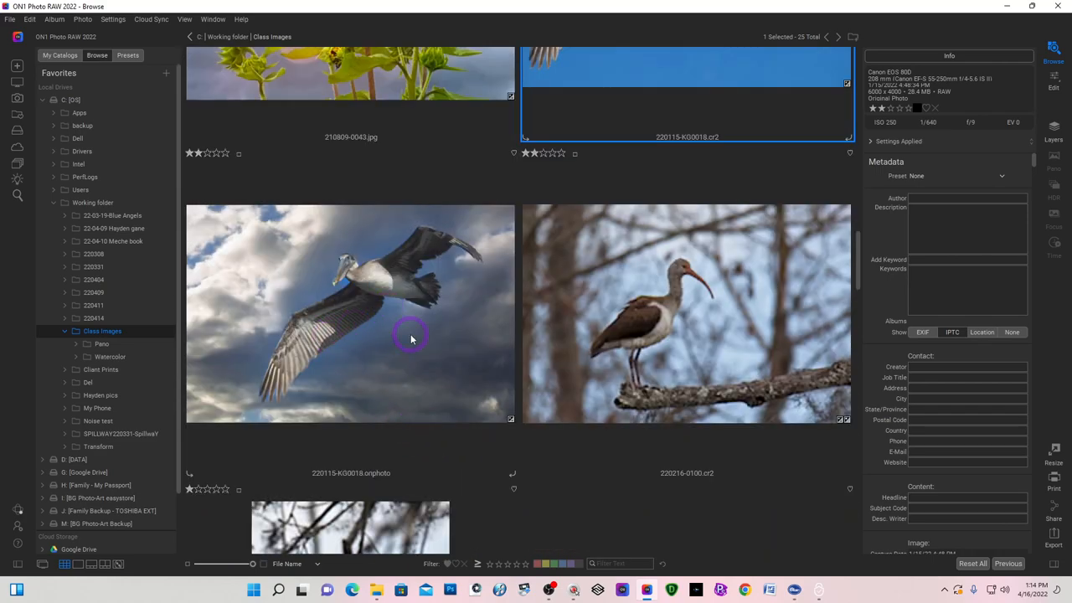
mouse_move(400, 282)
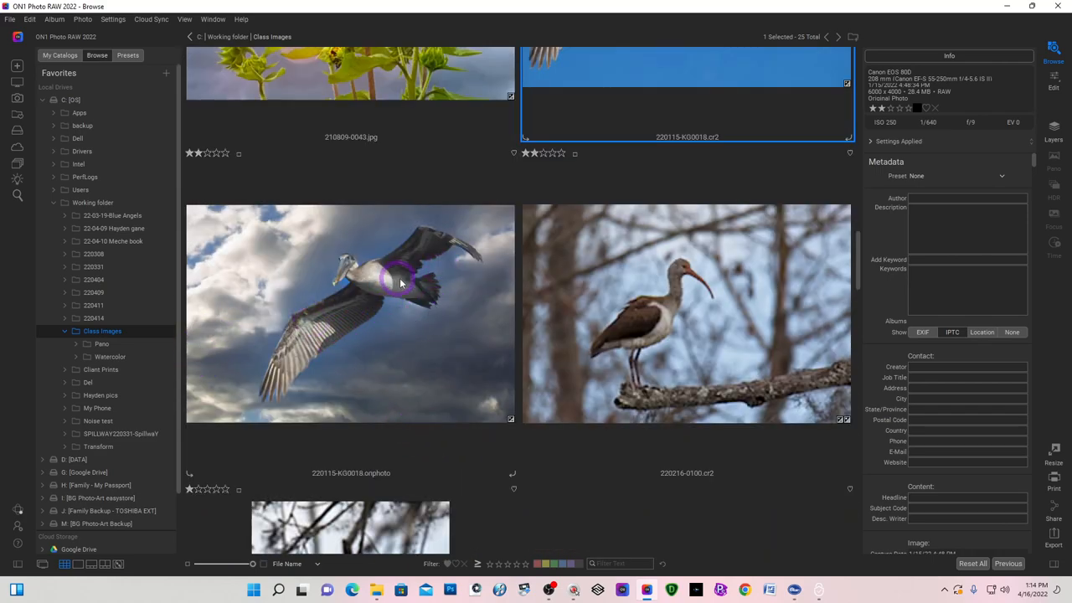
scroll("up", 3)
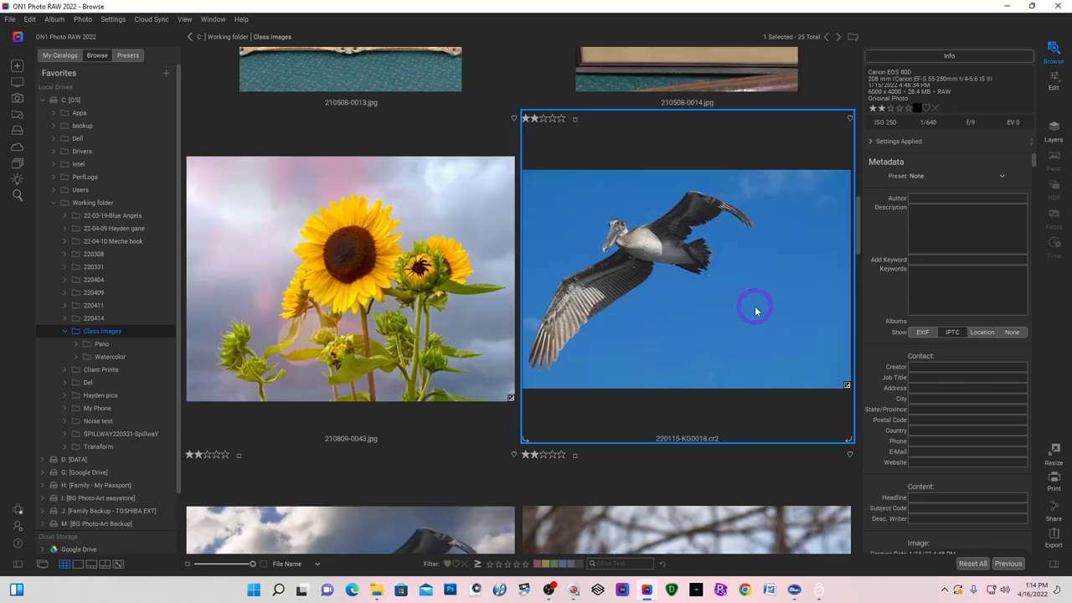
mouse_move(587, 270)
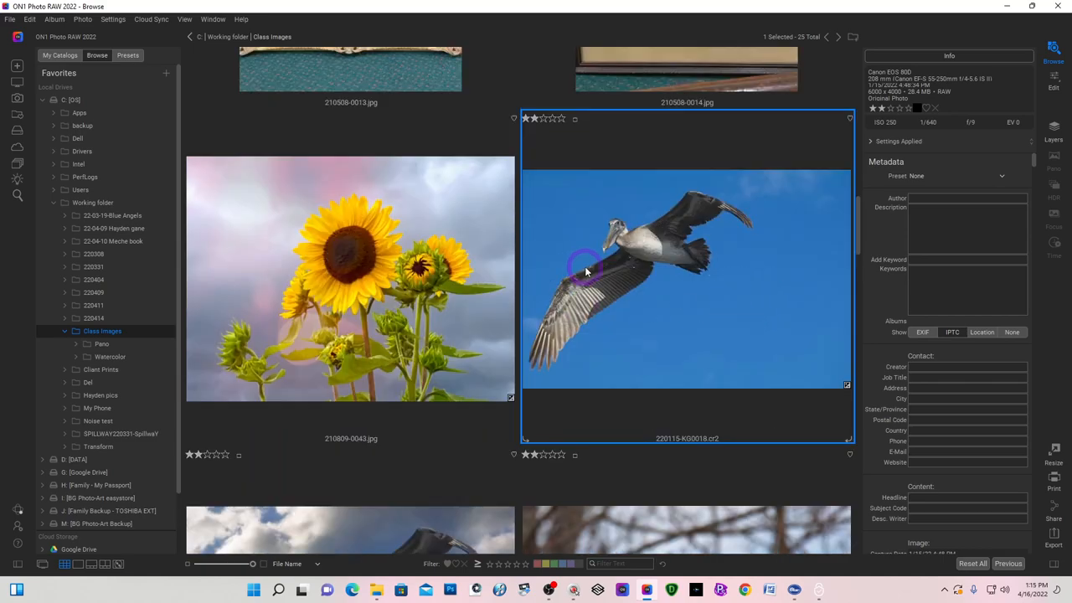
mouse_move(674, 291)
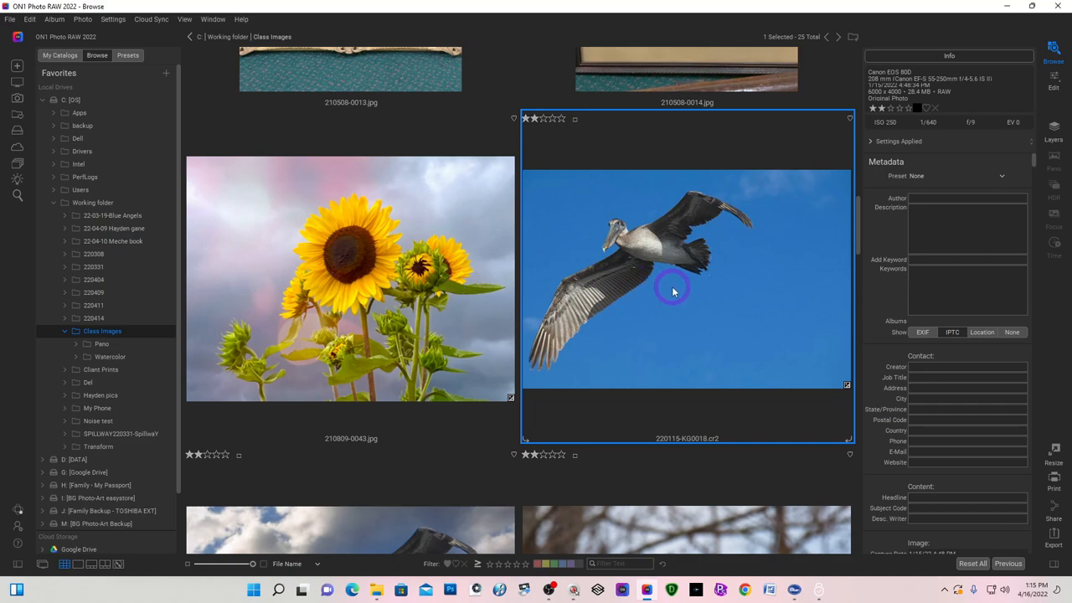
mouse_move(1064, 112)
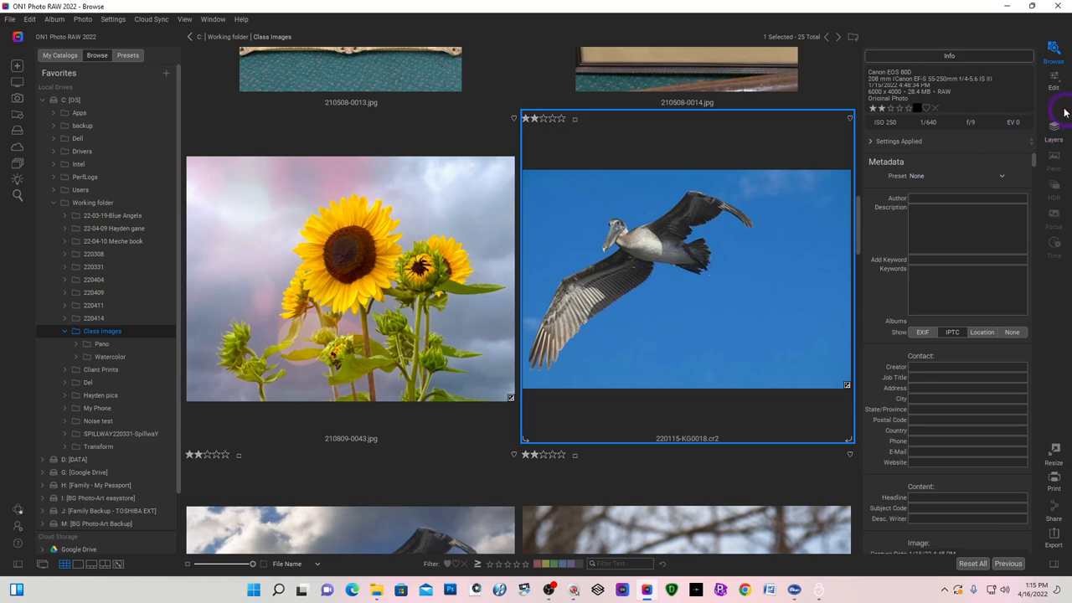
left_click(1053, 75)
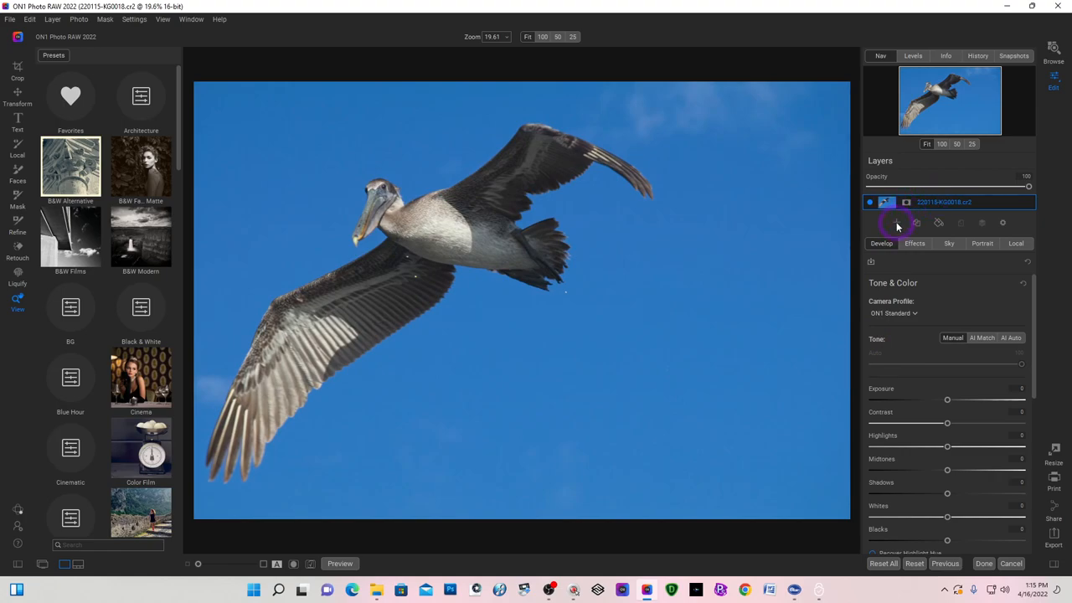
mouse_move(897, 223)
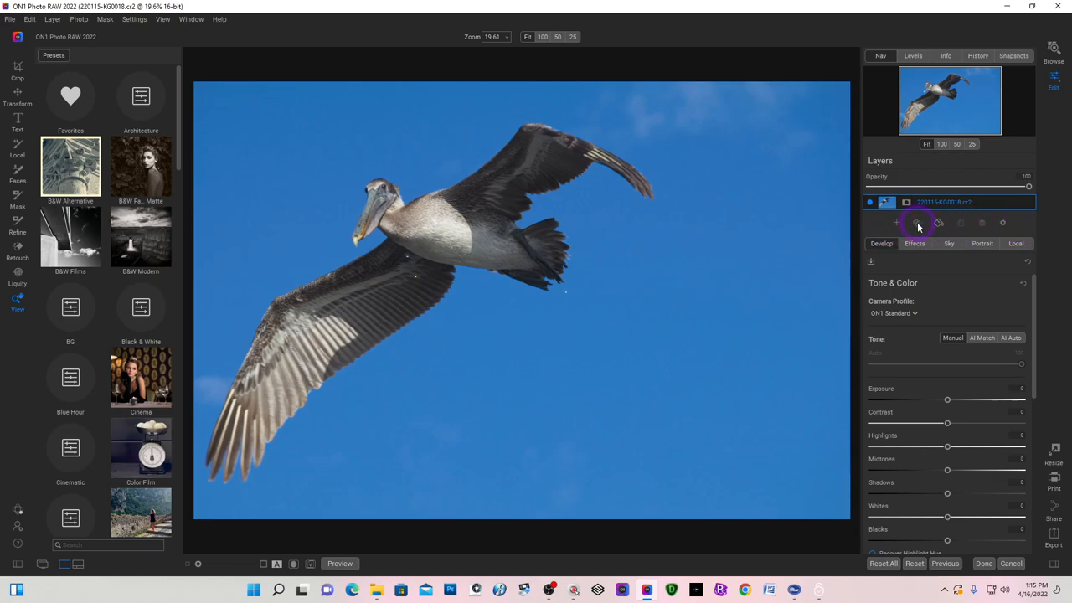
mouse_move(917, 223)
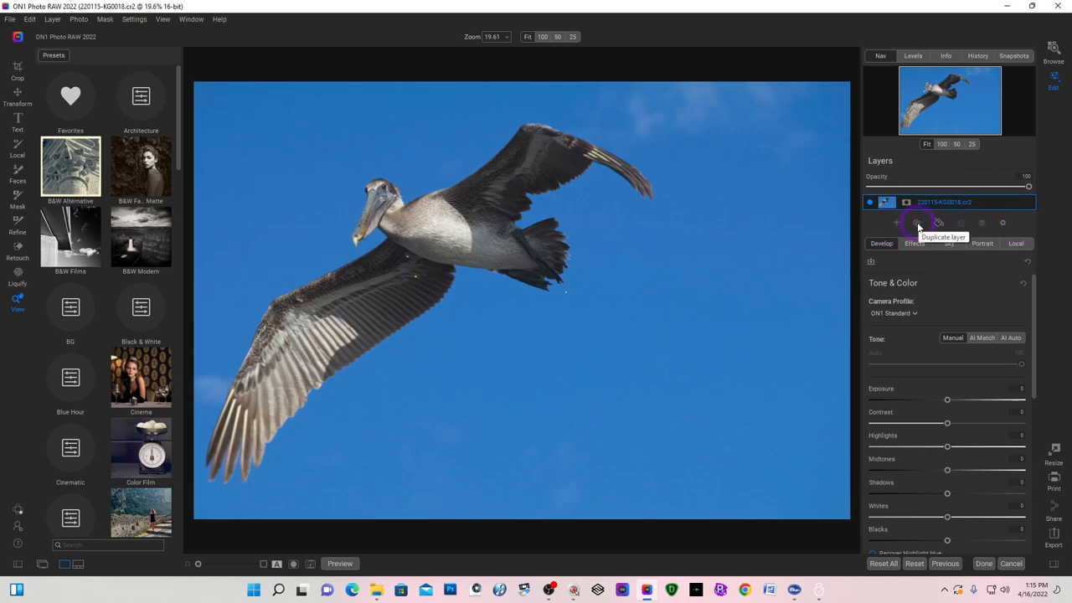
left_click(919, 223)
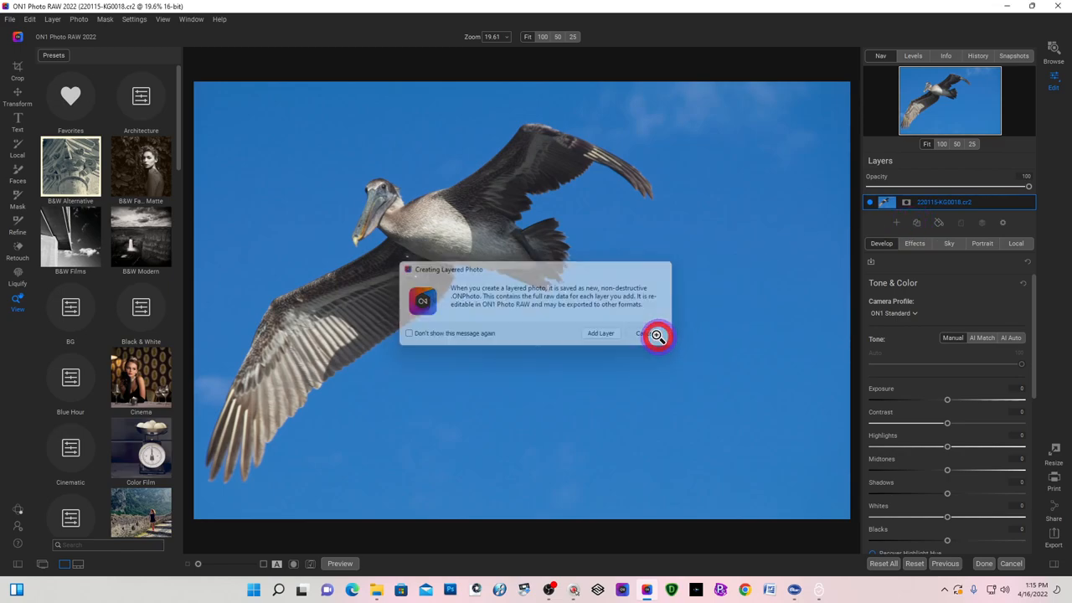
left_click(643, 333)
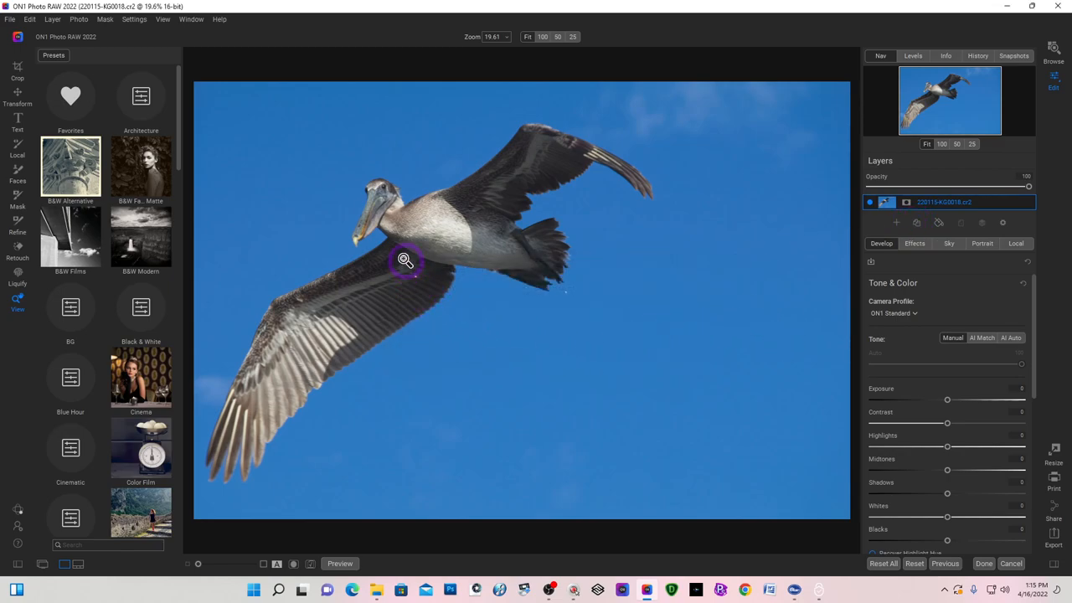
mouse_move(446, 324)
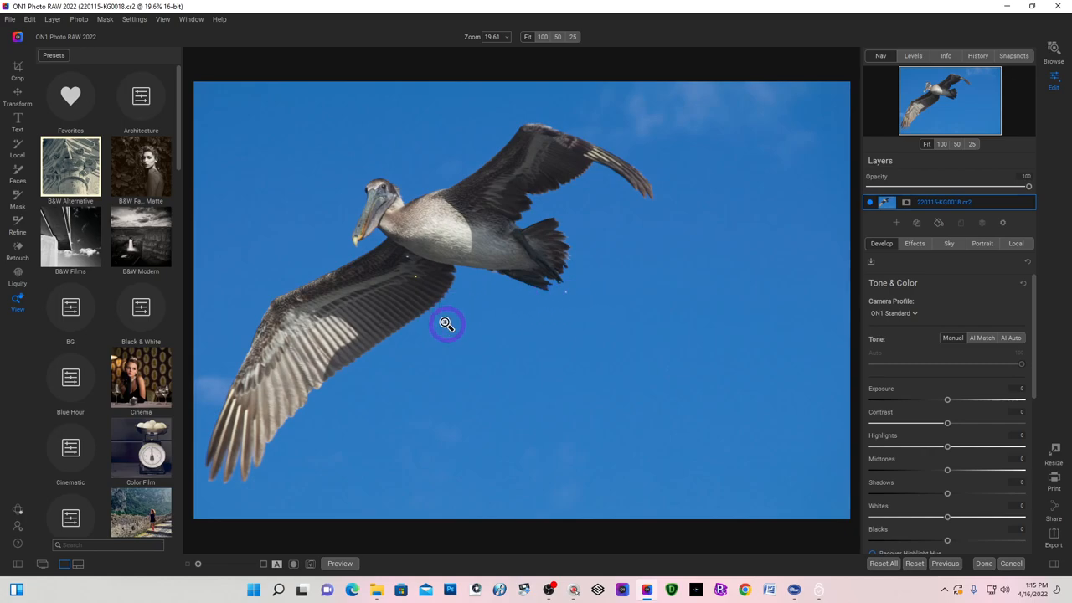
mouse_move(29, 207)
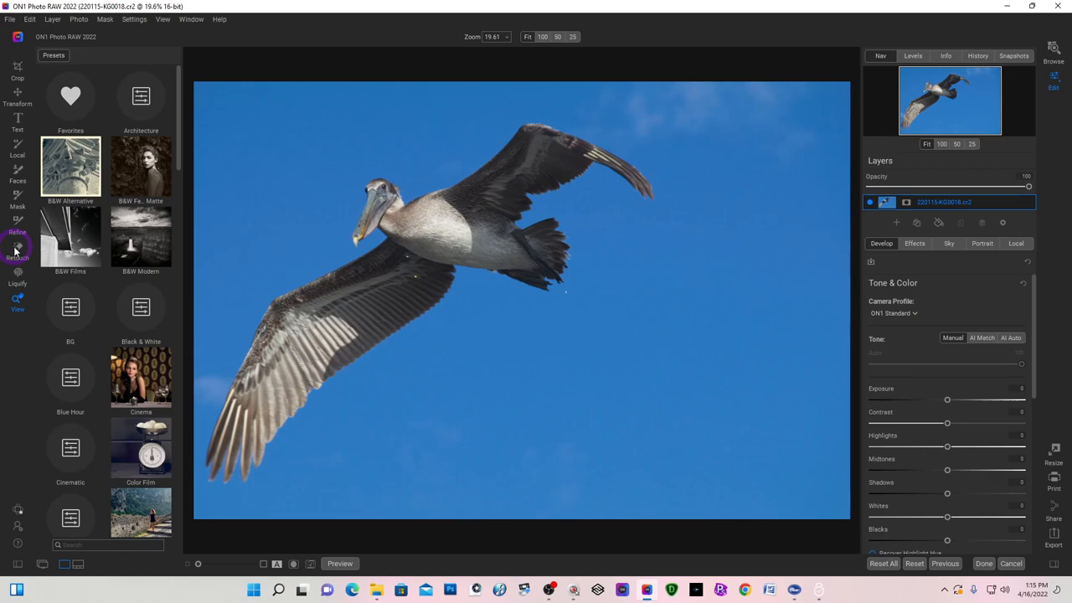
Brush away the specks at the pelican's wing edge with Retouch, then fit the view.
left_click(16, 252)
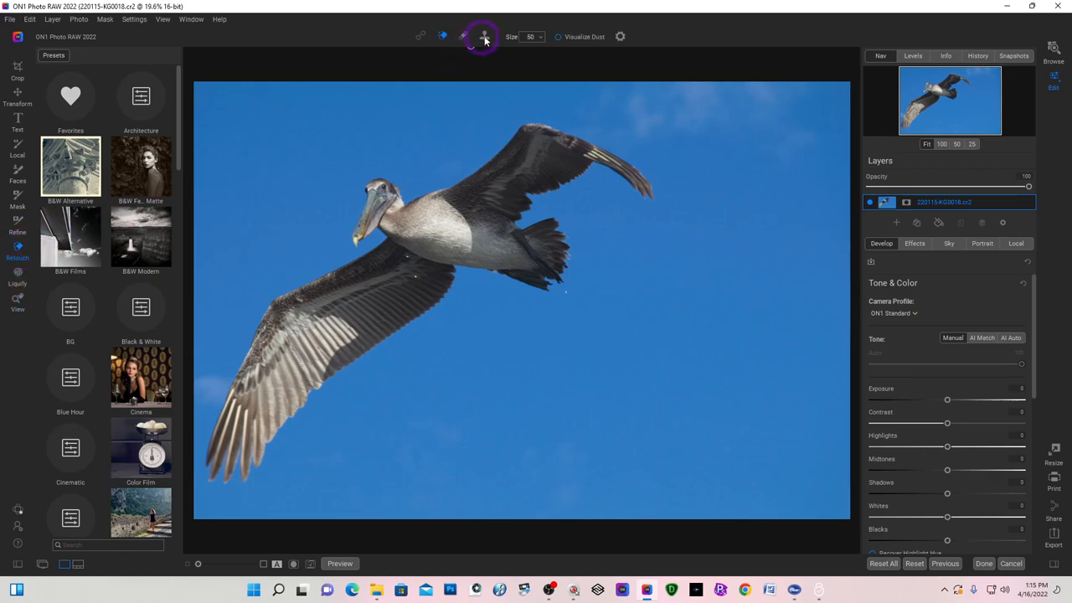
mouse_move(453, 270)
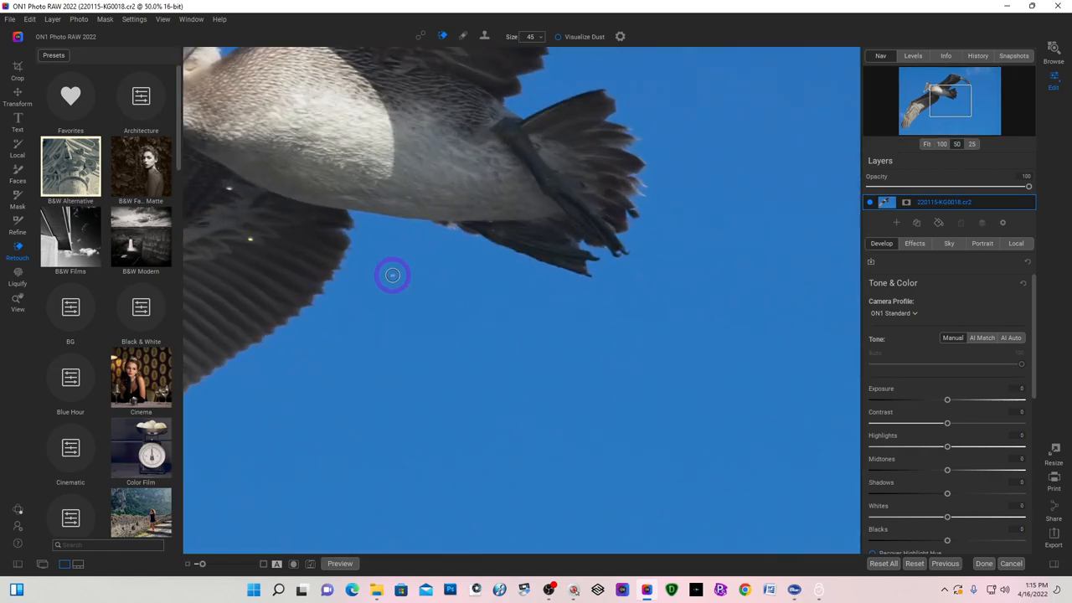
left_click_drag(392, 275, 555, 418)
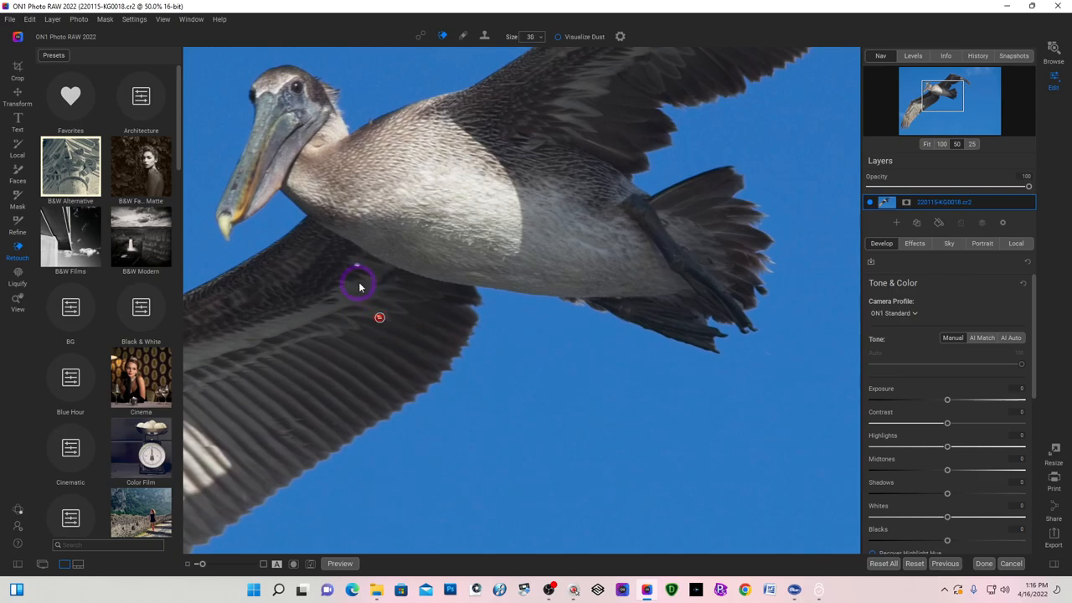
mouse_move(356, 266)
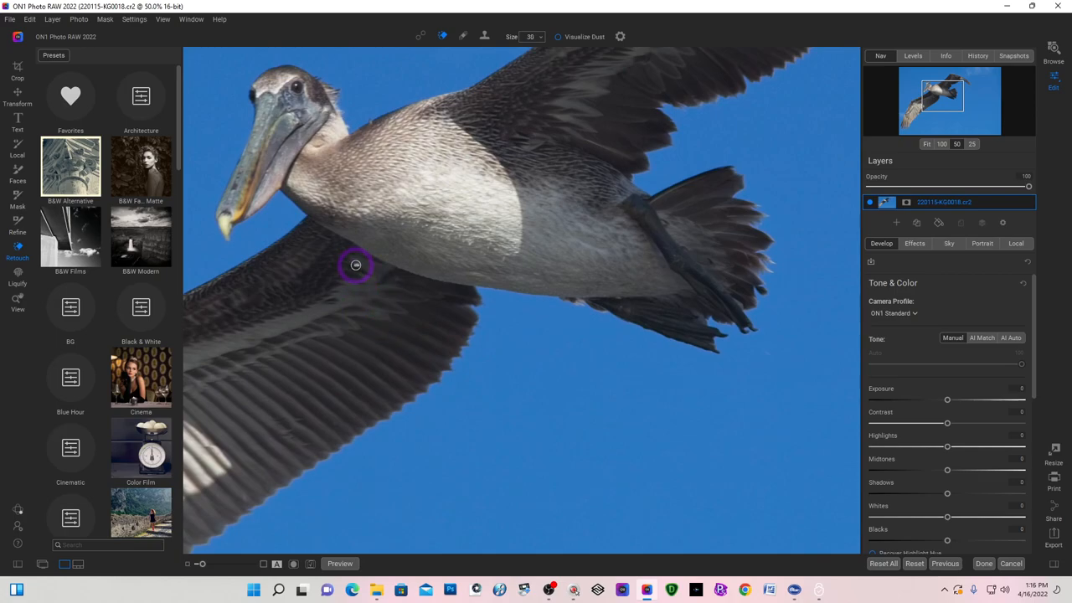
mouse_move(536, 444)
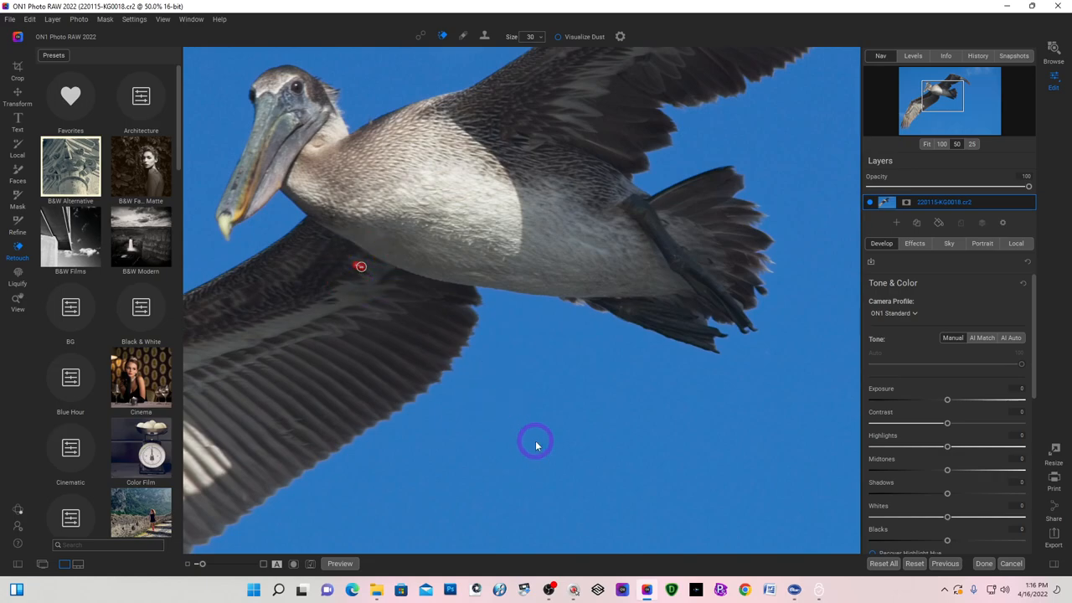
mouse_move(580, 425)
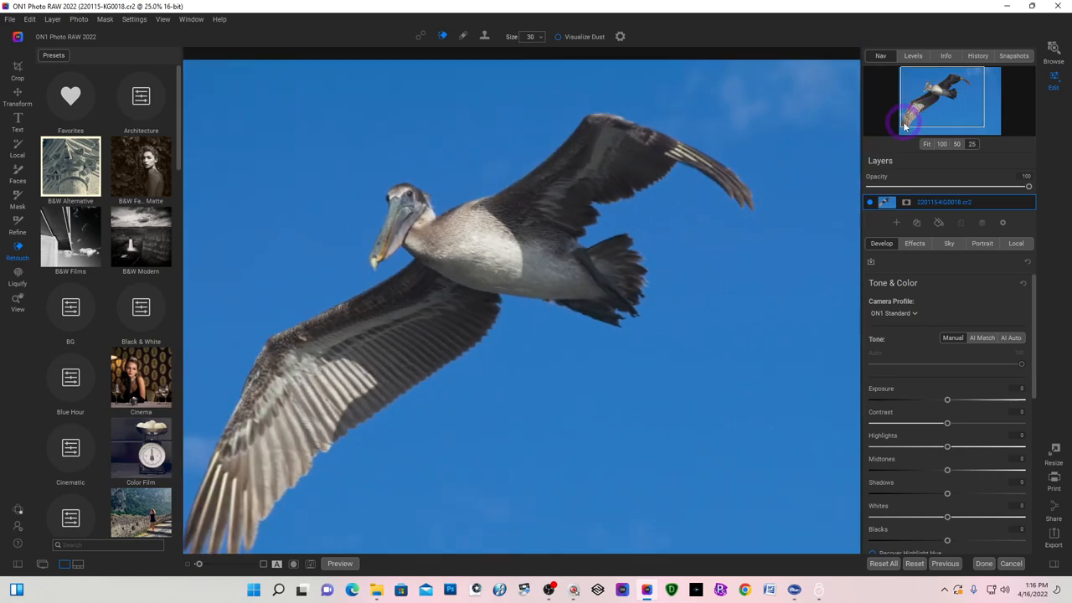
left_click(926, 143)
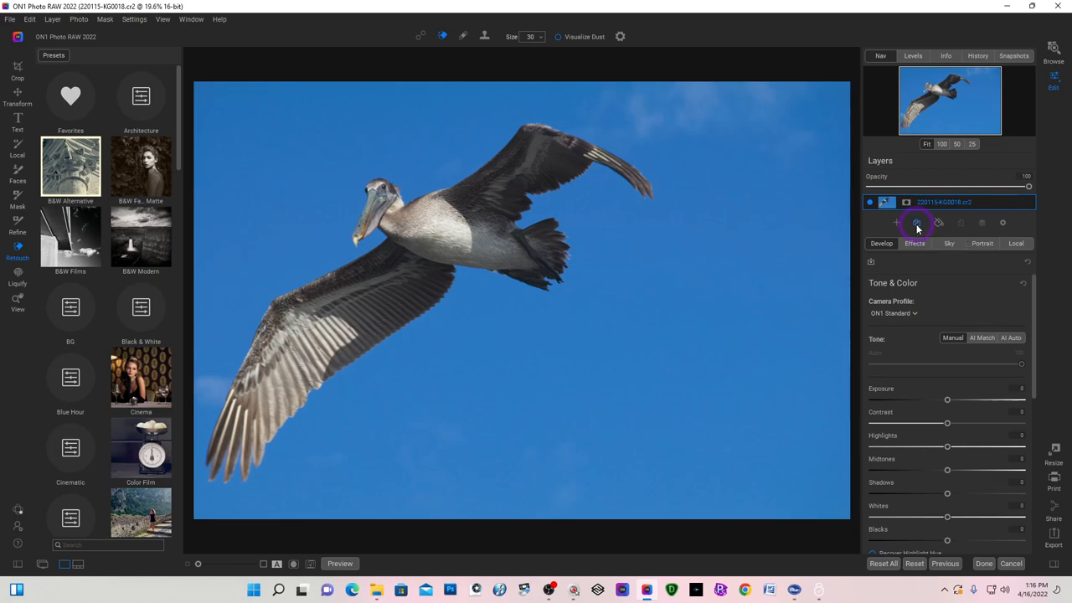
Duplicate the pelican layer and choose Add Layer to create a layered photo.
left_click(897, 223)
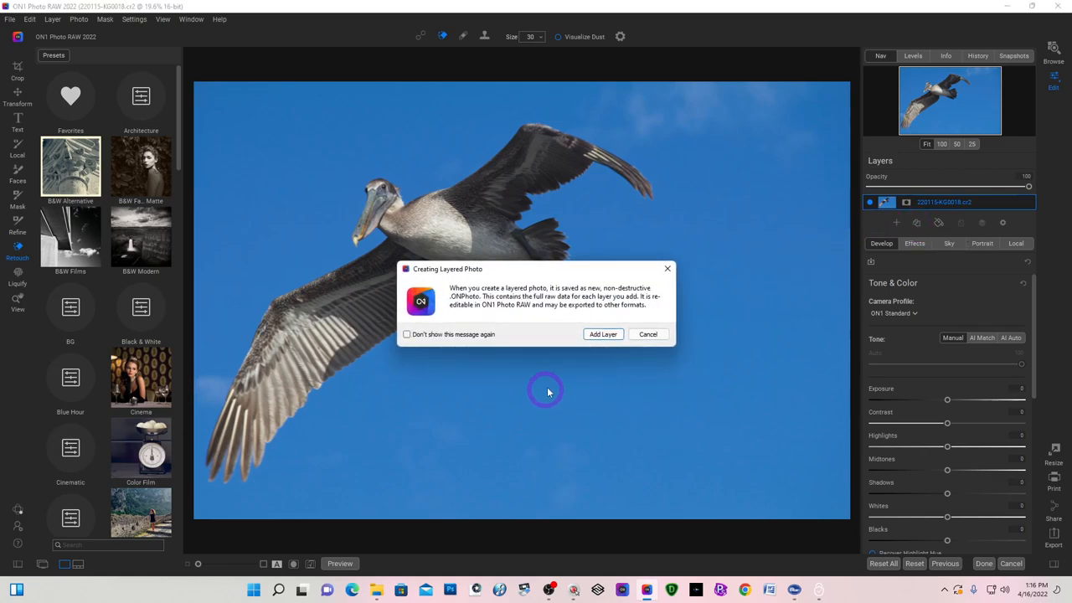
mouse_move(449, 300)
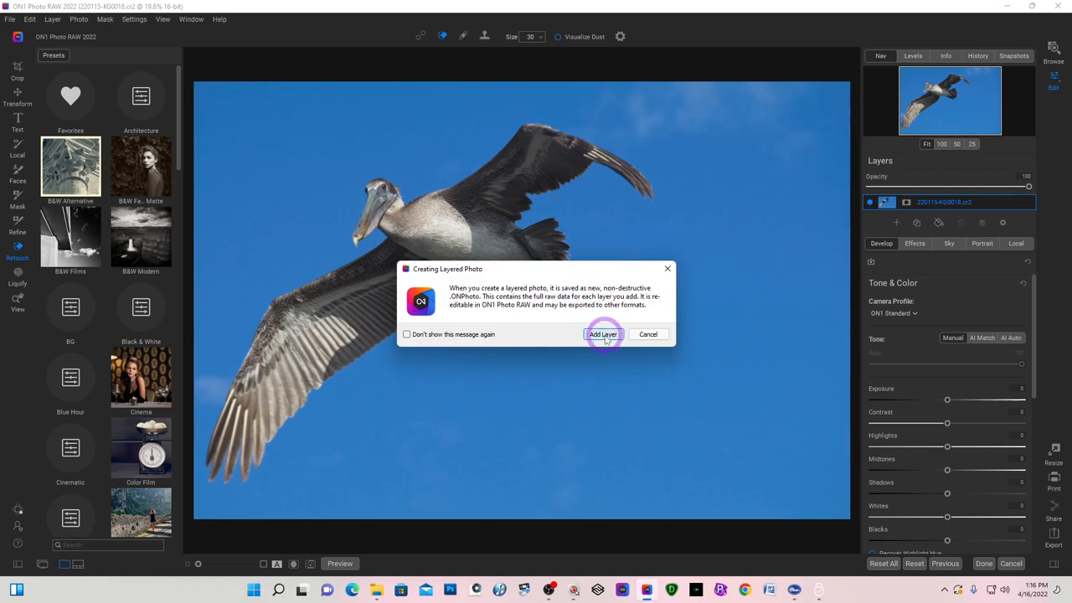
left_click(603, 335)
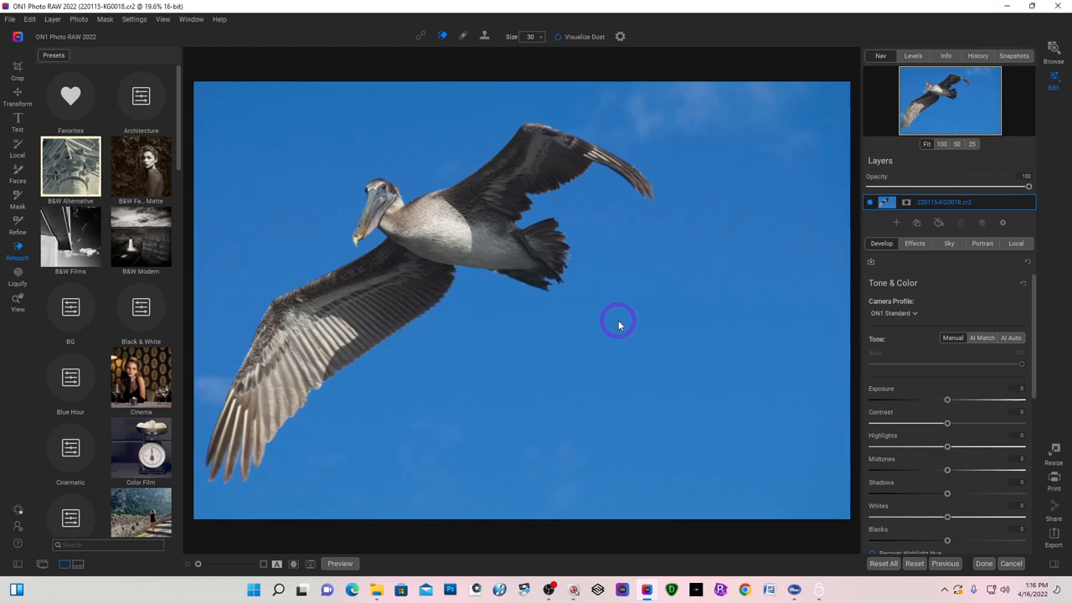
left_click(918, 223)
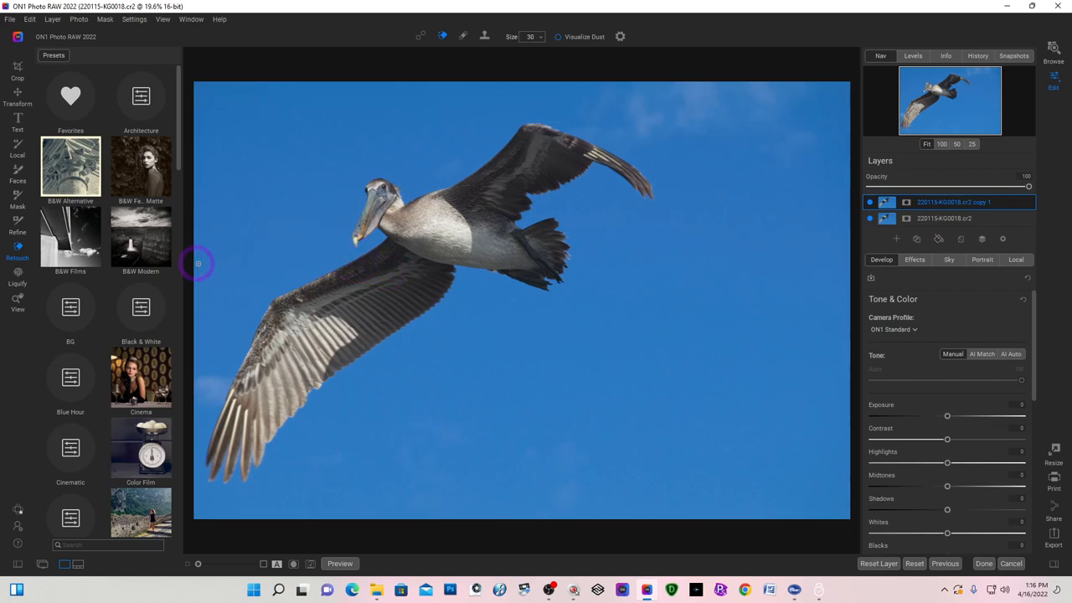
mouse_move(38, 114)
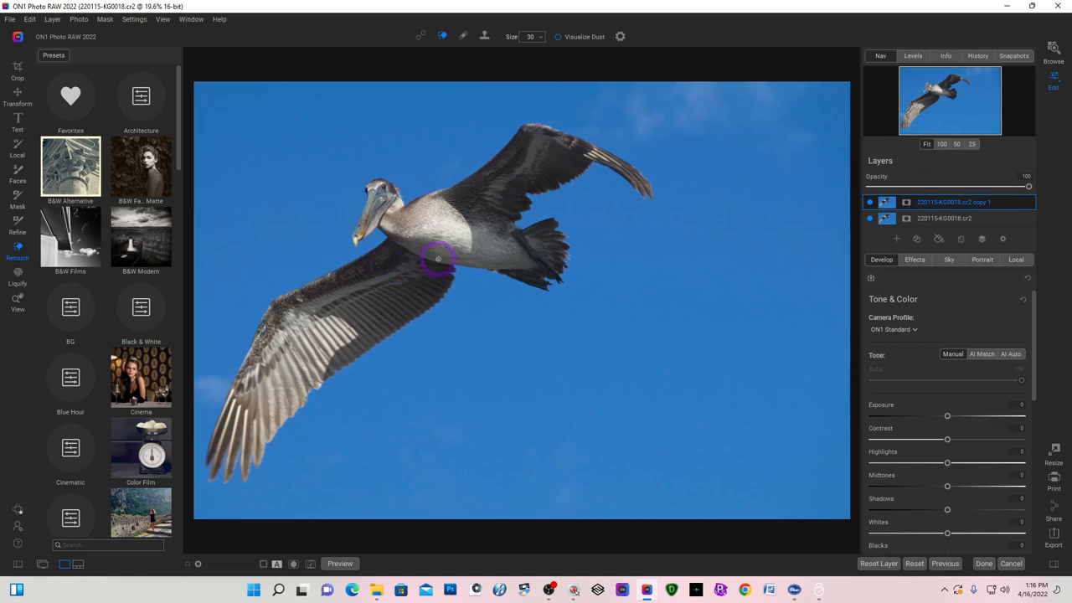
Switch to the Transform tool for the duplicate 6000×4000 pelican layer.
left_click(17, 91)
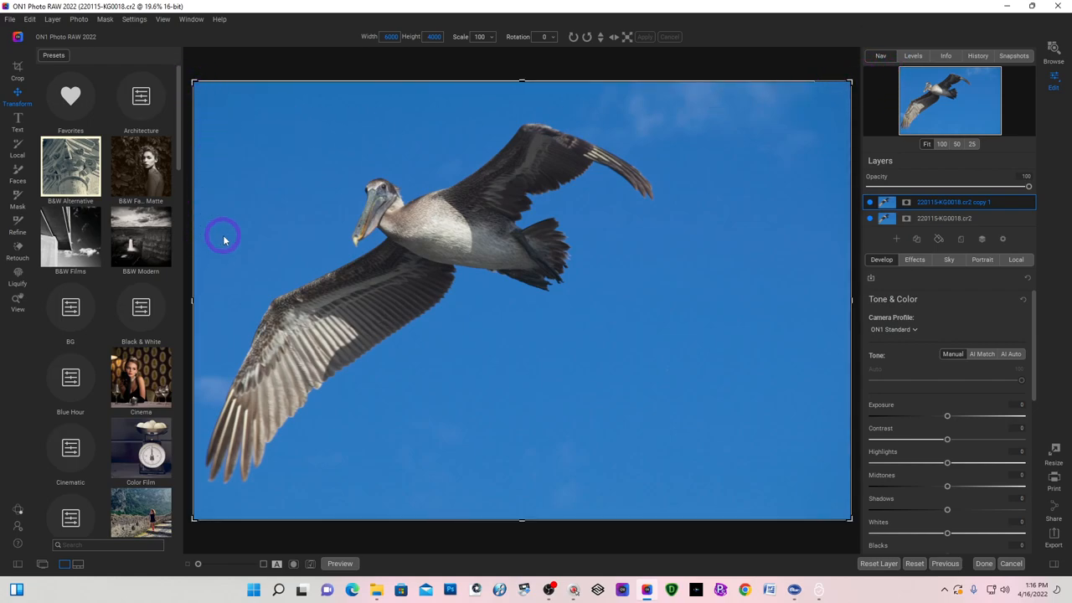
mouse_move(310, 243)
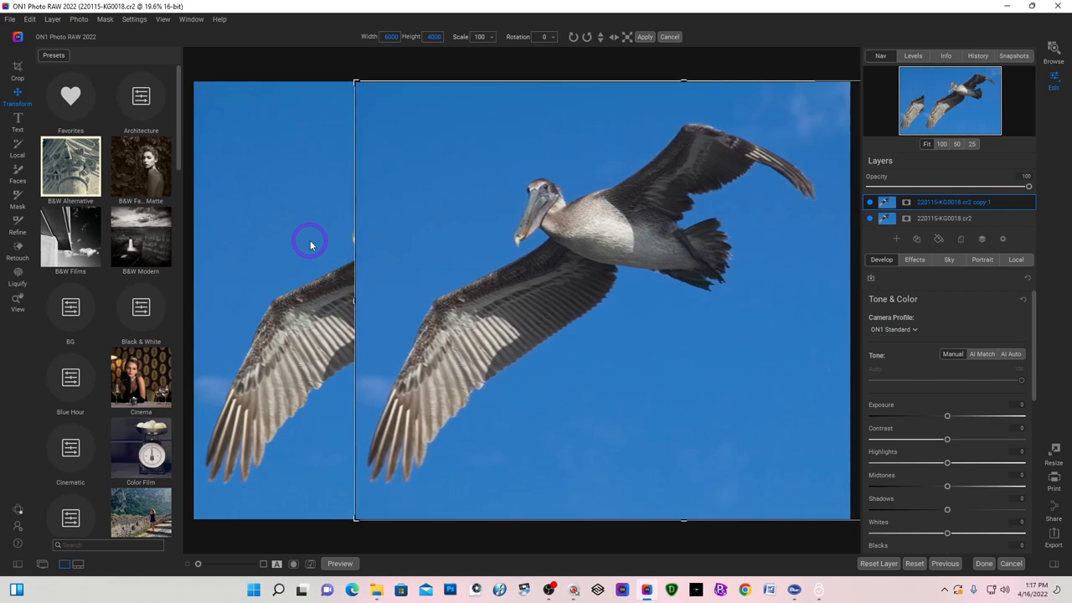
mouse_move(817, 191)
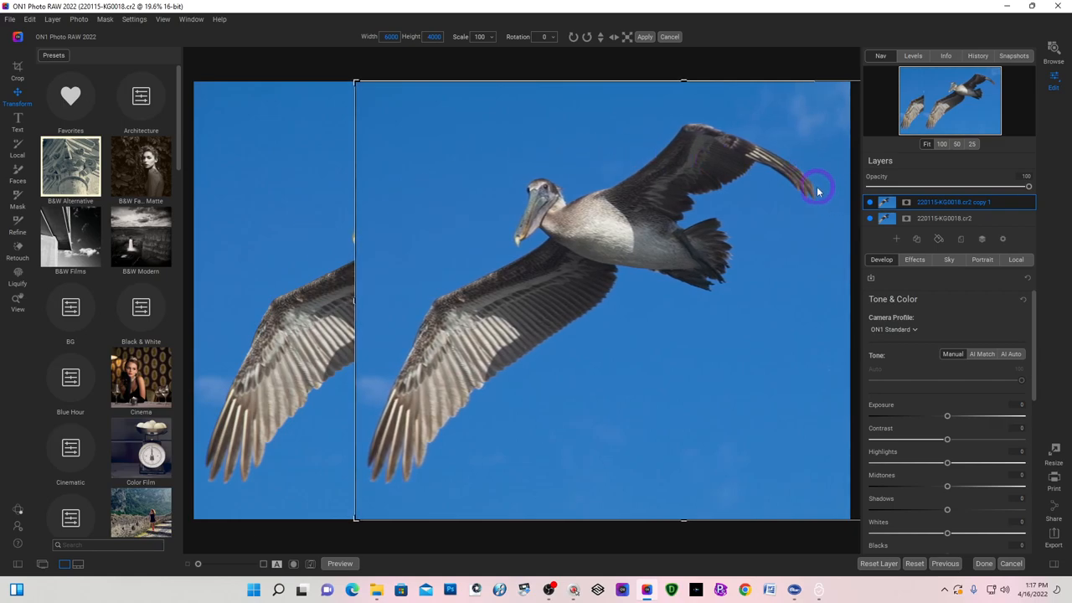
mouse_move(805, 201)
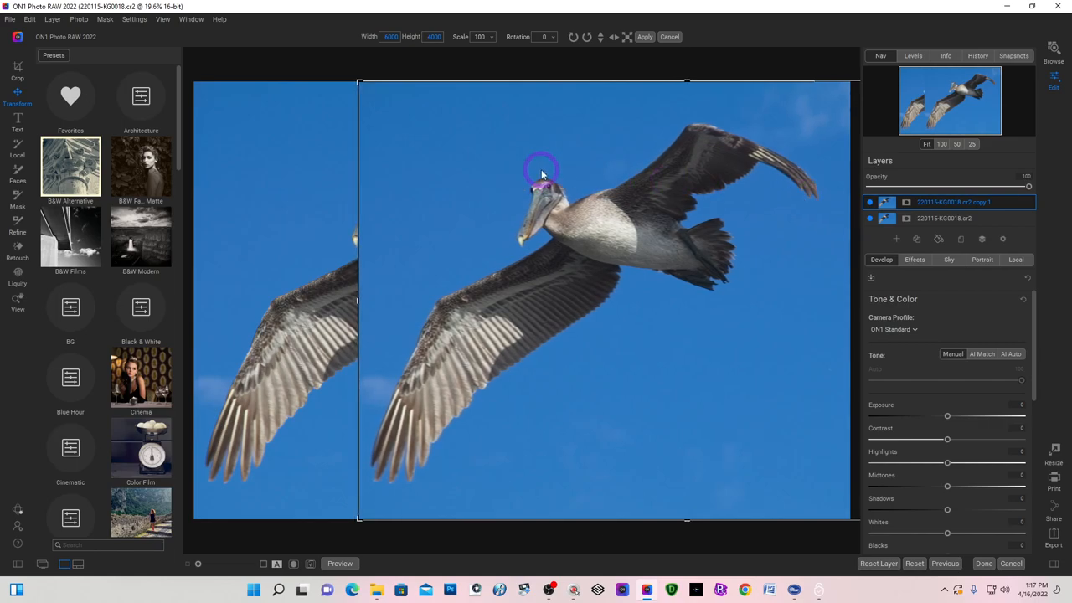
mouse_move(702, 91)
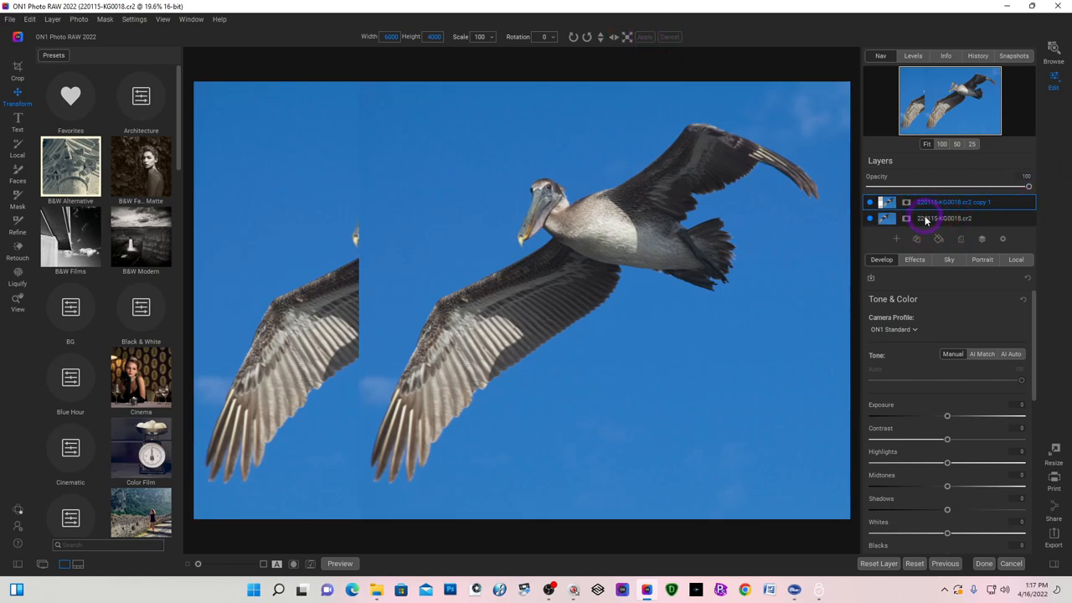
Slide the layers leftward so sky fills the empty left side seamlessly, then commit the move.
left_click(947, 218)
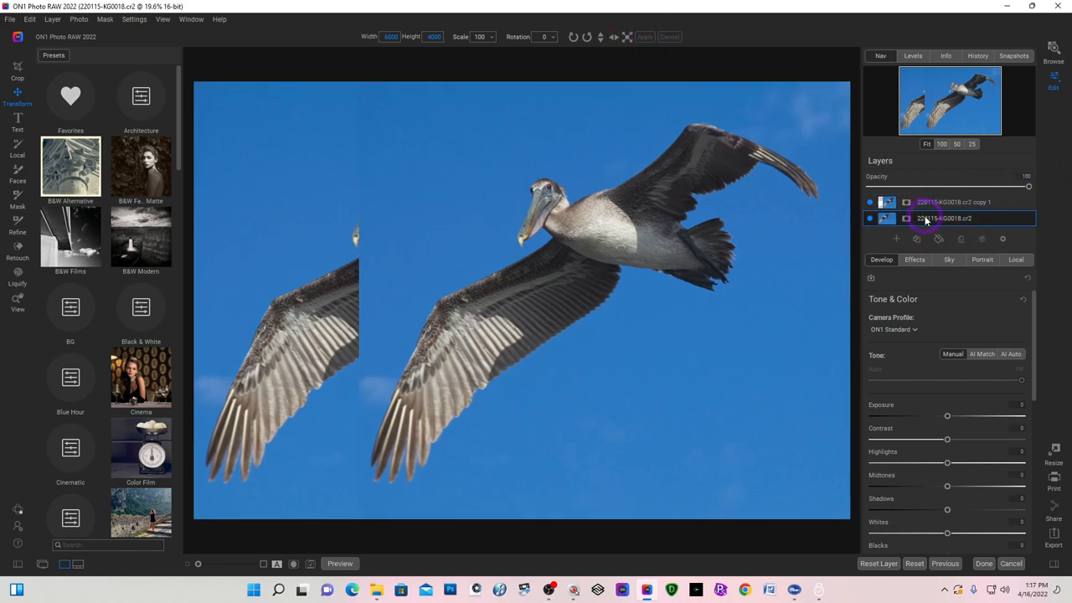
left_click(945, 217)
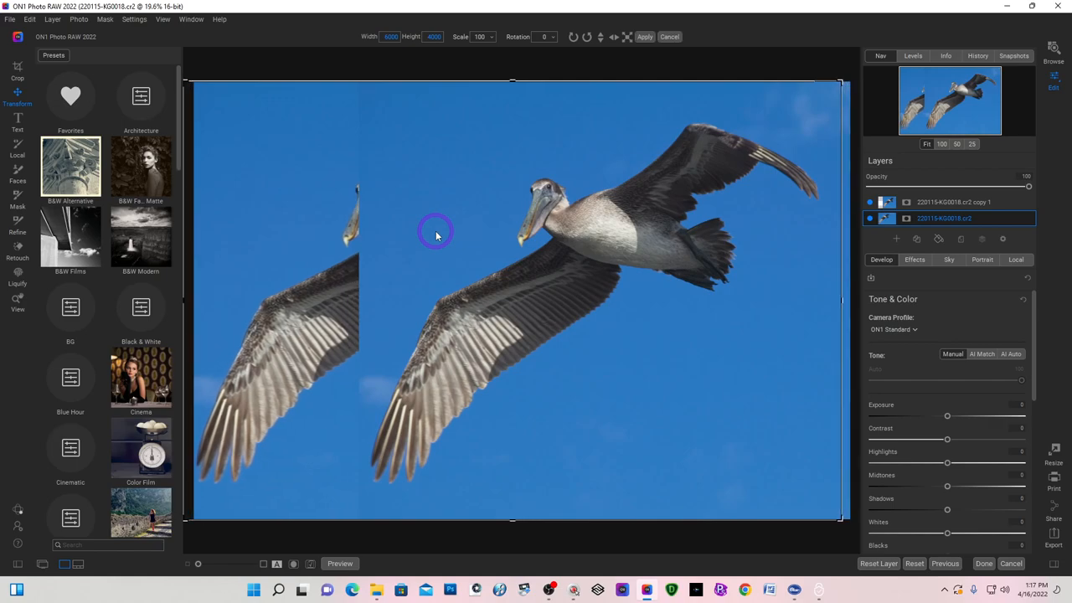
left_click_drag(838, 299, 773, 299)
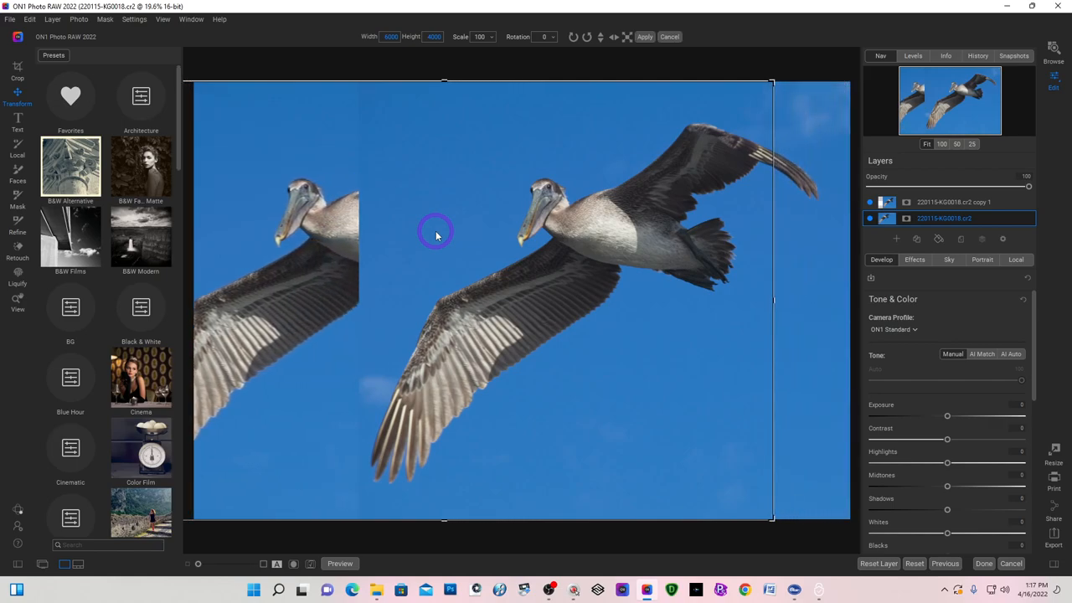
left_click_drag(772, 300, 704, 300)
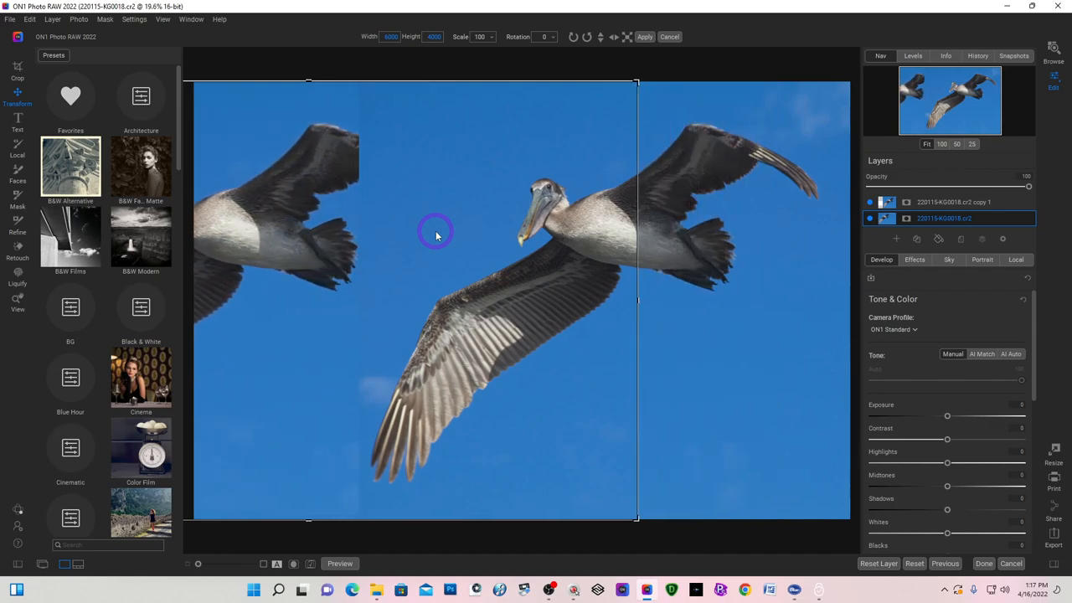
left_click_drag(636, 299, 570, 299)
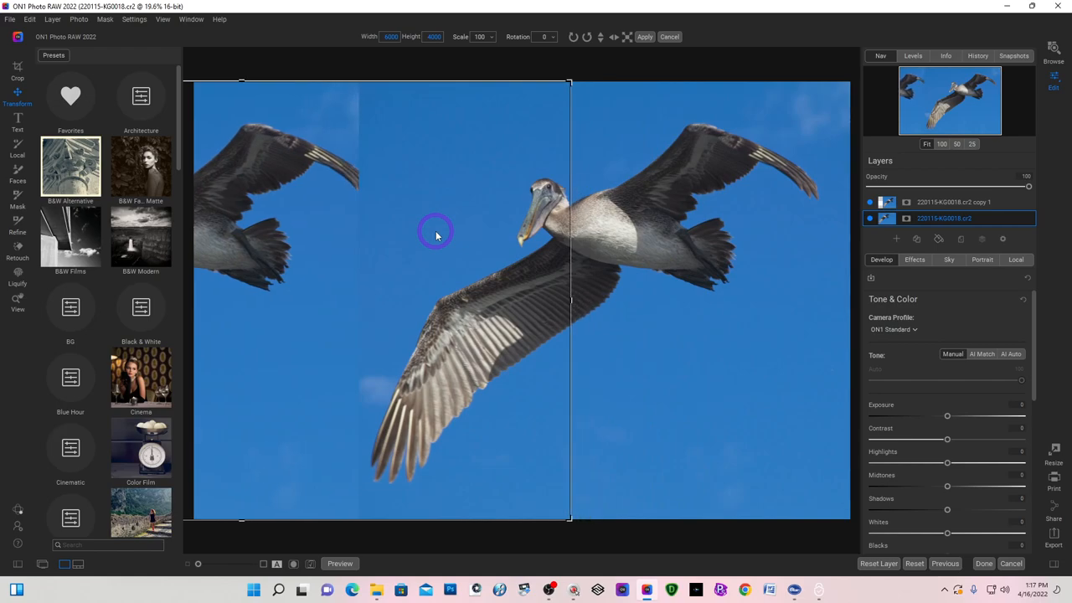
left_click_drag(570, 299, 502, 299)
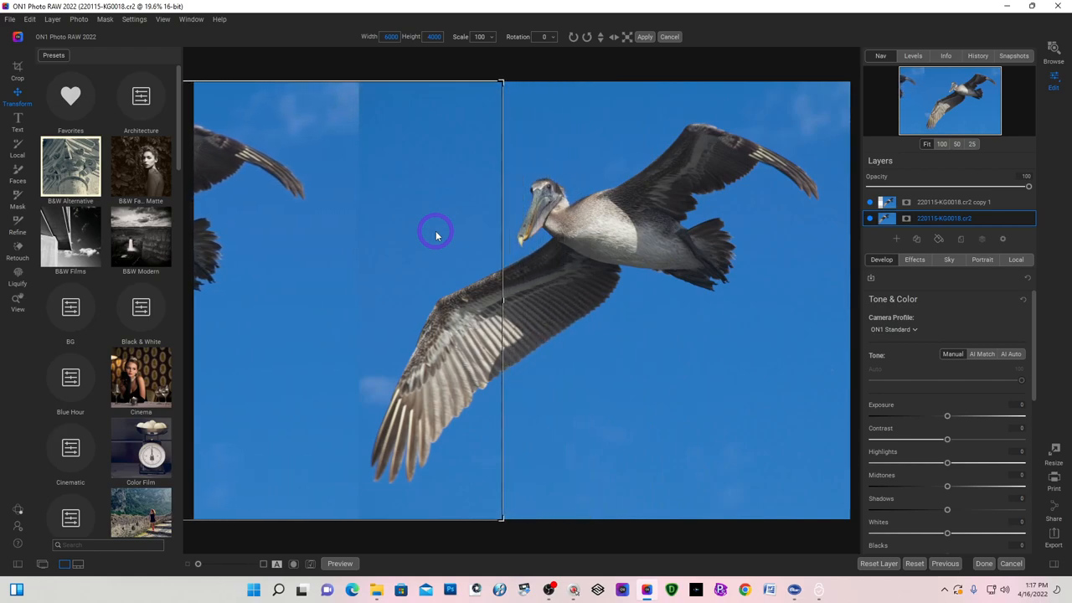
left_click_drag(502, 299, 434, 300)
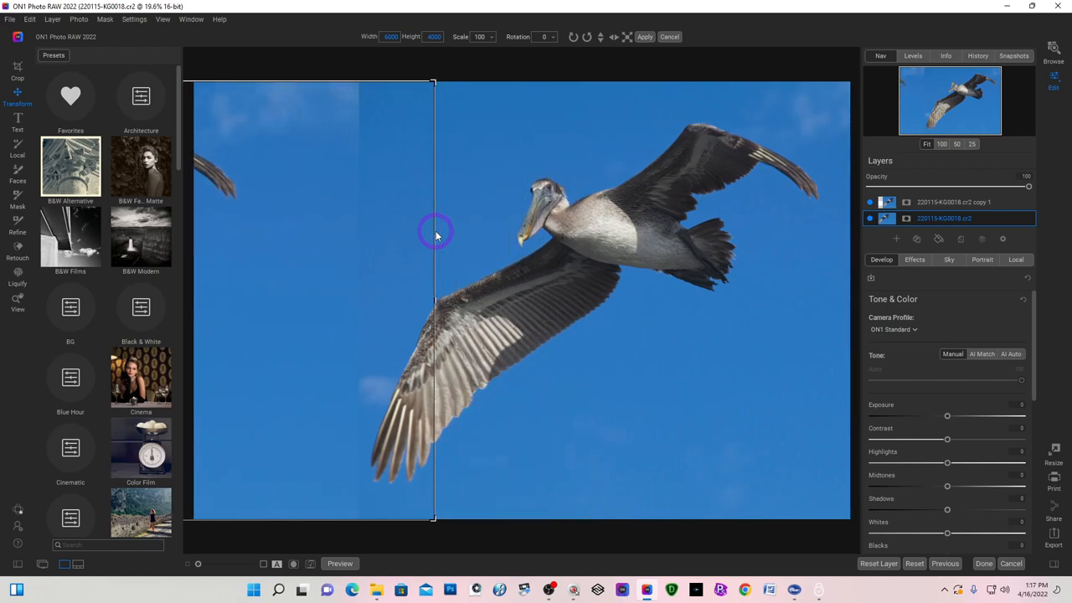
left_click_drag(433, 299, 402, 299)
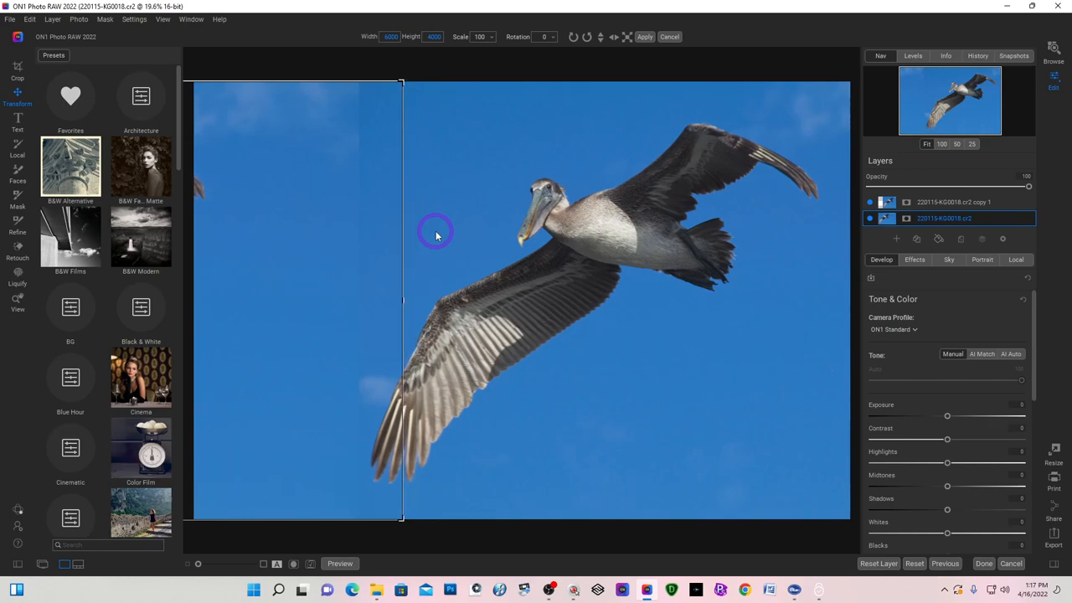
mouse_move(347, 183)
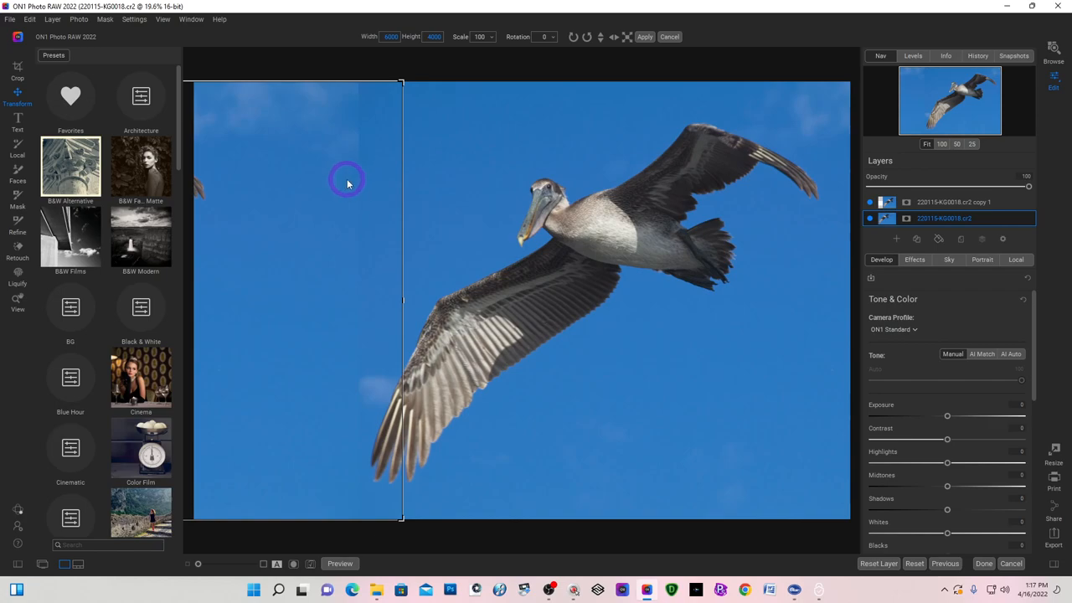
mouse_move(342, 261)
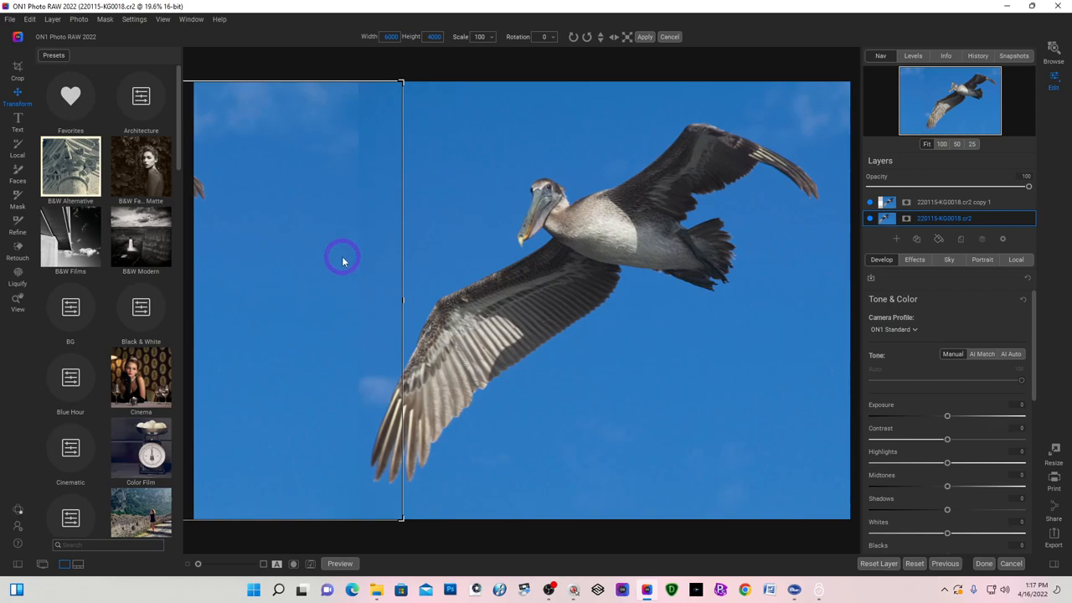
mouse_move(377, 115)
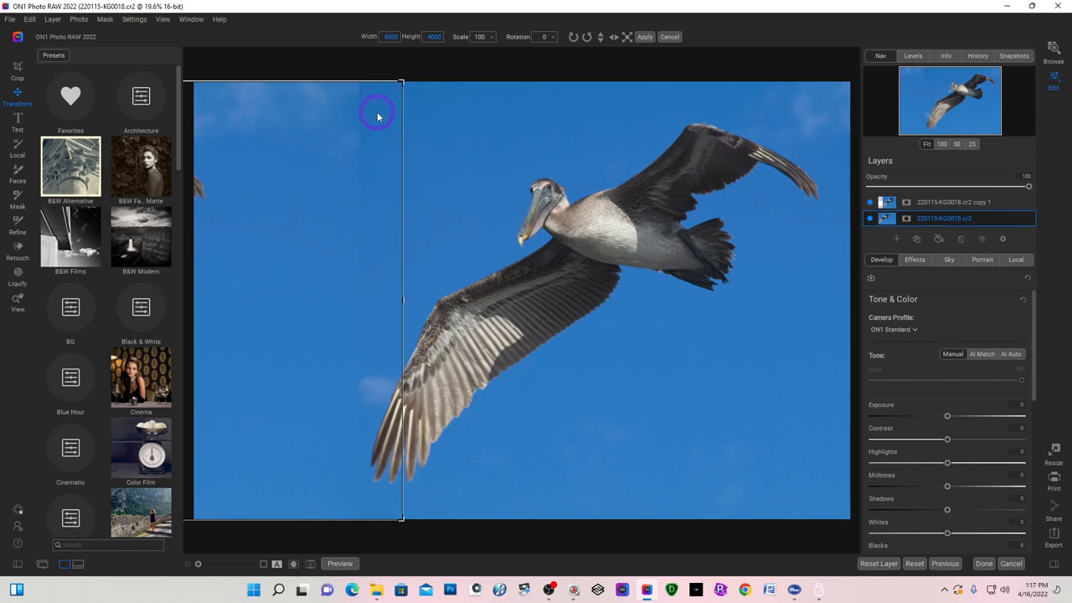
mouse_move(779, 350)
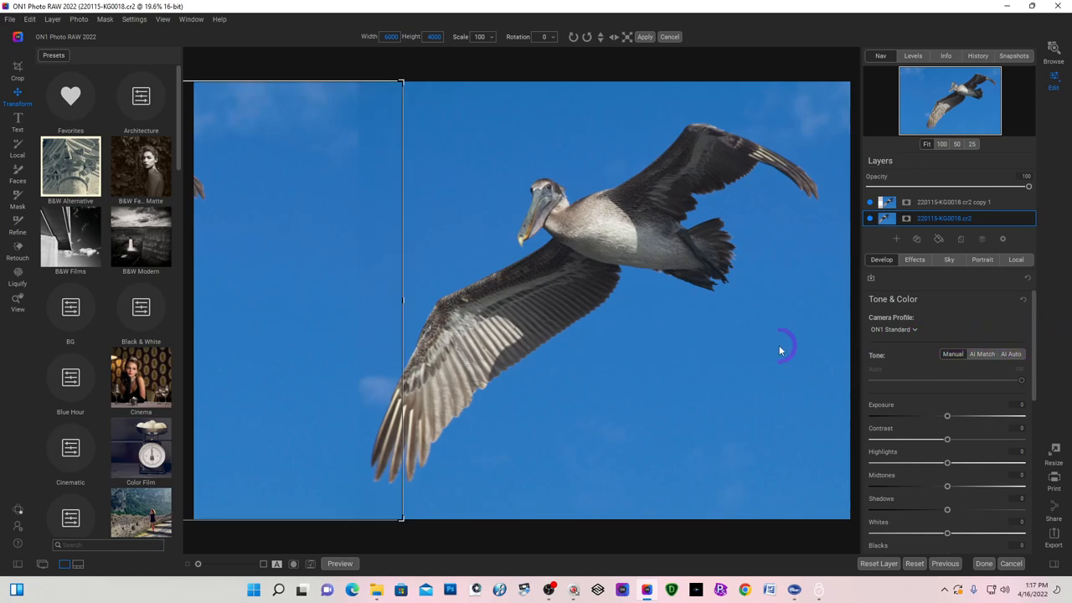
mouse_move(363, 111)
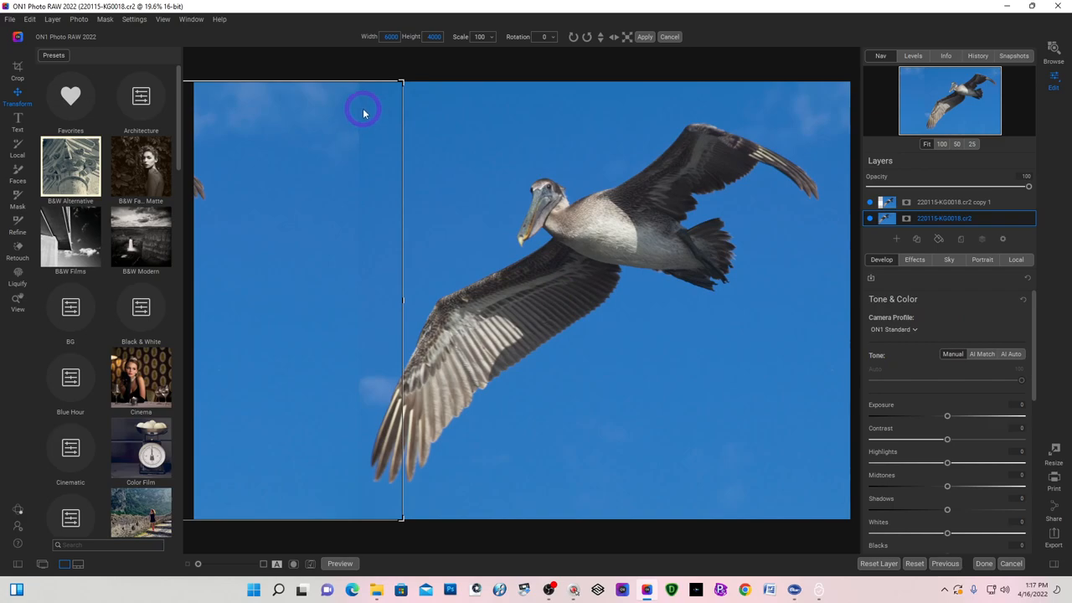
mouse_move(352, 366)
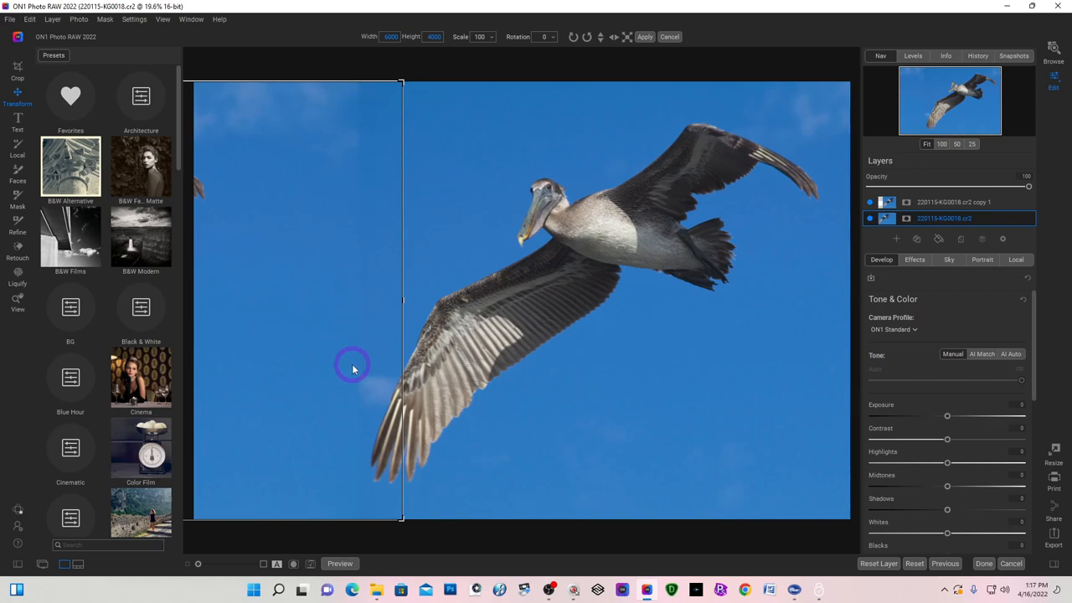
mouse_move(291, 347)
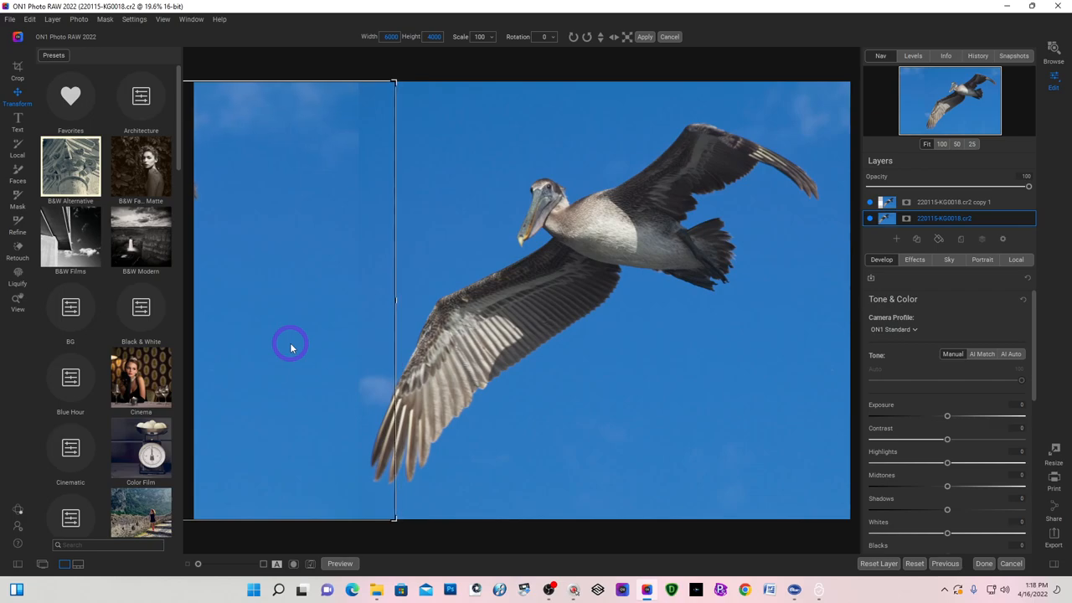
left_click_drag(395, 300, 381, 300)
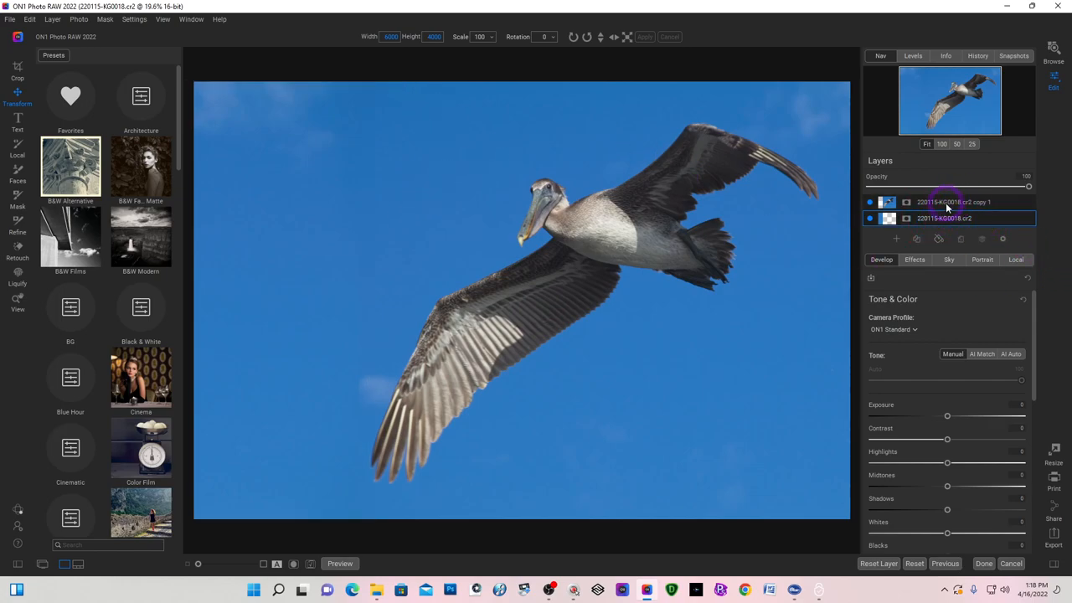
left_click(870, 202)
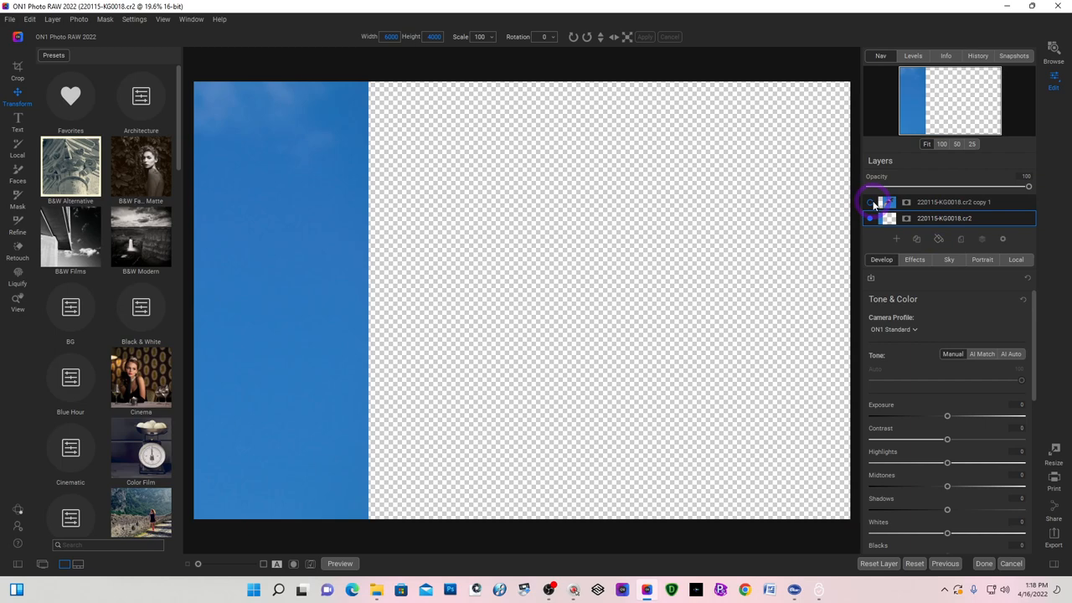
left_click(869, 219)
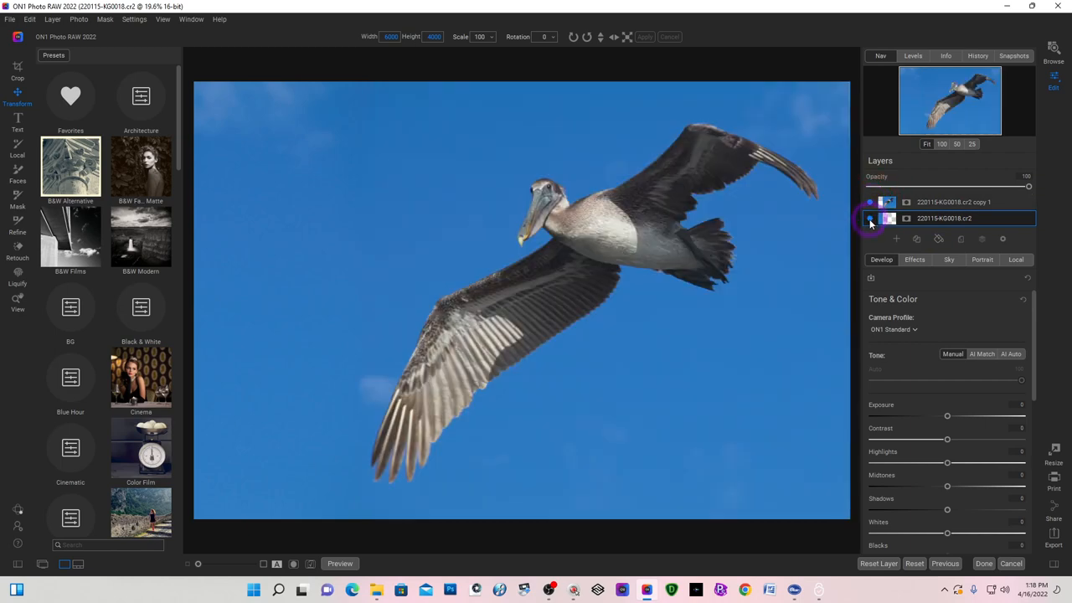
left_click(871, 219)
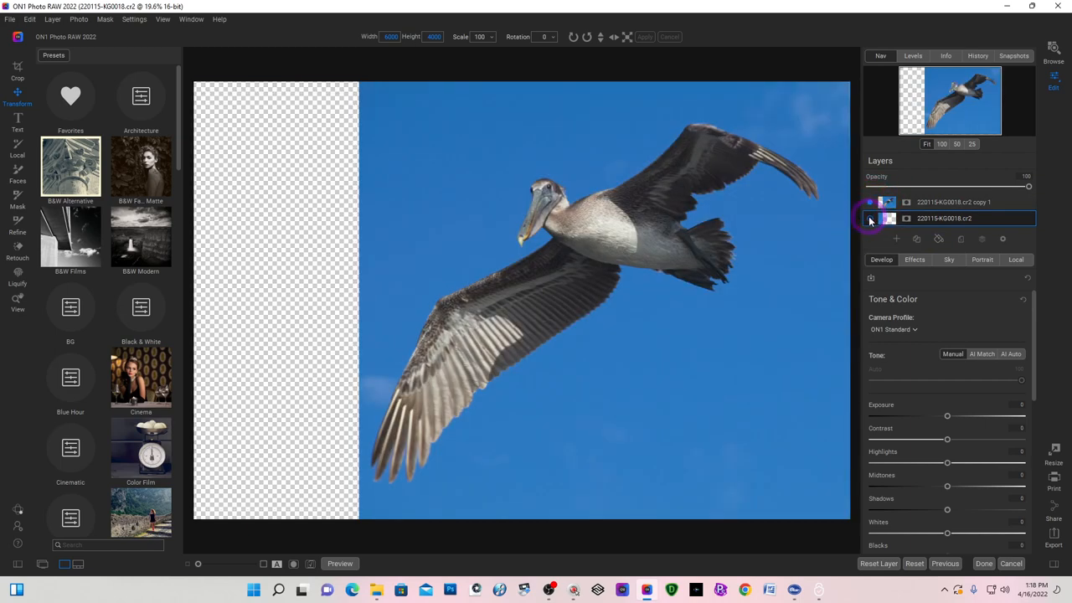
left_click(870, 202)
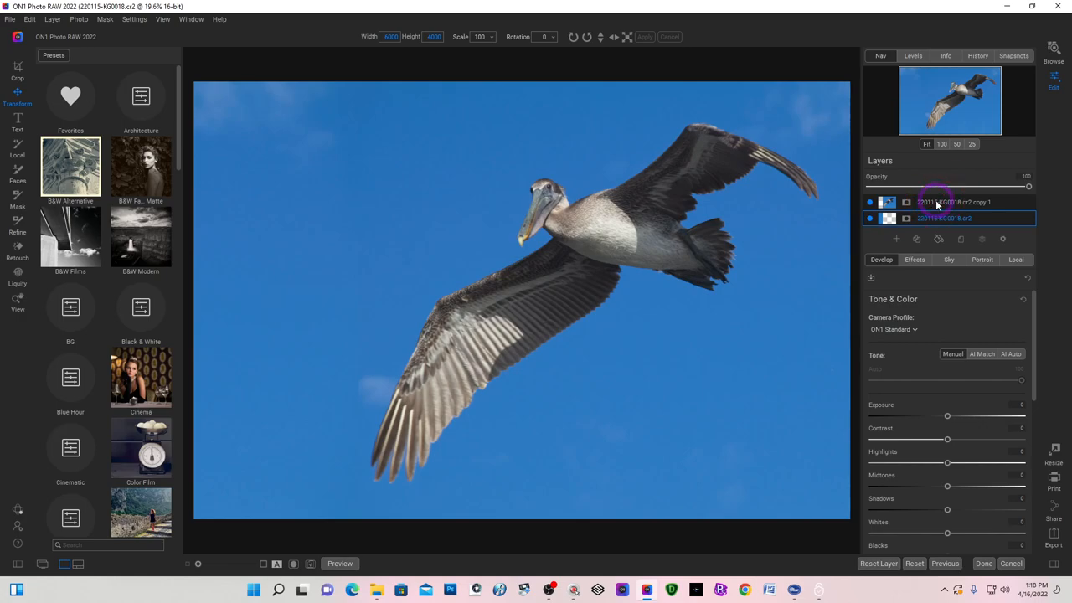
left_click(950, 202)
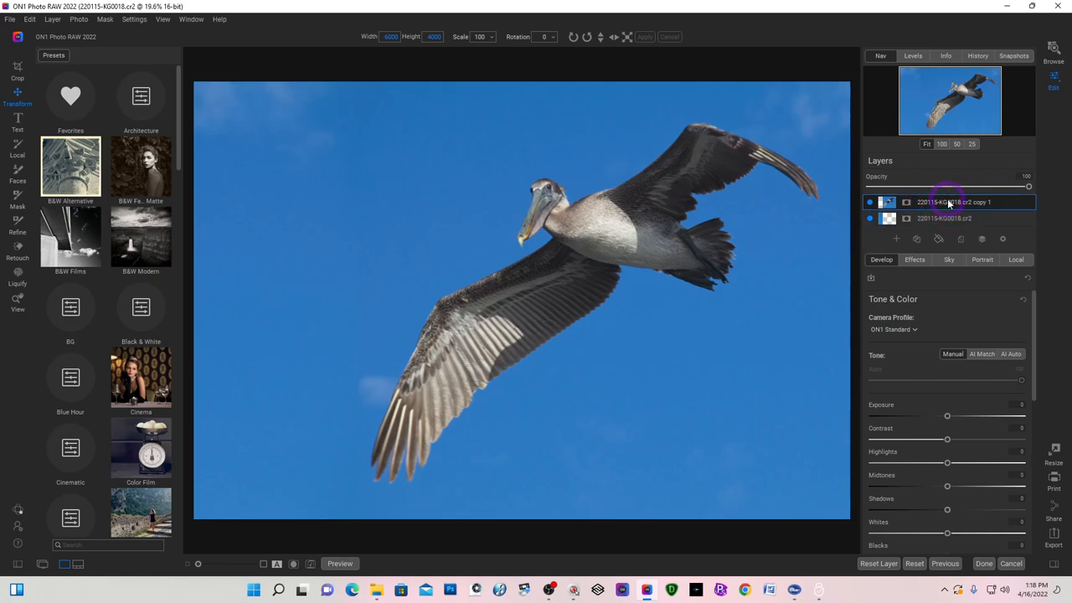
Create a New Stamped Layer from the top layer's context menu, giving three layers.
right_click(951, 202)
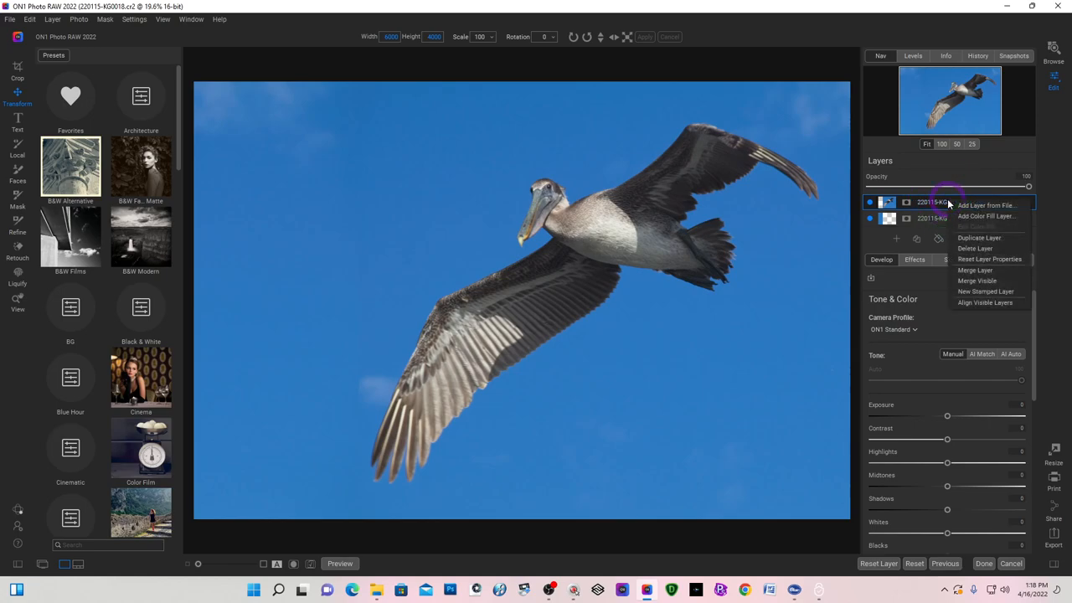
mouse_move(1004, 233)
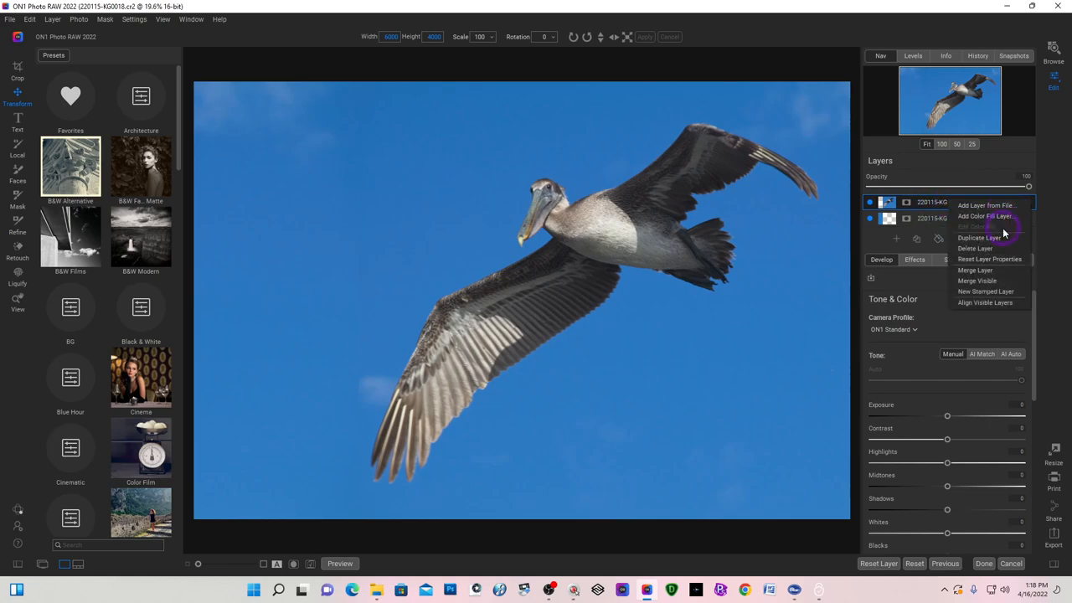
mouse_move(997, 248)
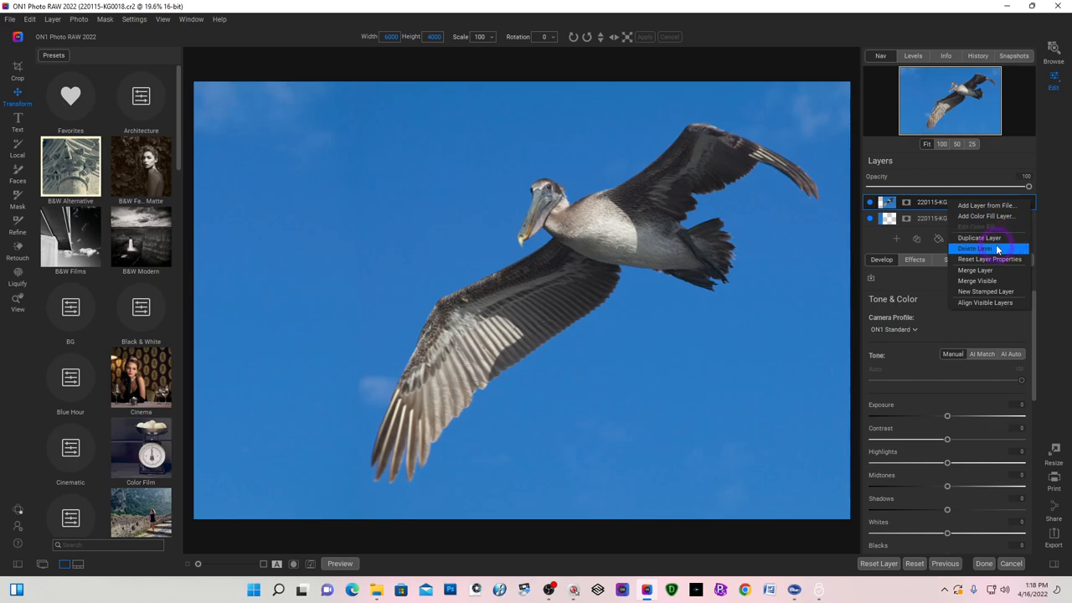
mouse_move(976, 270)
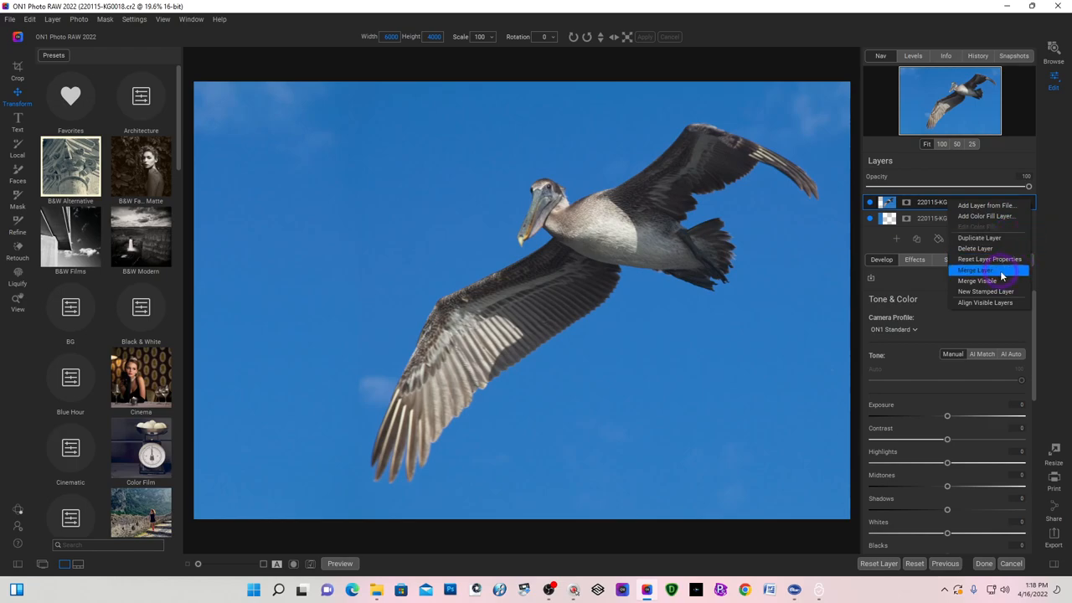
mouse_move(989, 280)
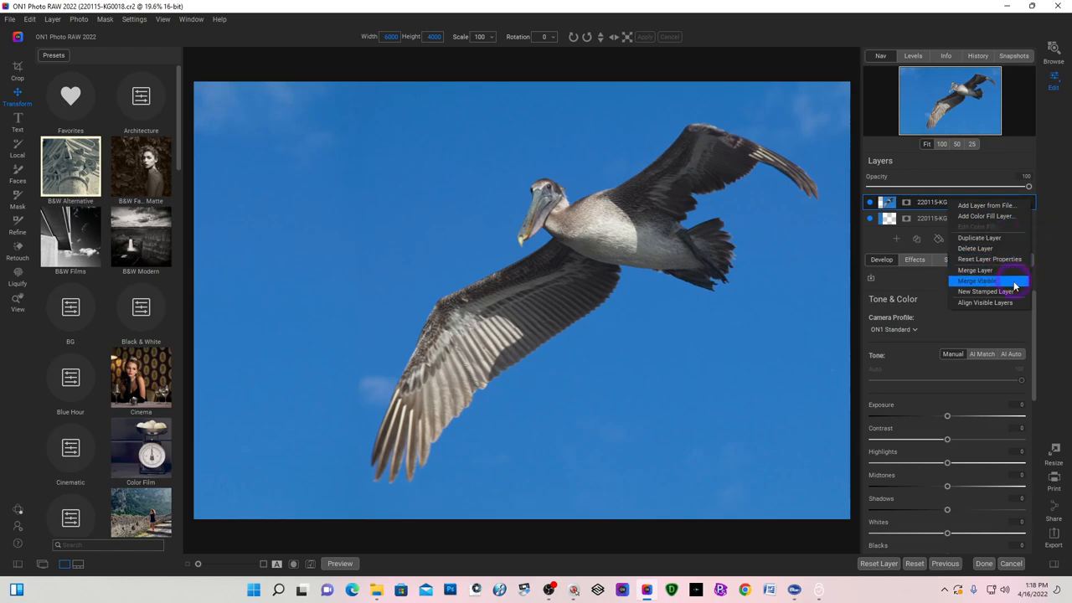
mouse_move(989, 292)
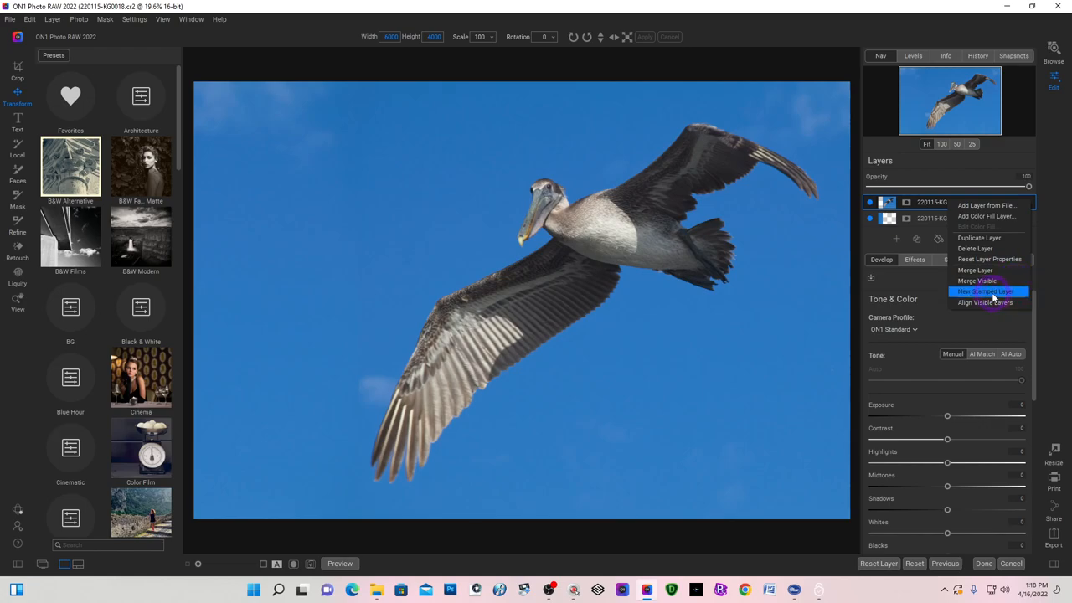
mouse_move(996, 293)
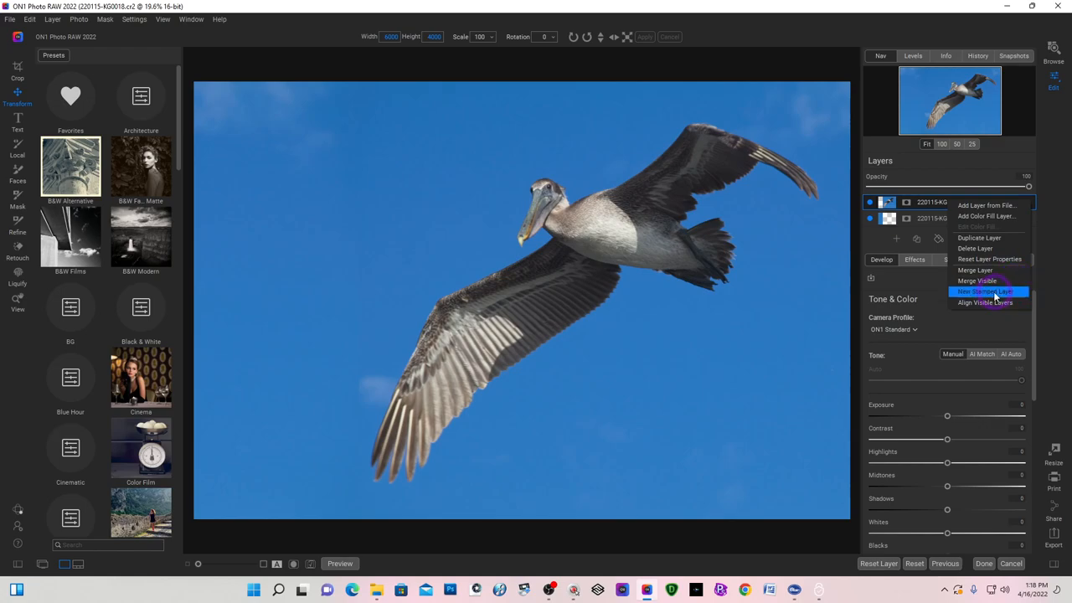
left_click(988, 292)
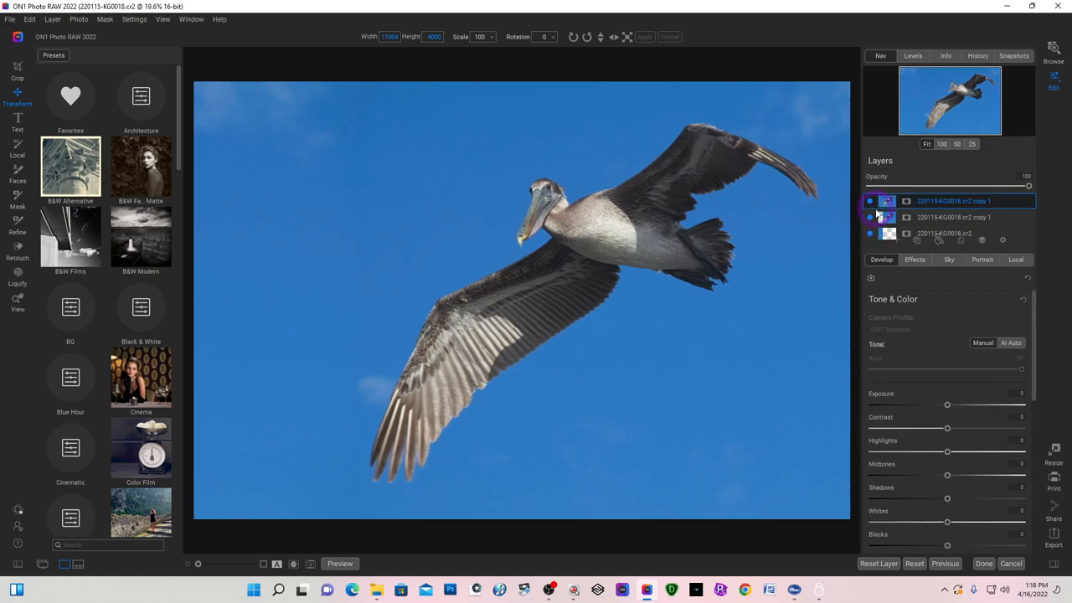
Turn off visibility for the middle copy layer and the original bottom layer.
left_click(890, 235)
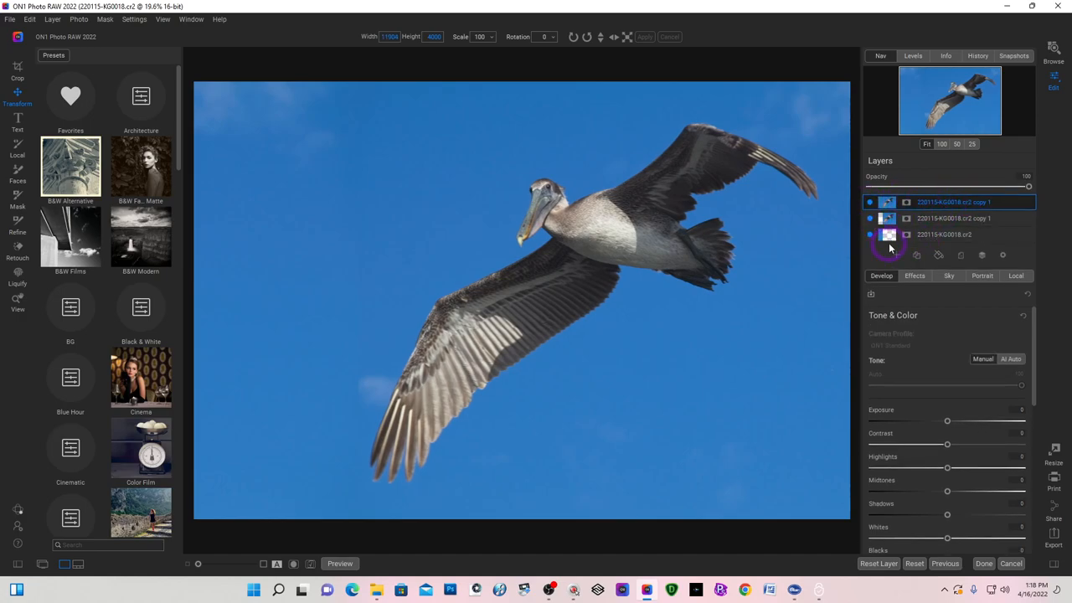
left_click(870, 235)
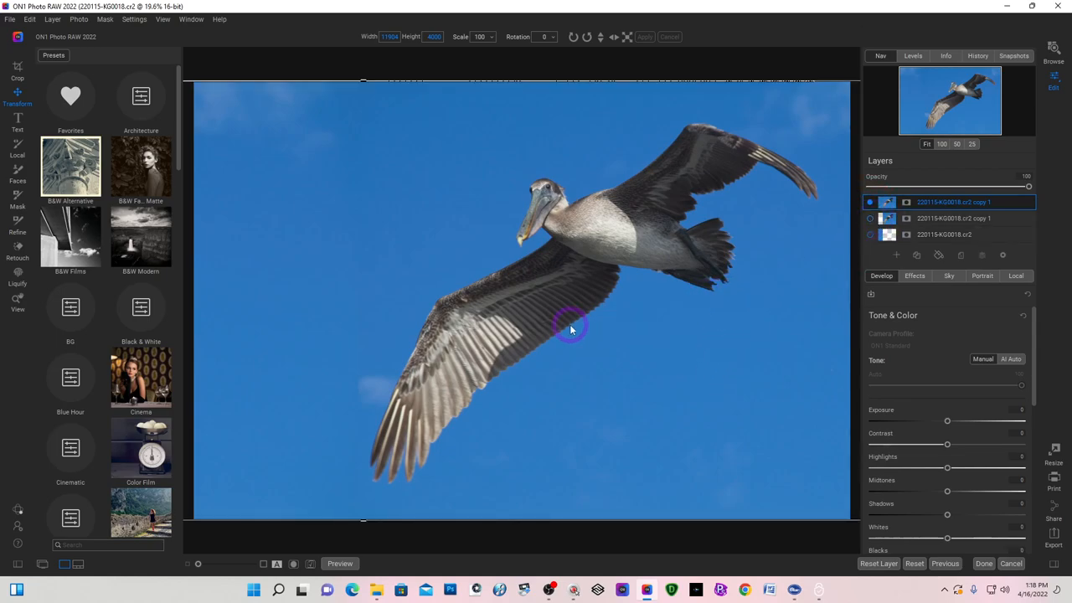
mouse_move(640, 326)
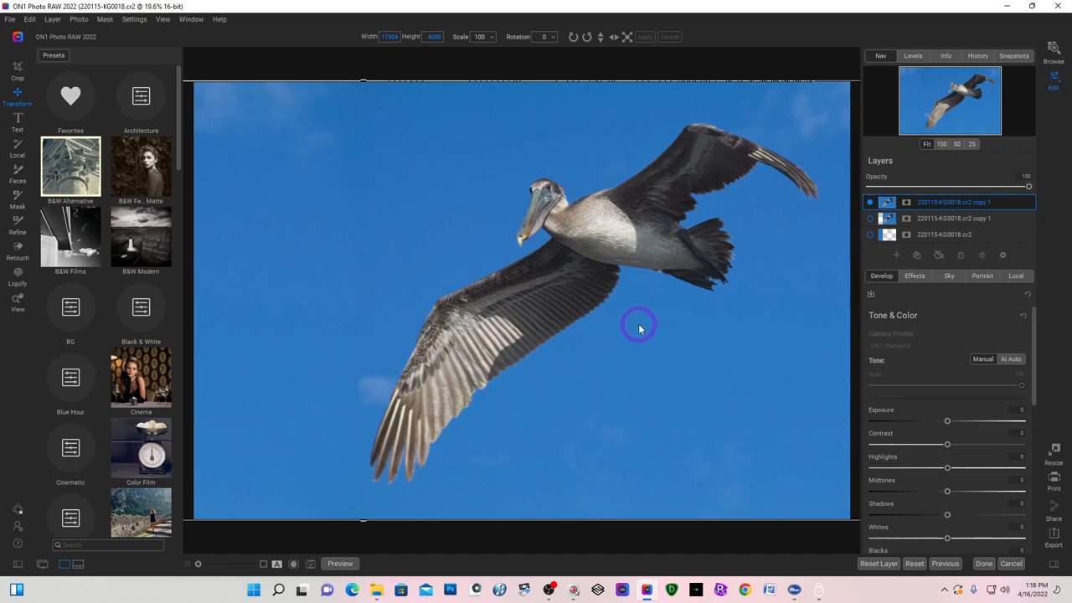
mouse_move(607, 291)
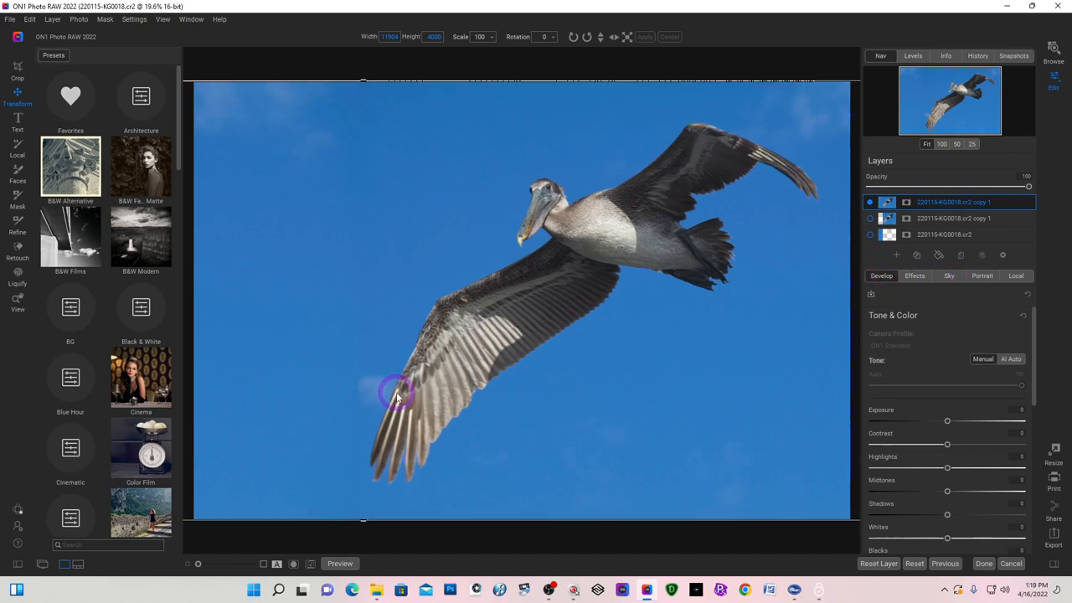
mouse_move(683, 201)
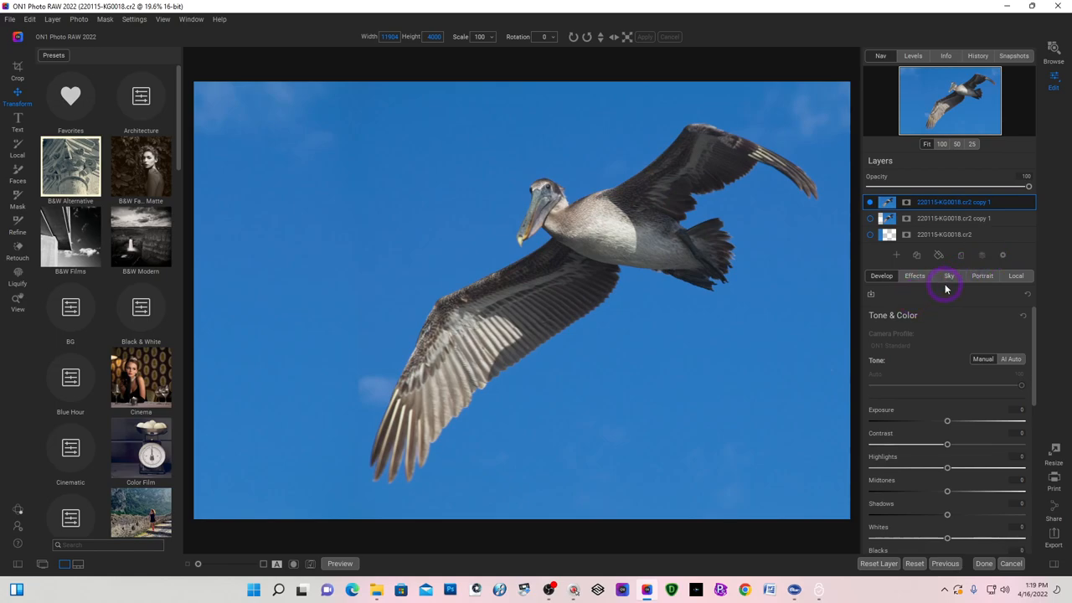
mouse_move(947, 278)
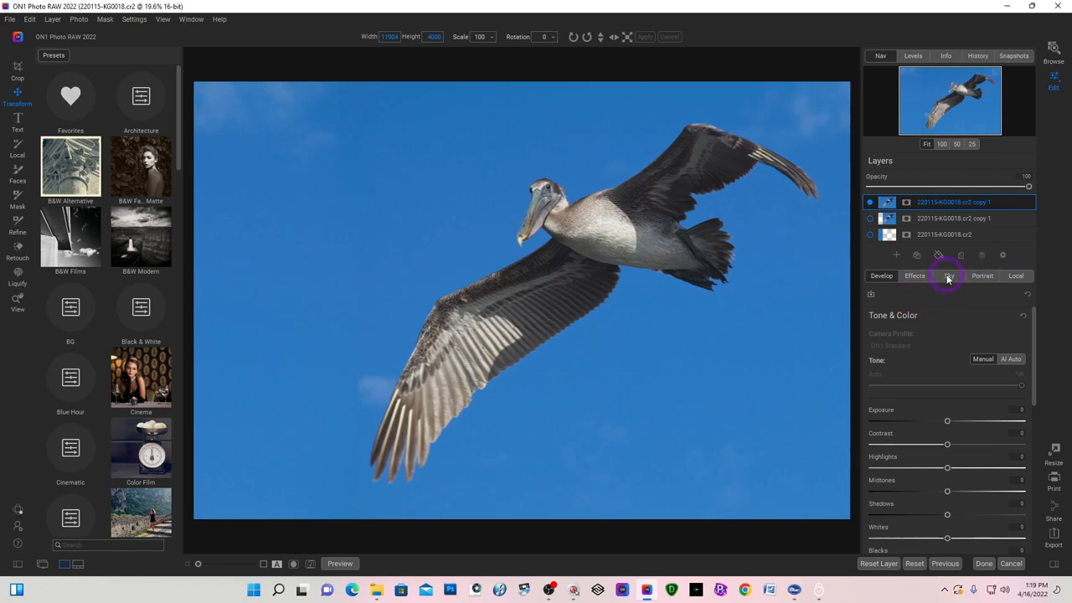
Apply Sky Swap AI to the merged top layer, loading Category Clouds with Clouds 001.
left_click(949, 275)
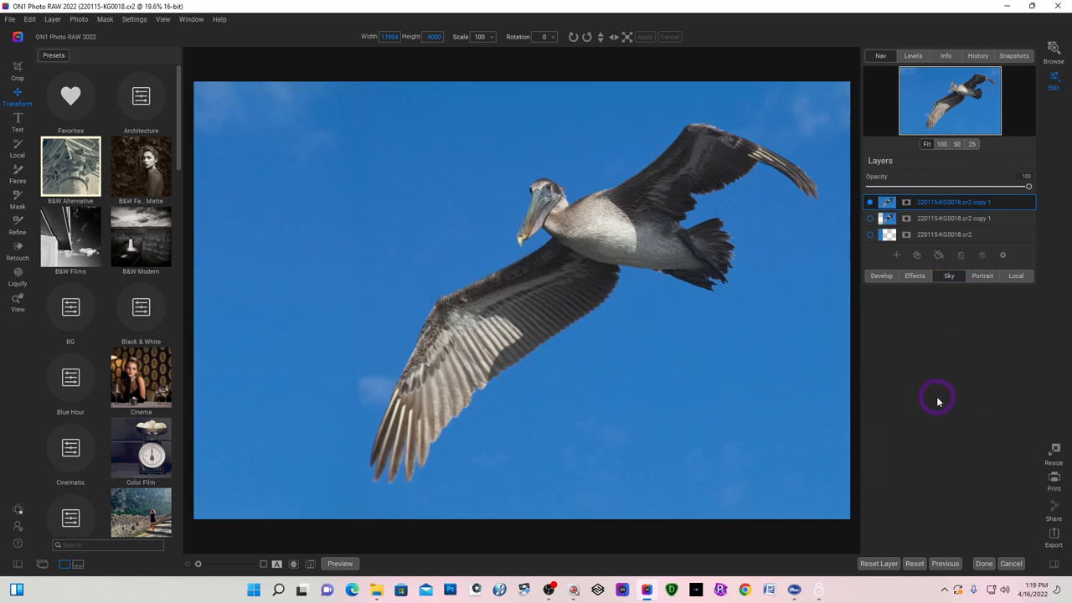
left_click(950, 276)
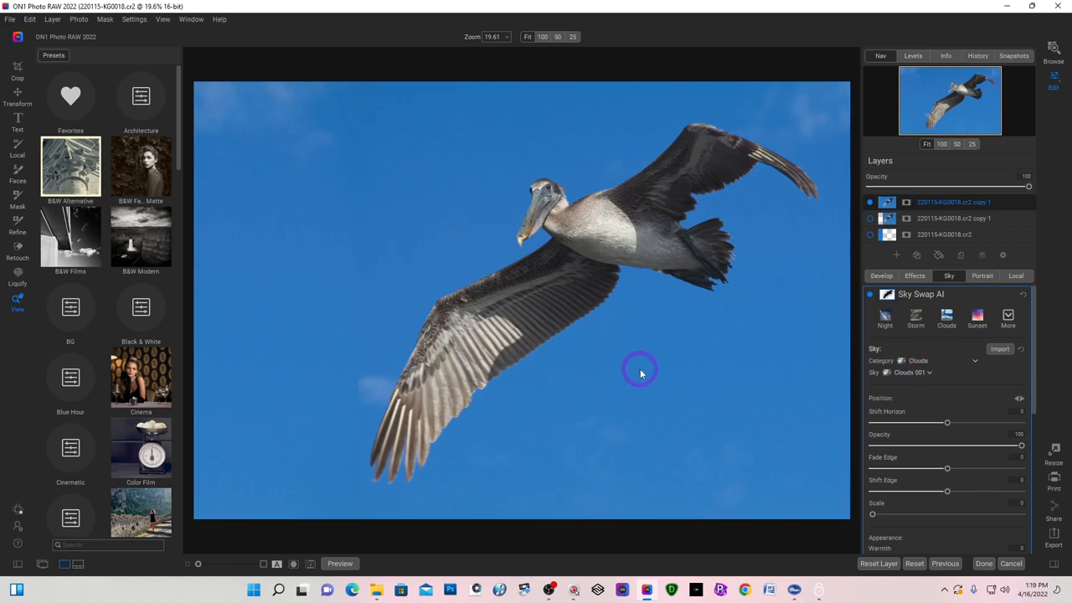
mouse_move(896, 304)
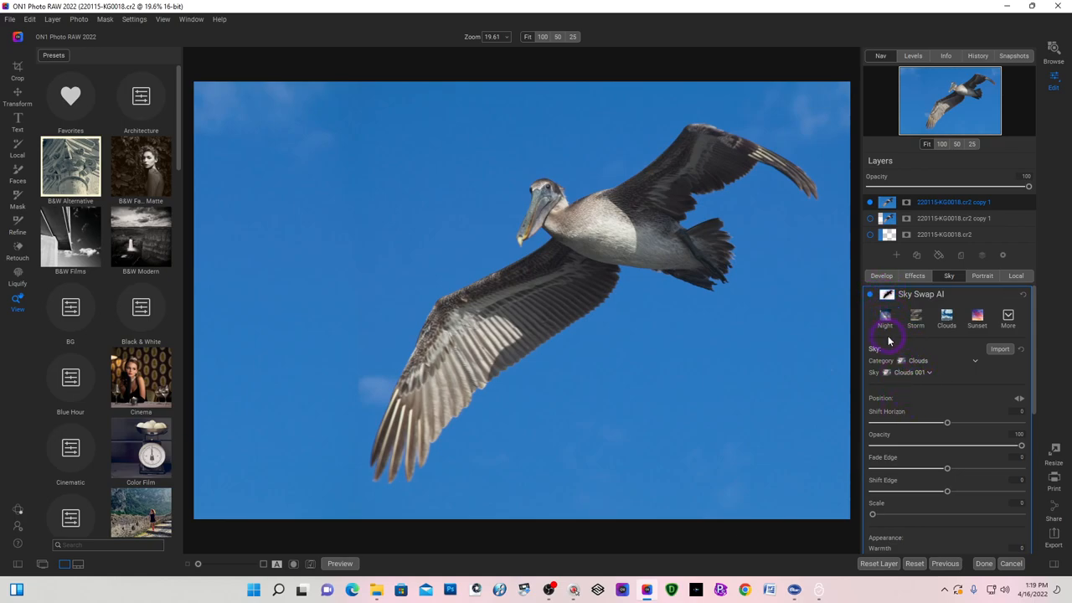
mouse_move(1037, 326)
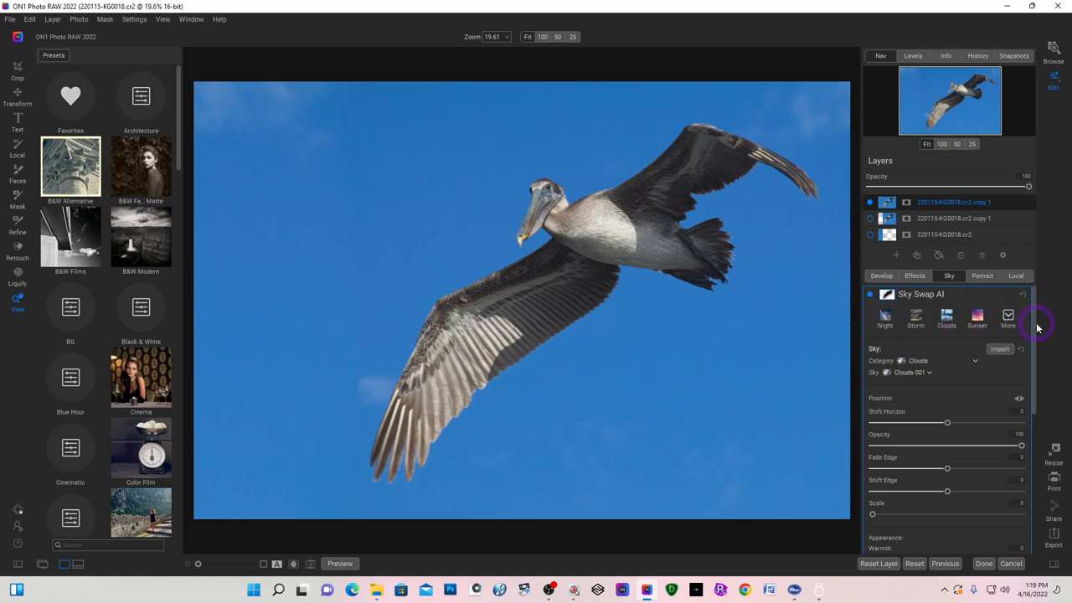
mouse_move(957, 380)
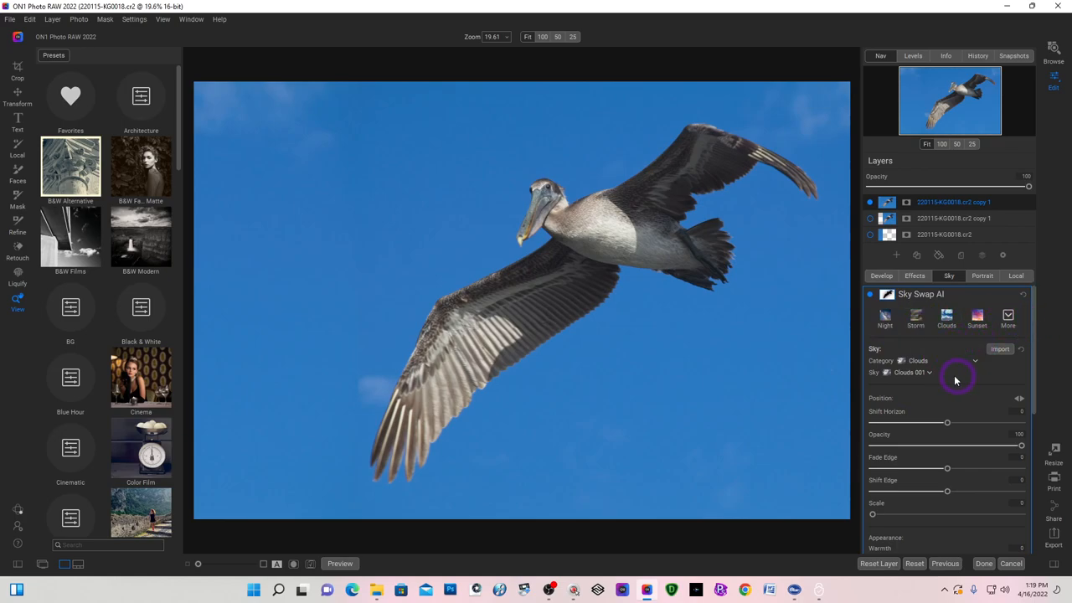
mouse_move(926, 369)
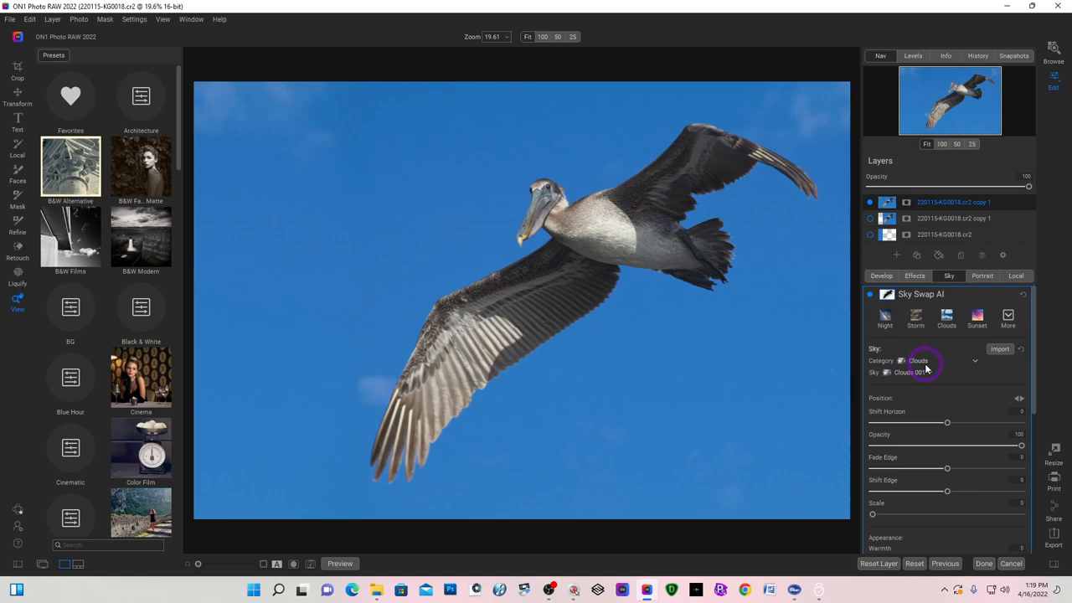
mouse_move(976, 360)
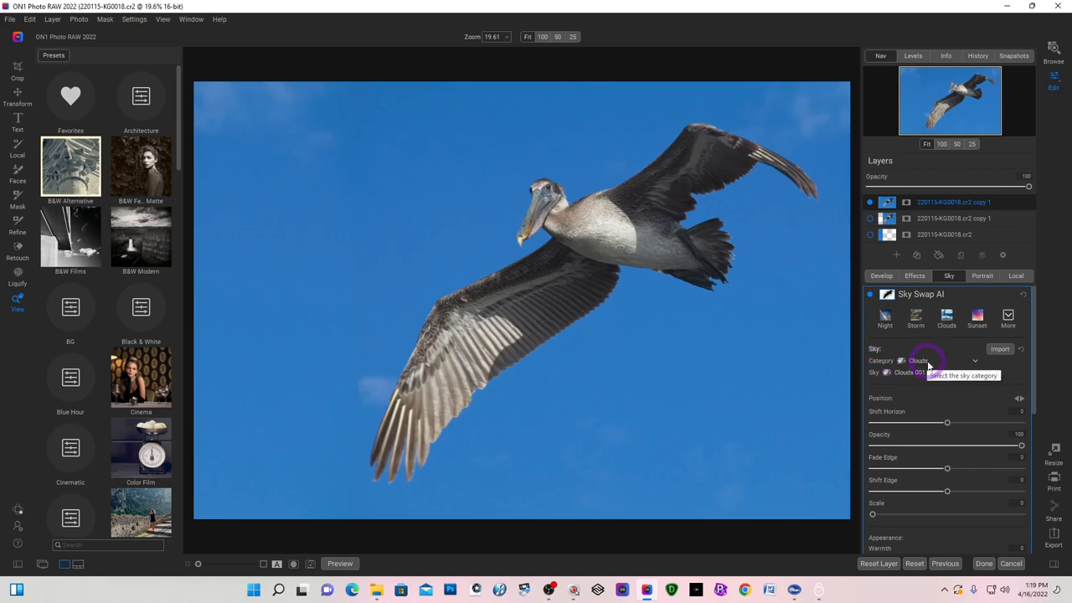
Preview another sky category such as On1 Skies, then keep the Clouds category applied.
left_click(947, 360)
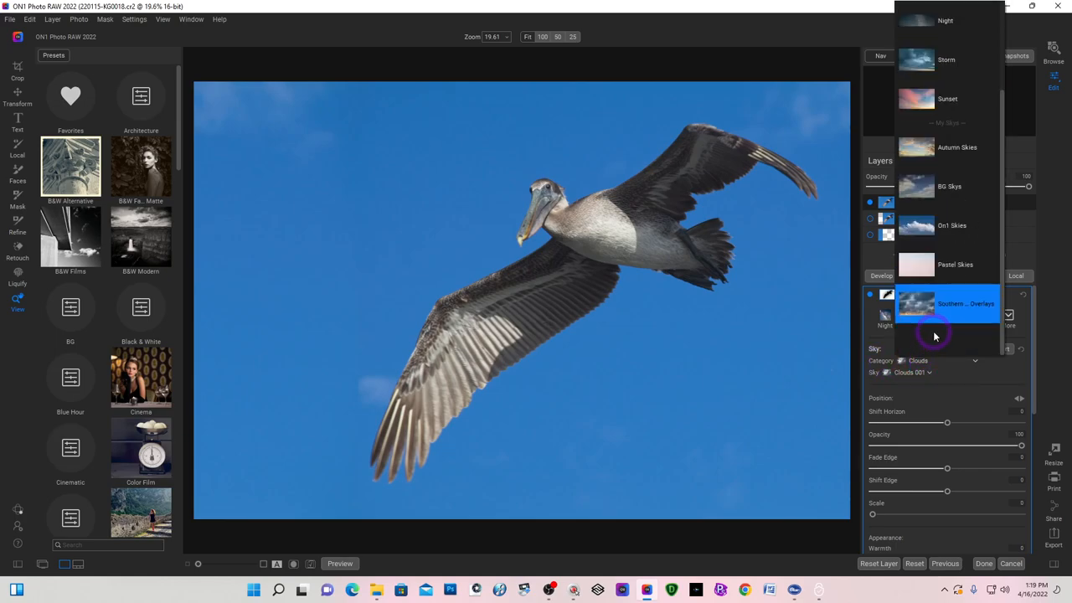
left_click(948, 186)
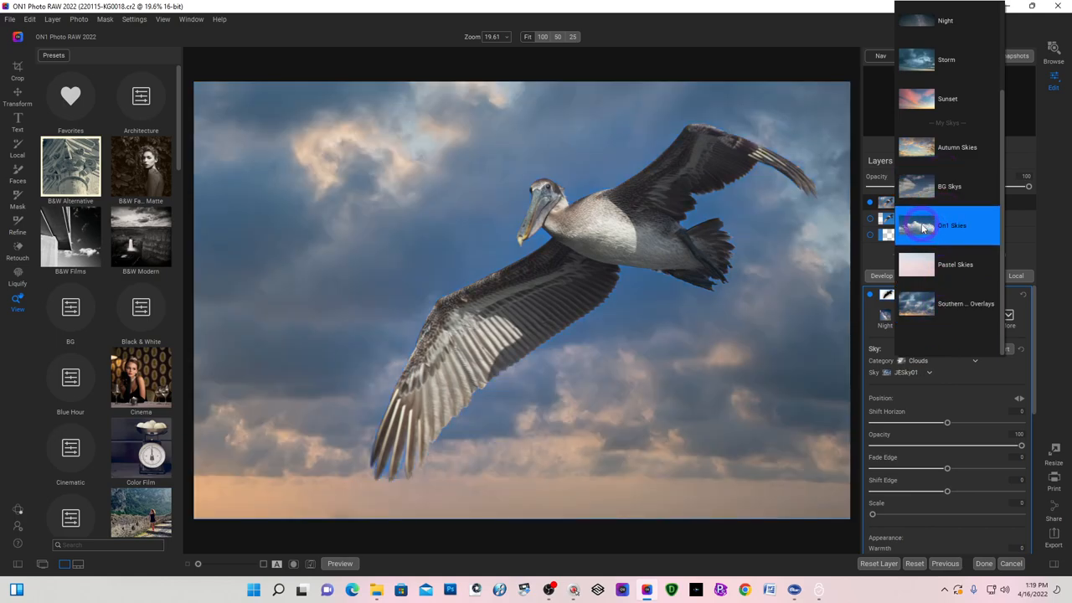
left_click(946, 303)
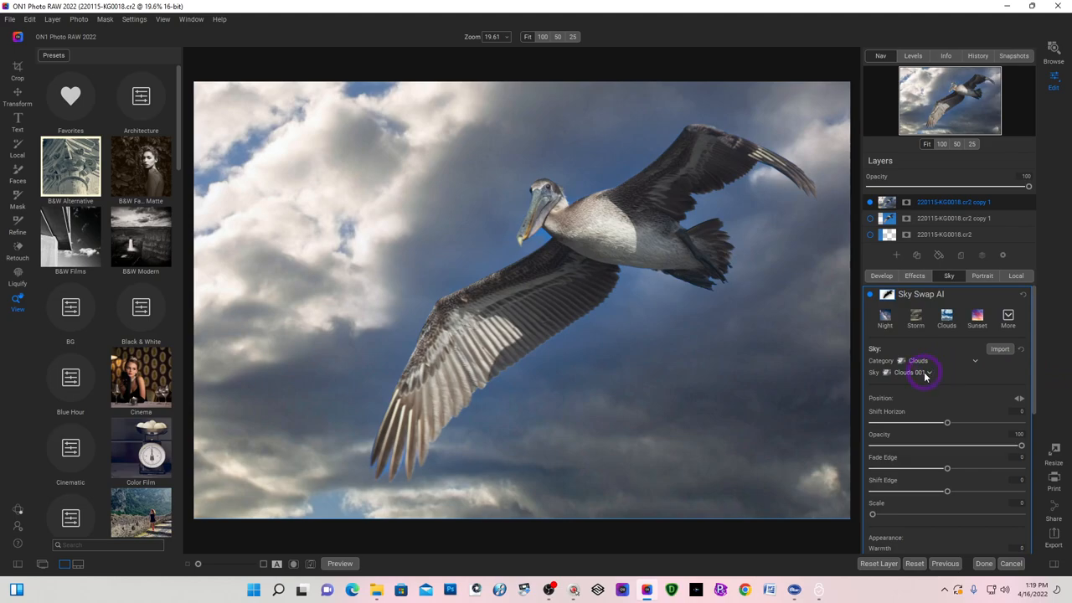
Preview several cloud skies from the Sky list and settle on Clouds 040.
left_click(908, 372)
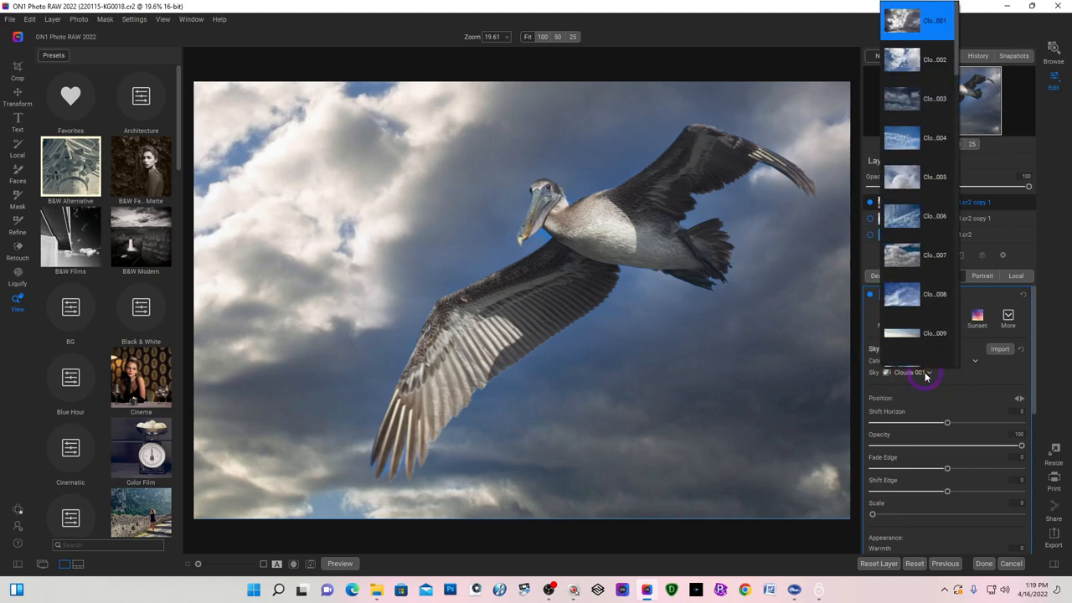
scroll("down", 3)
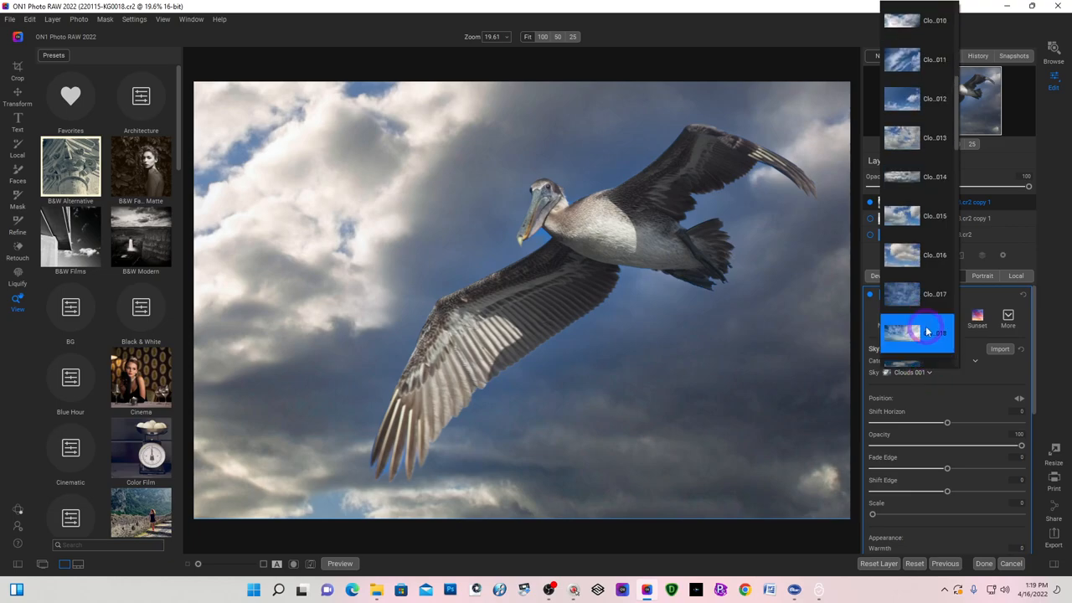
scroll("up", 3)
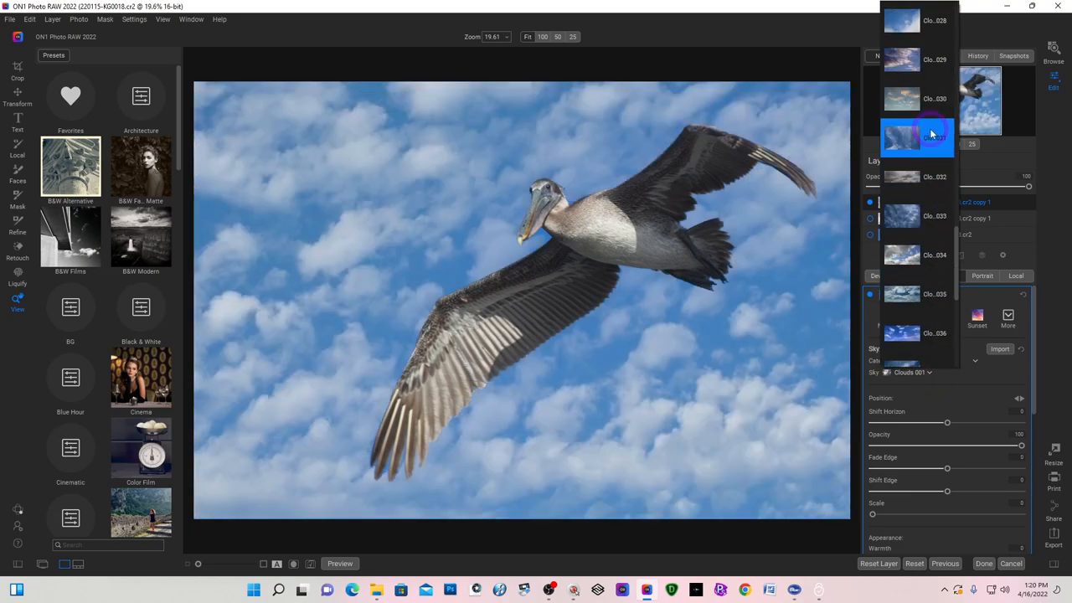
scroll("down", 3)
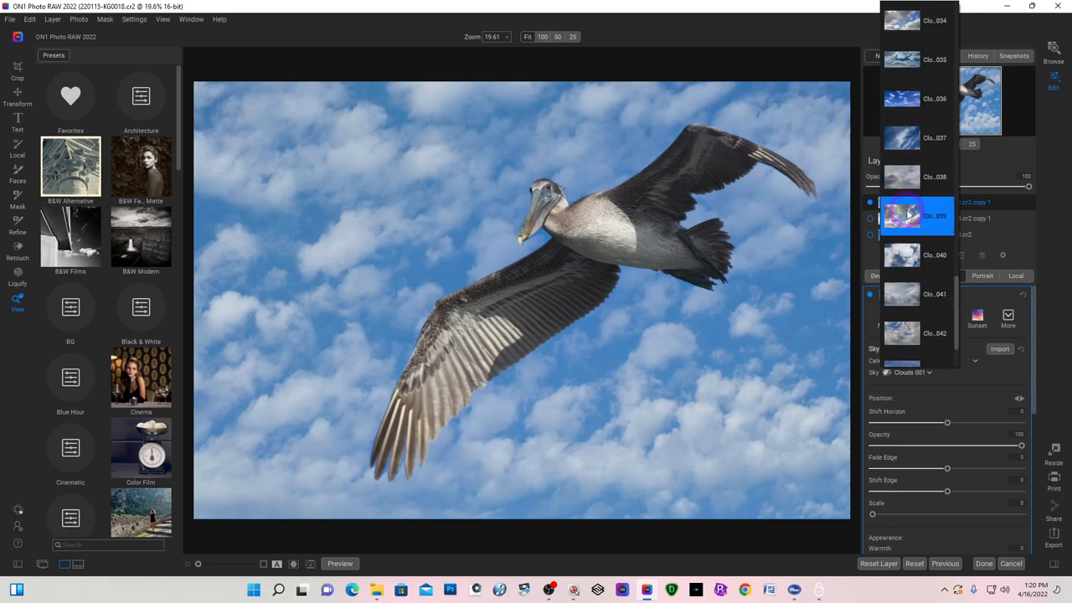
left_click(903, 216)
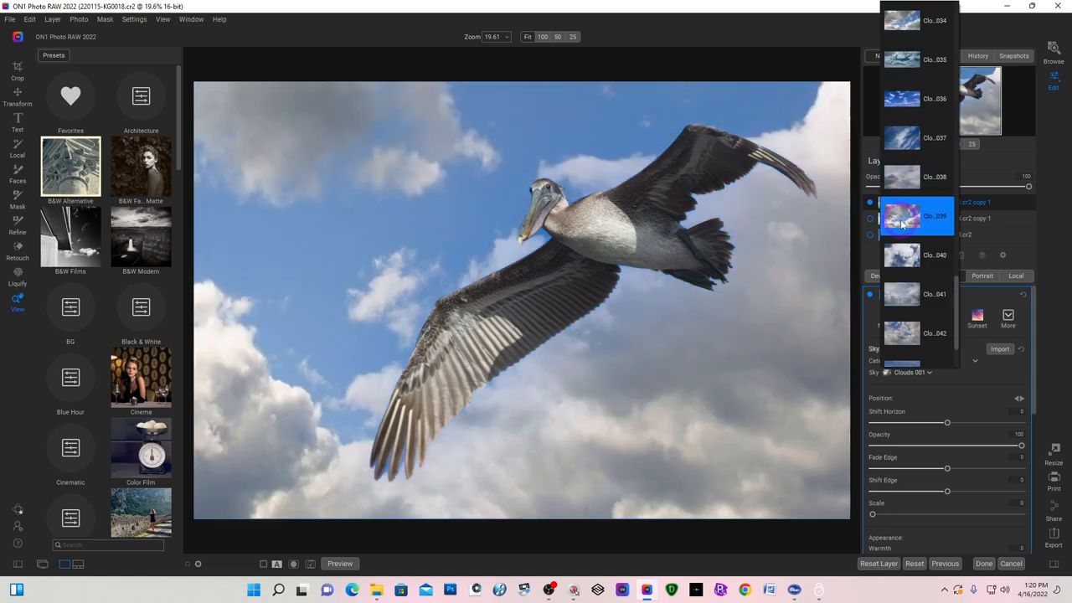
left_click(902, 255)
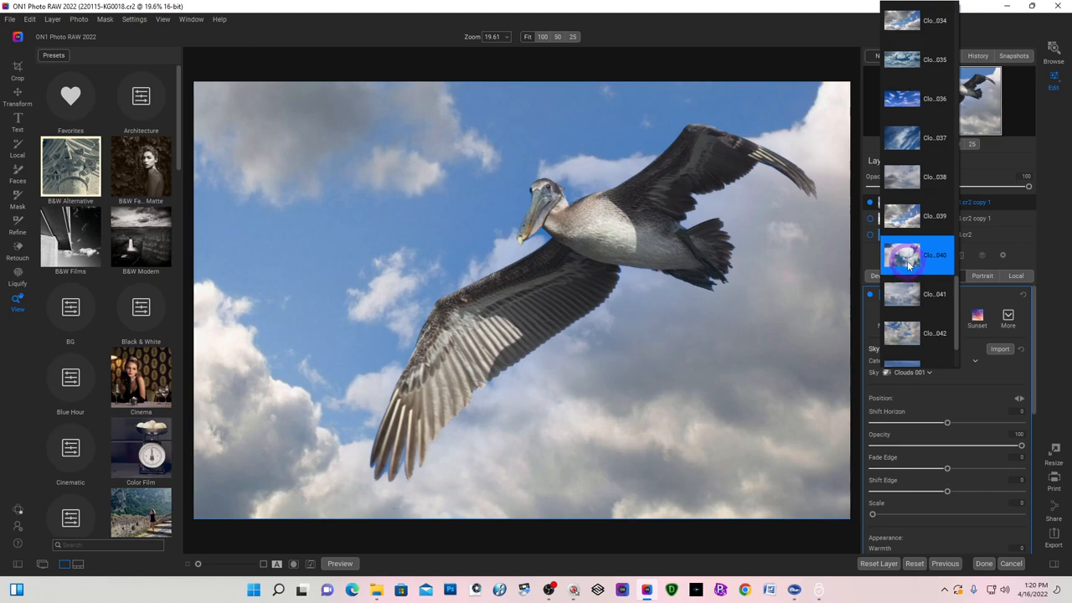
left_click(903, 255)
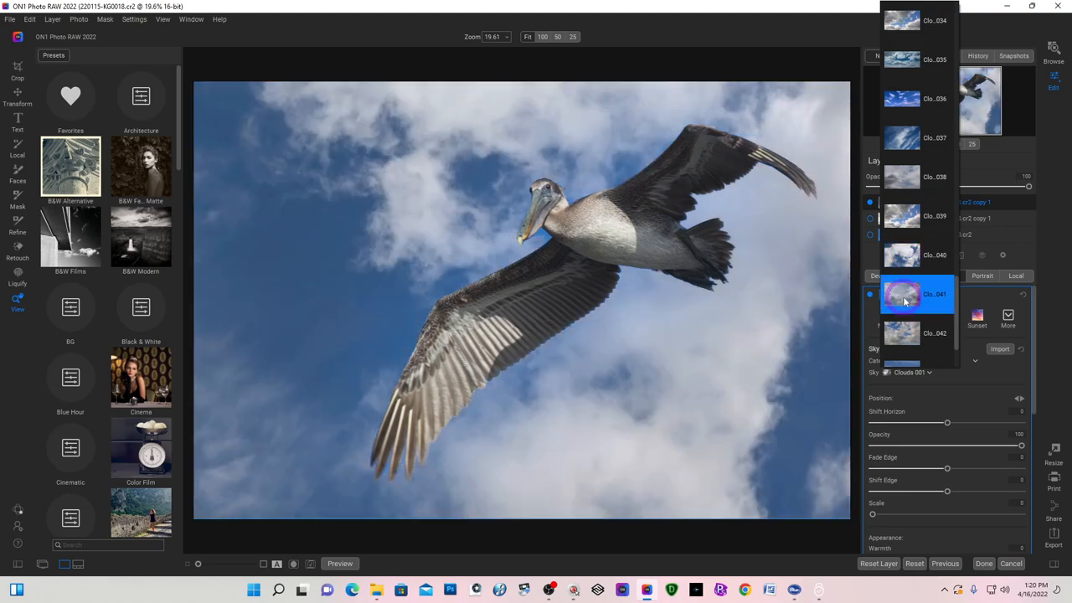
left_click(901, 293)
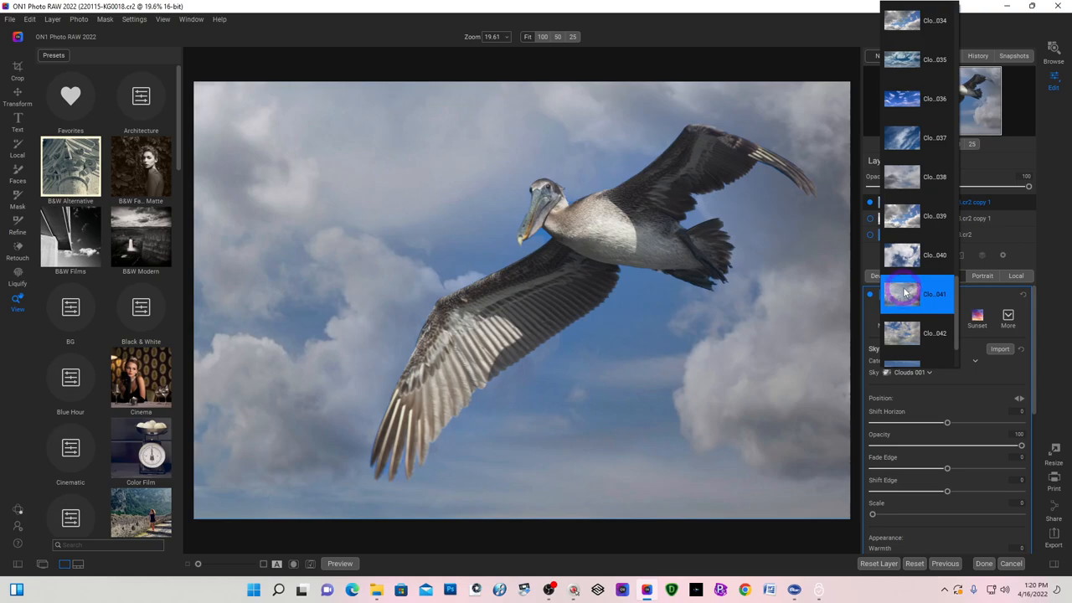
left_click(902, 255)
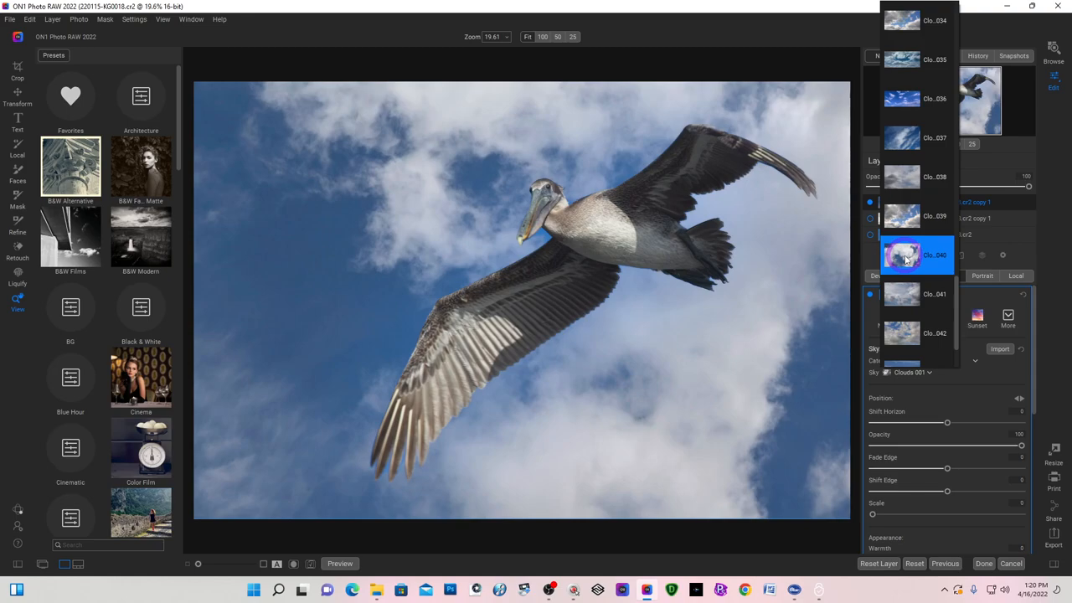
left_click(914, 255)
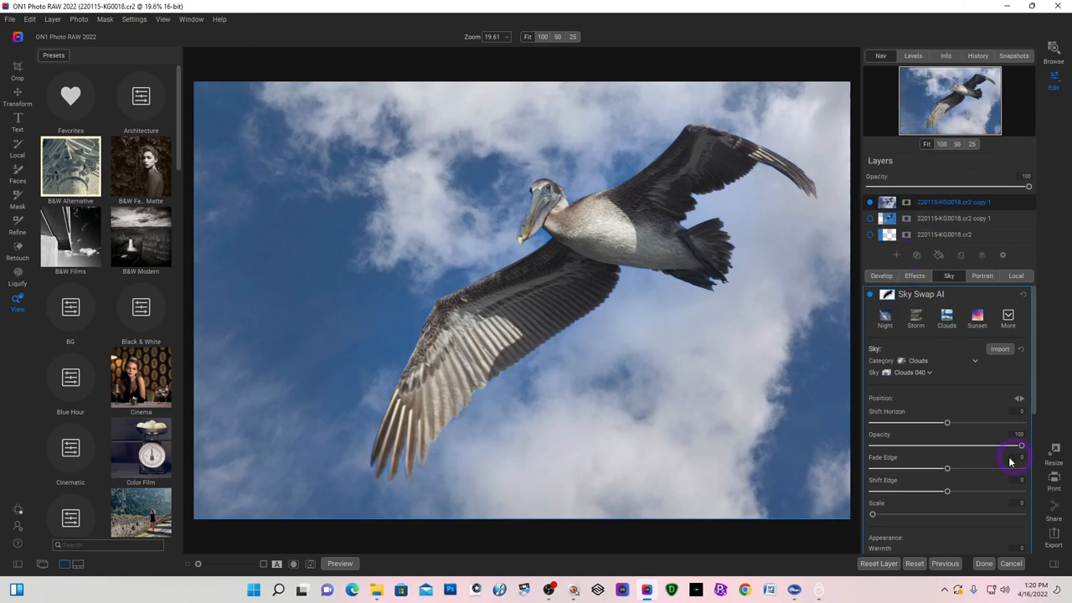
Set the cloud sky's Shift Horizon to -24, Opacity to 63 and Fade Edge to 6.
scroll("down", 3)
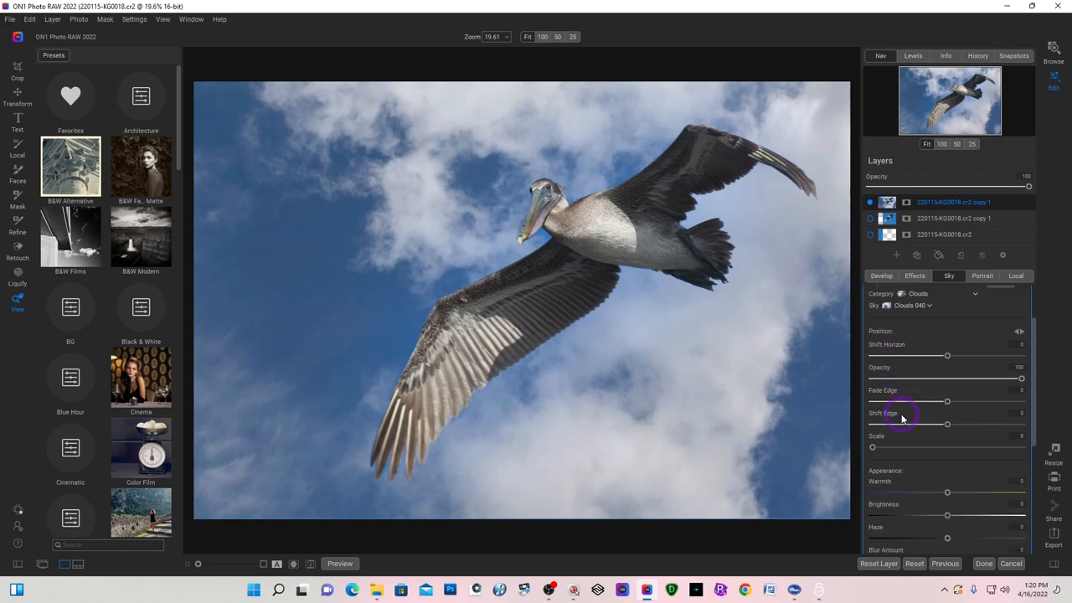
mouse_move(954, 358)
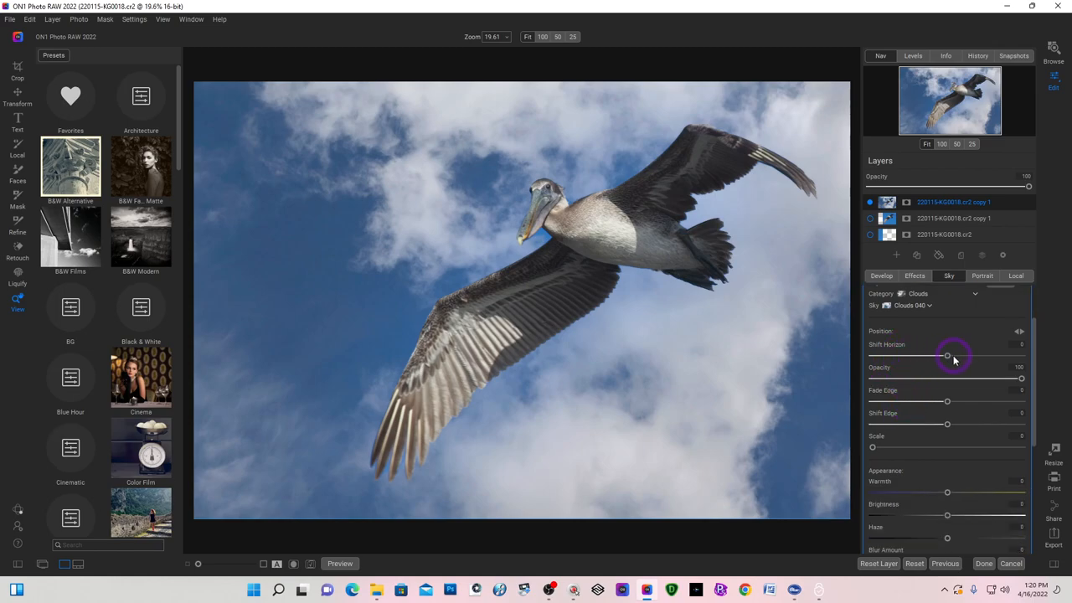
left_click_drag(947, 357, 911, 357)
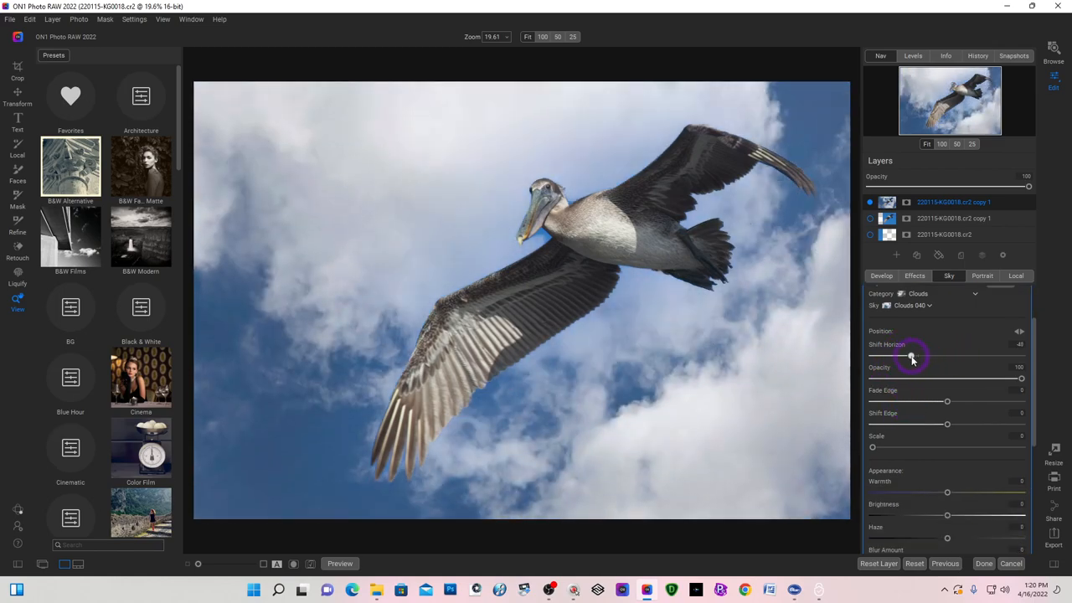
left_click_drag(912, 356, 960, 356)
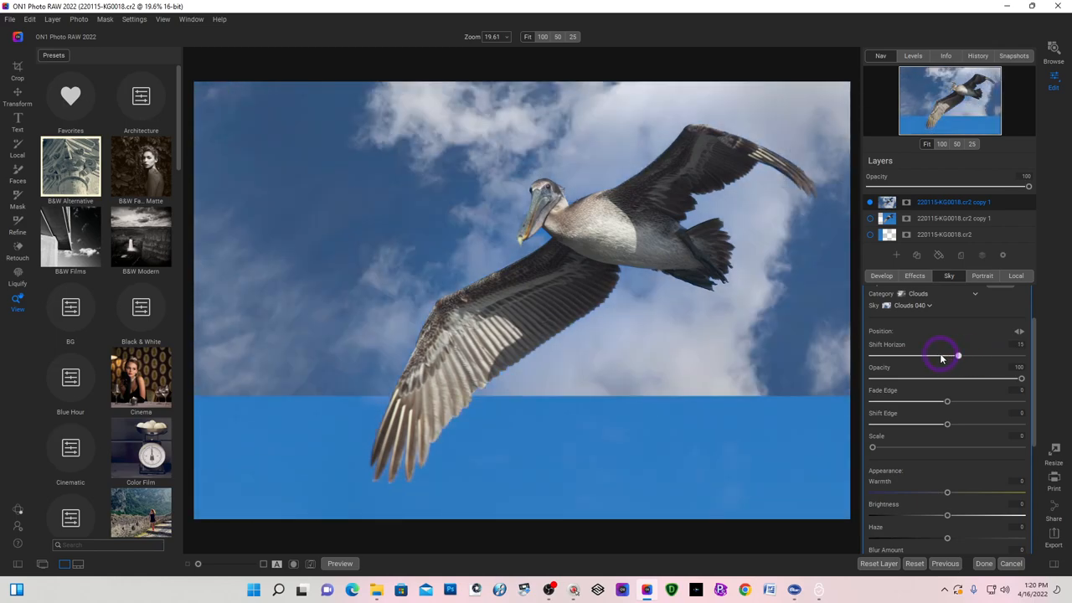
left_click_drag(960, 356, 930, 356)
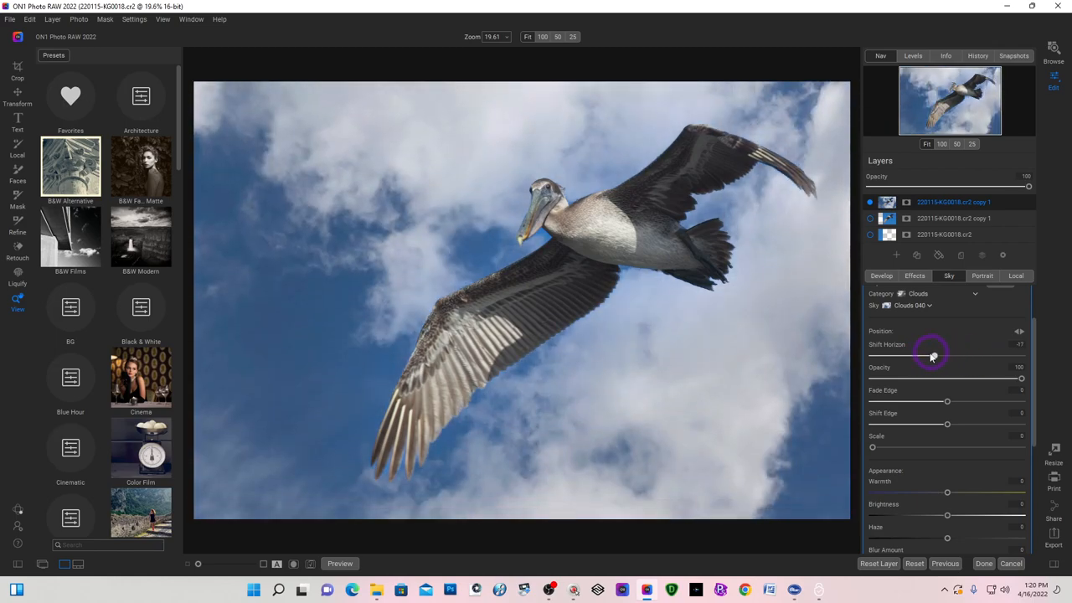
left_click_drag(932, 356, 928, 356)
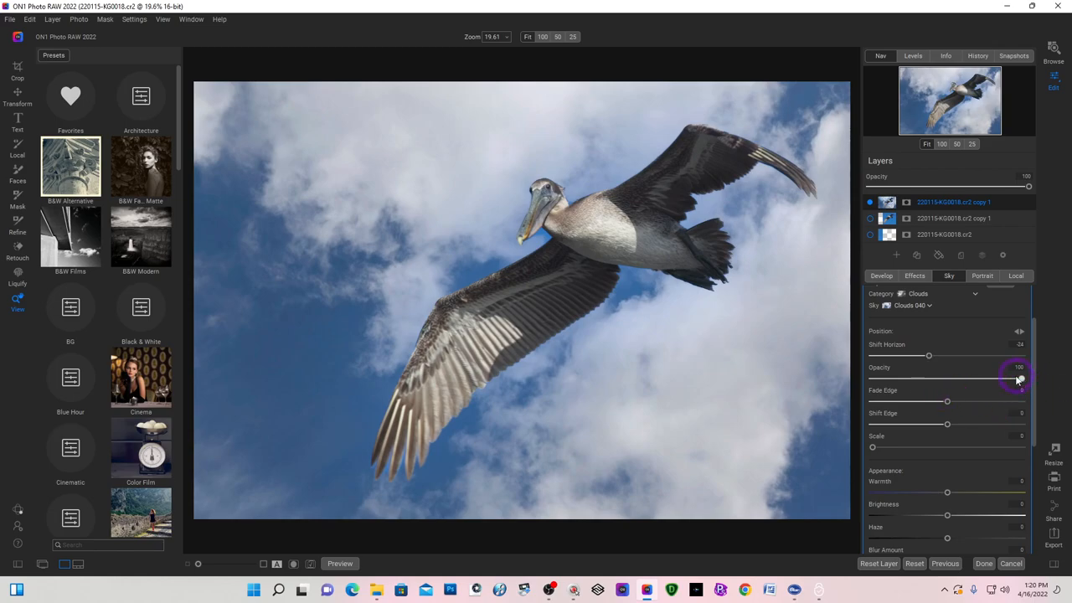
left_click_drag(1013, 379, 935, 379)
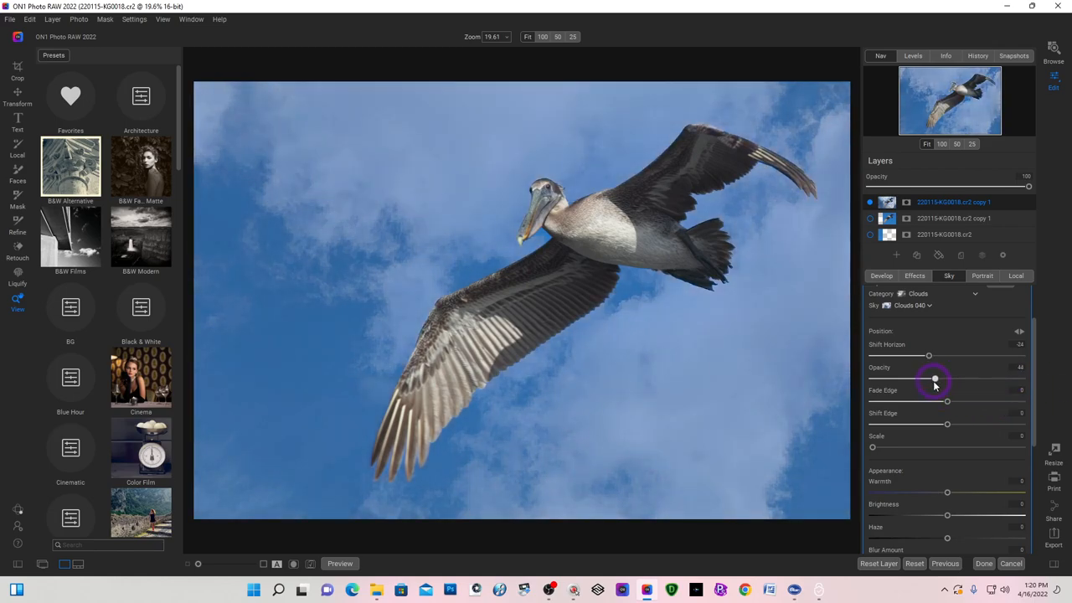
left_click_drag(935, 380, 933, 379)
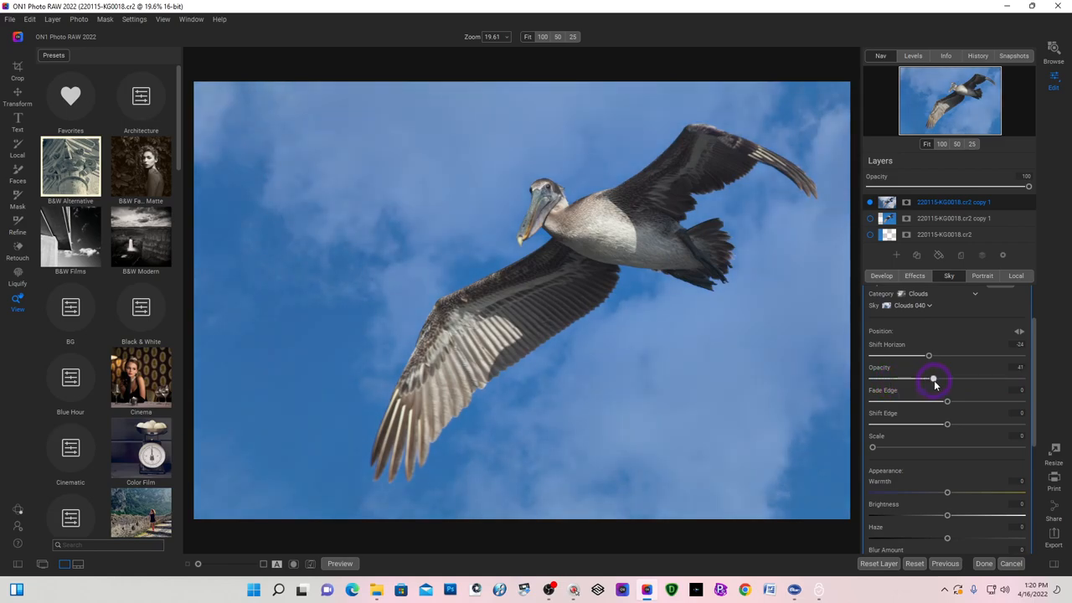
left_click_drag(932, 380, 961, 379)
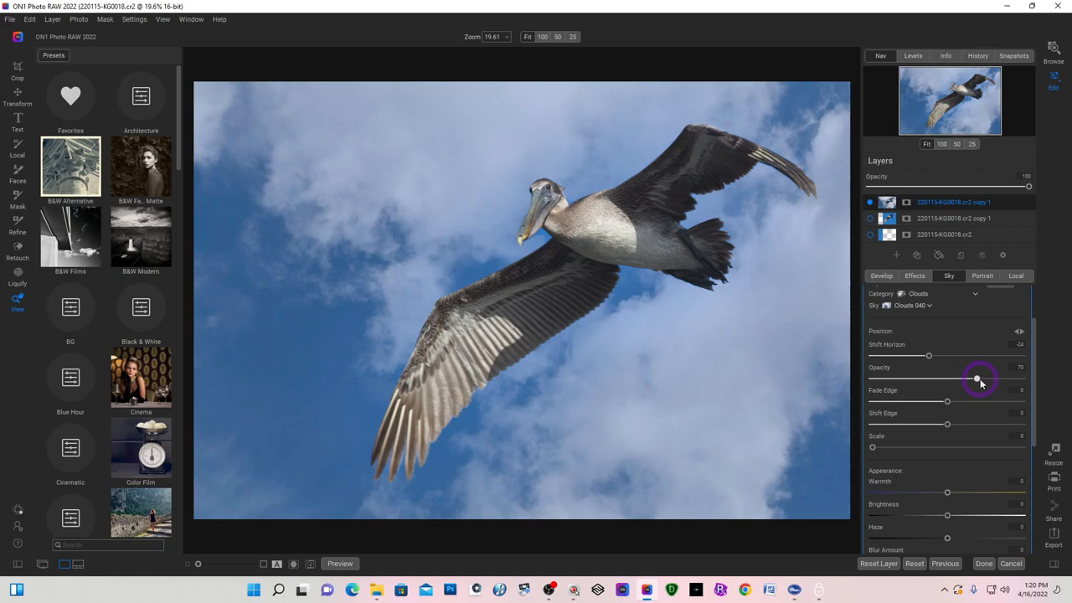
left_click_drag(963, 379, 966, 379)
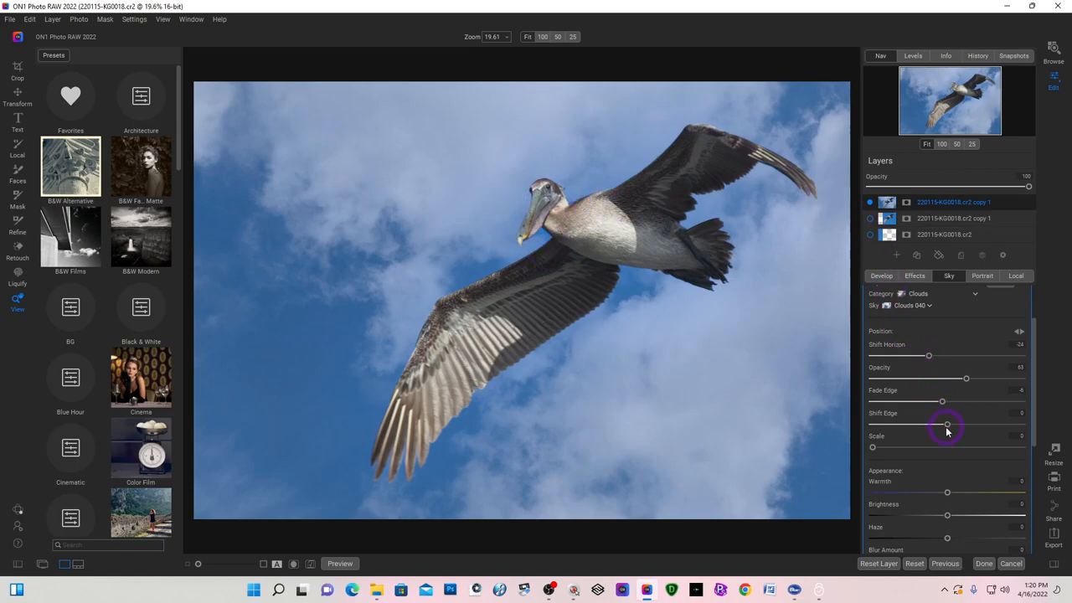
Try the Shift Edge and Scale sliders, then return both to 0.
left_click_drag(945, 425, 873, 425)
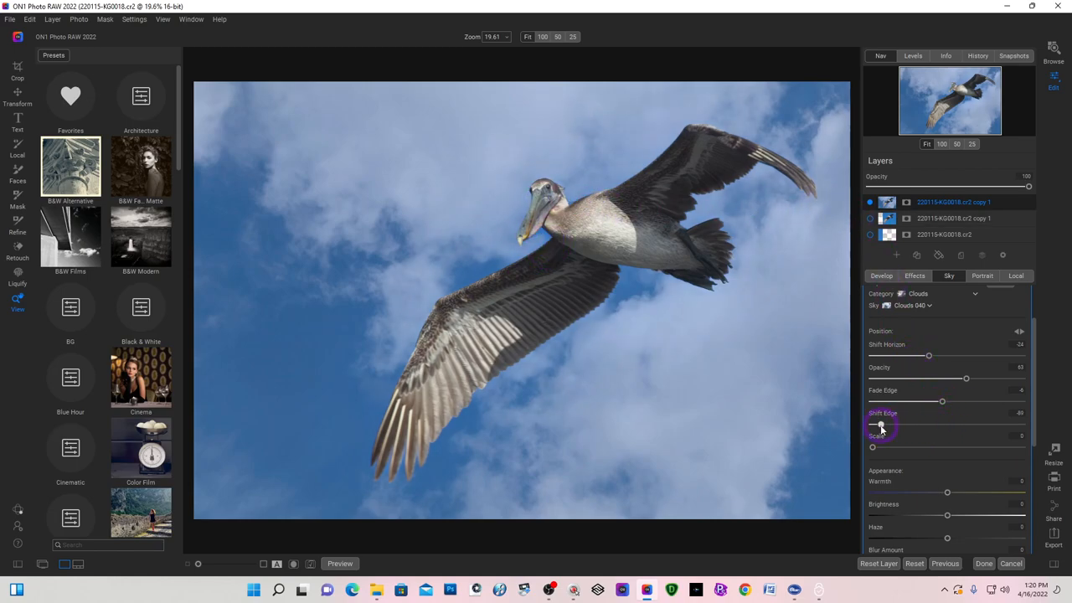
left_click_drag(876, 423, 943, 423)
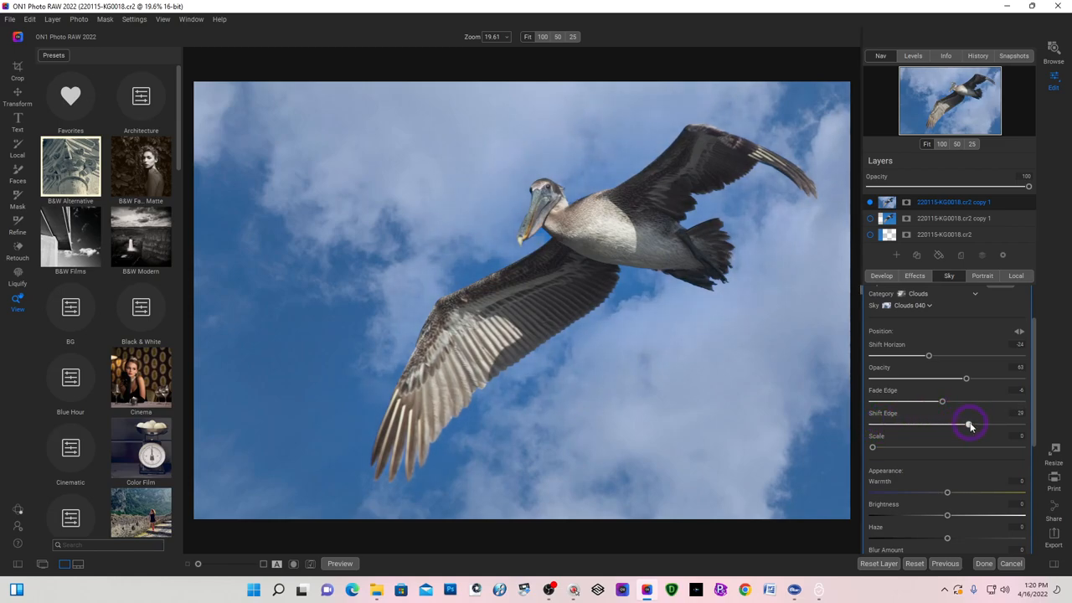
left_click_drag(971, 425, 913, 424)
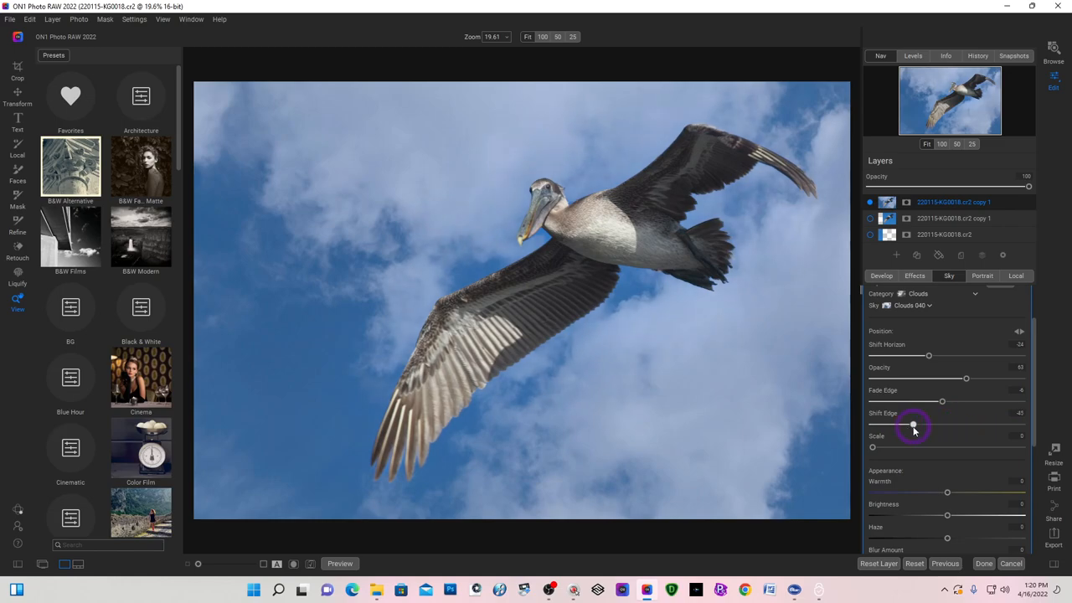
left_click_drag(942, 412, 917, 425)
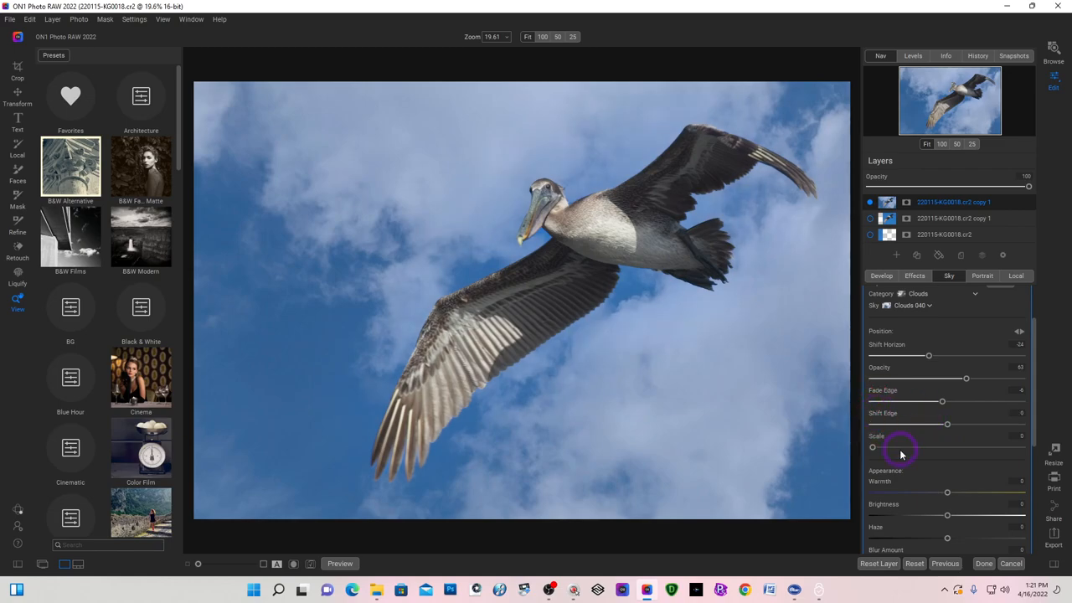
mouse_move(874, 446)
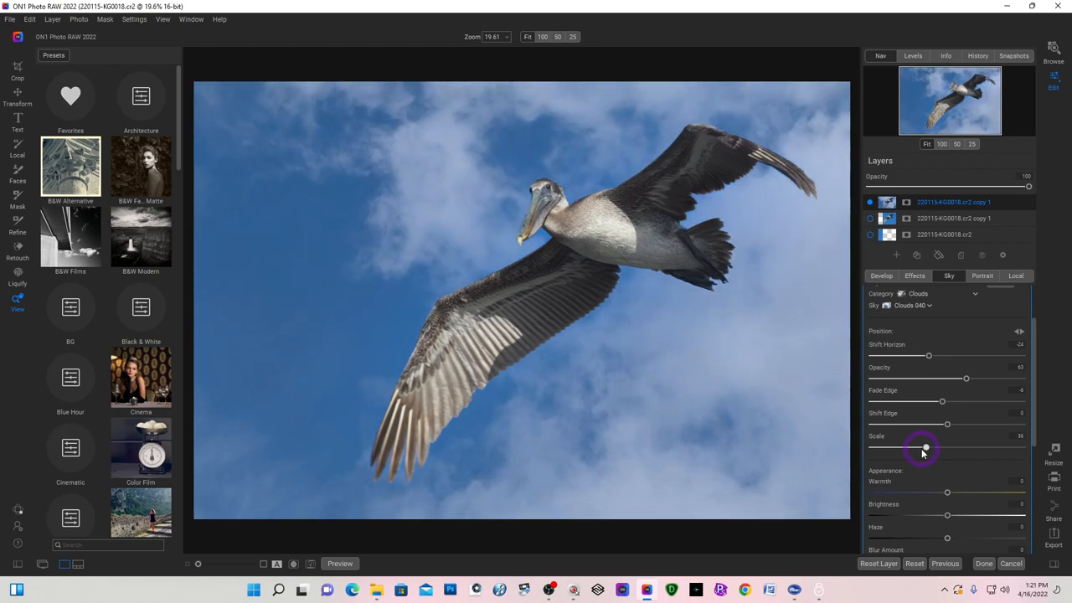
left_click_drag(947, 446, 873, 446)
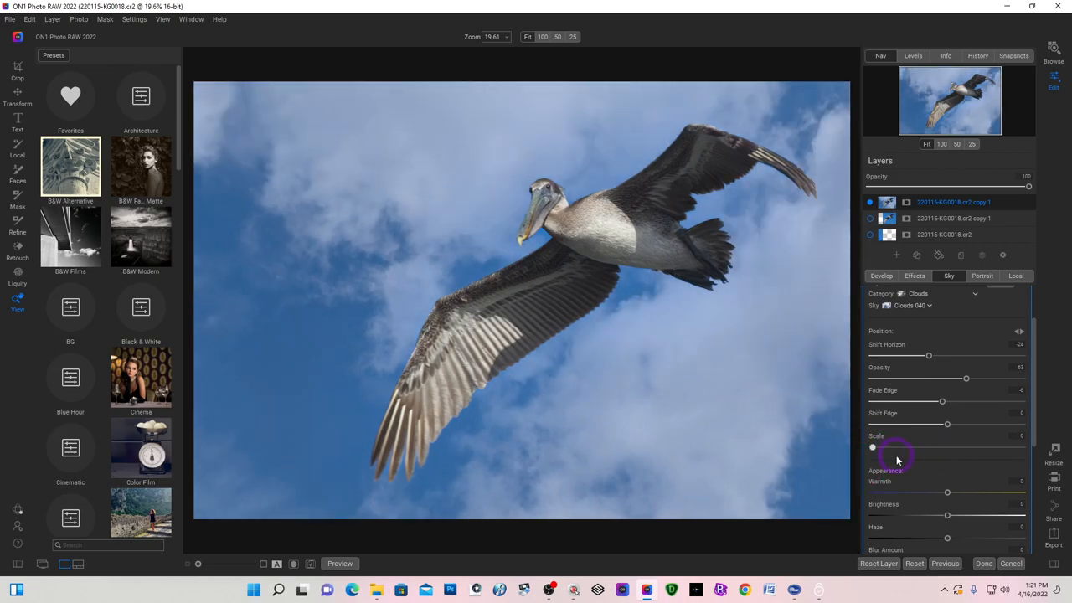
mouse_move(955, 490)
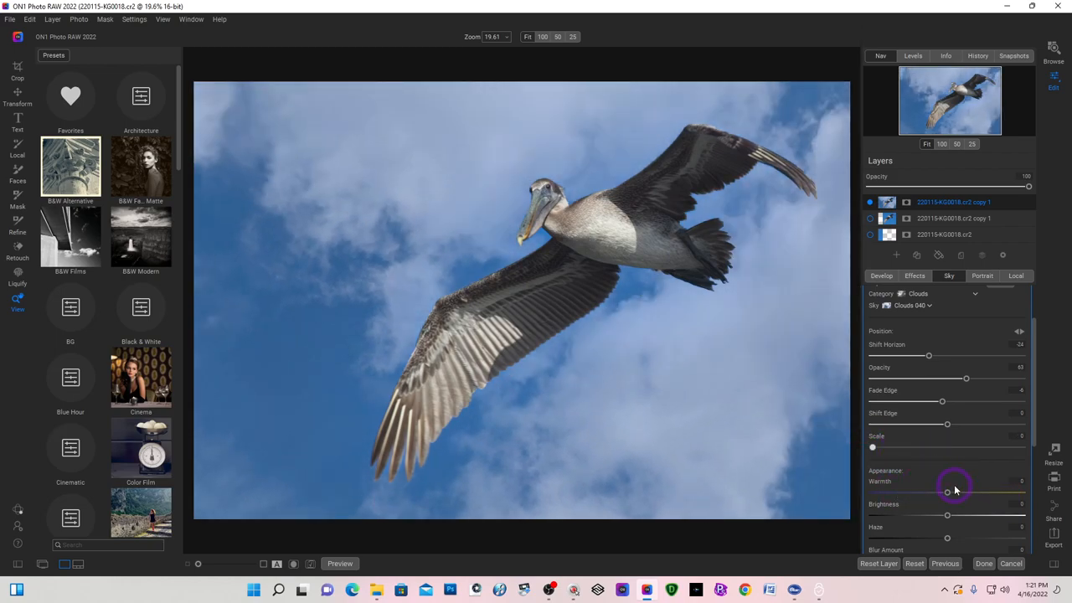
Give the cloud sky Warmth 6, Brightness -3, Haze -24, Blur Amount 9 and Blur Angle 12.
scroll("down", 3)
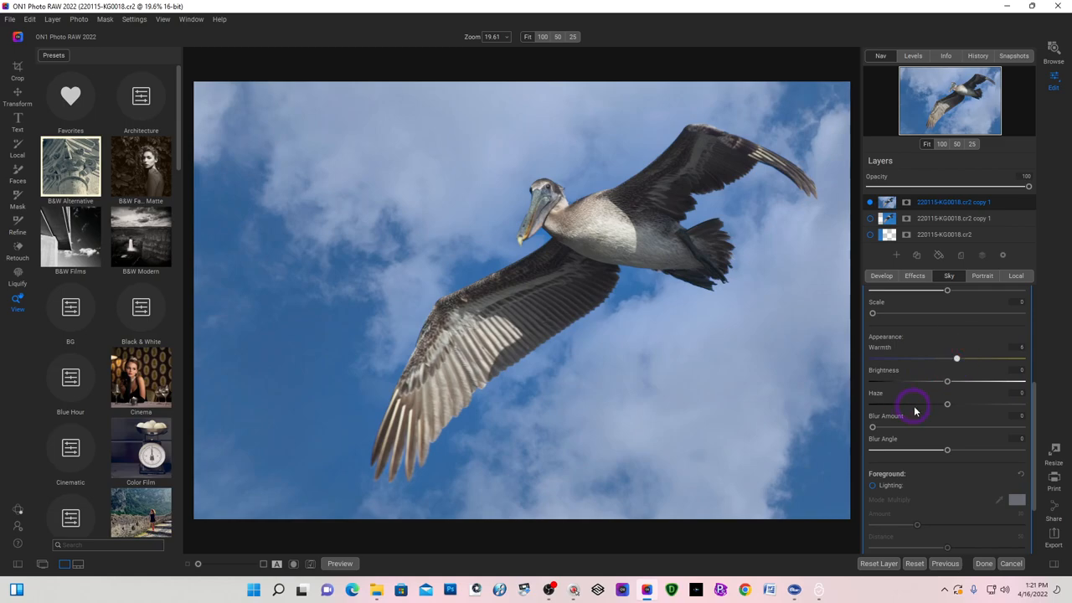
left_click_drag(948, 381, 976, 381)
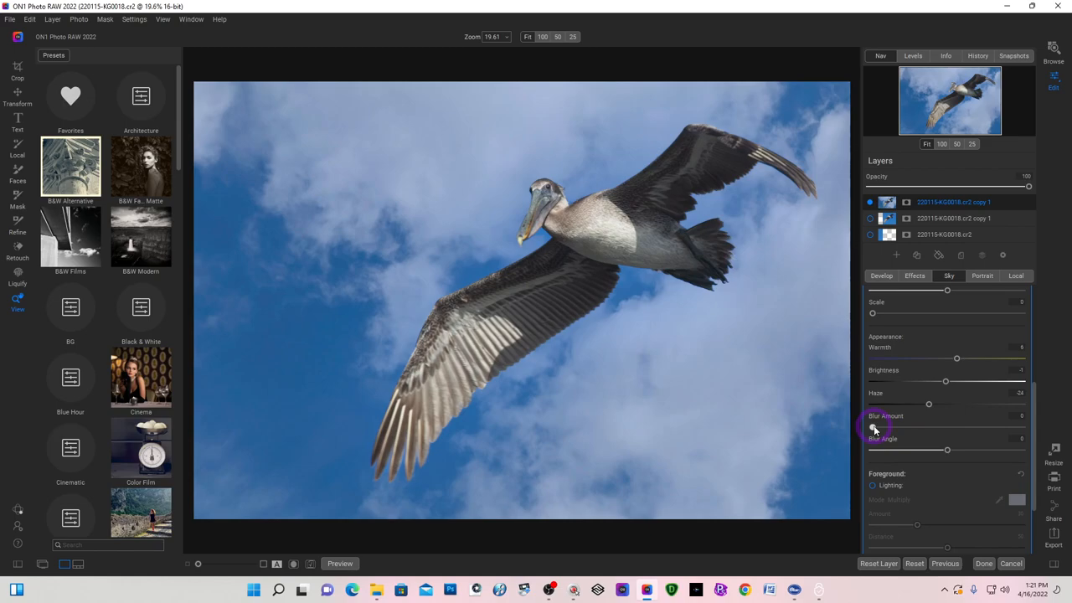
left_click_drag(874, 428, 917, 428)
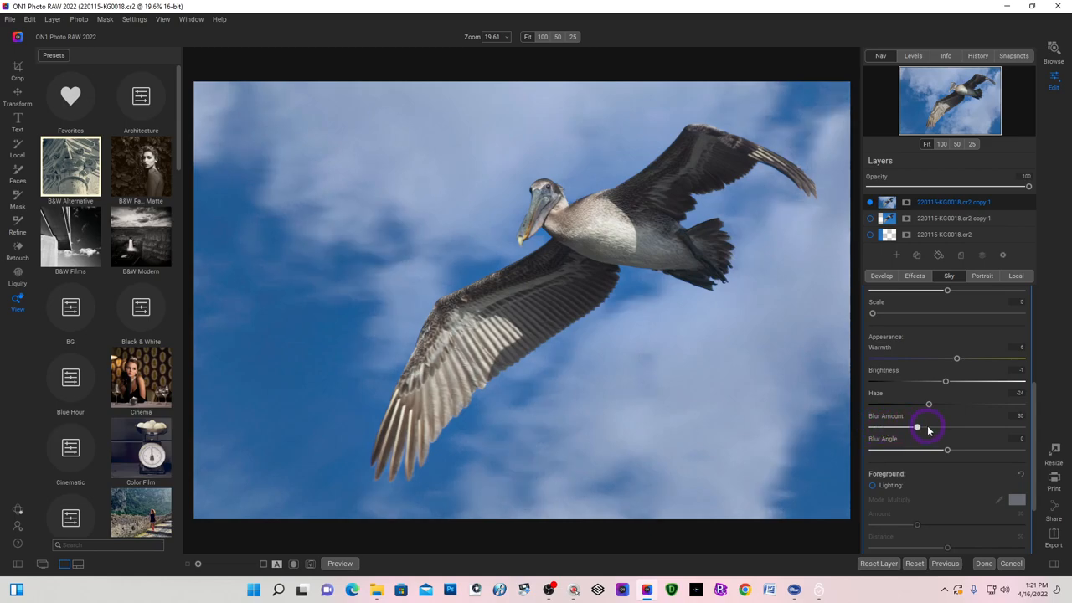
left_click_drag(918, 427, 947, 428)
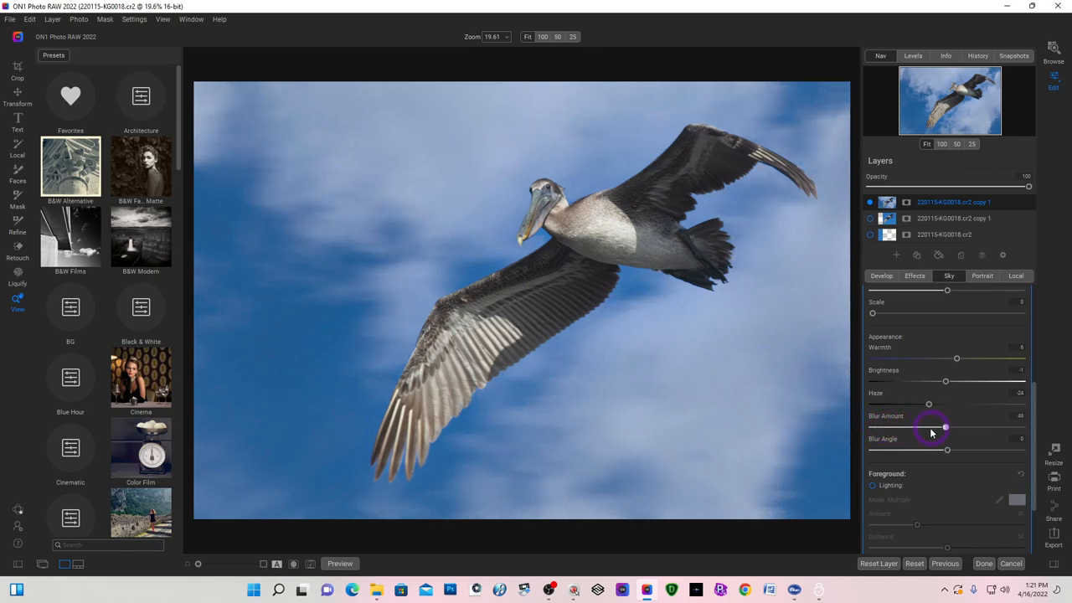
left_click_drag(948, 427, 885, 427)
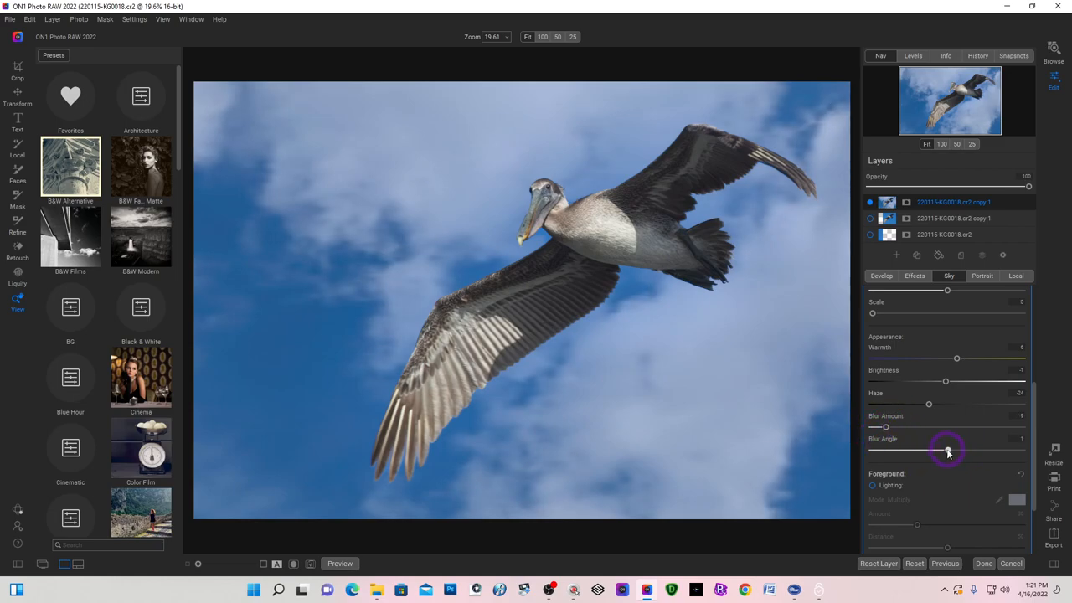
left_click_drag(949, 450, 958, 450)
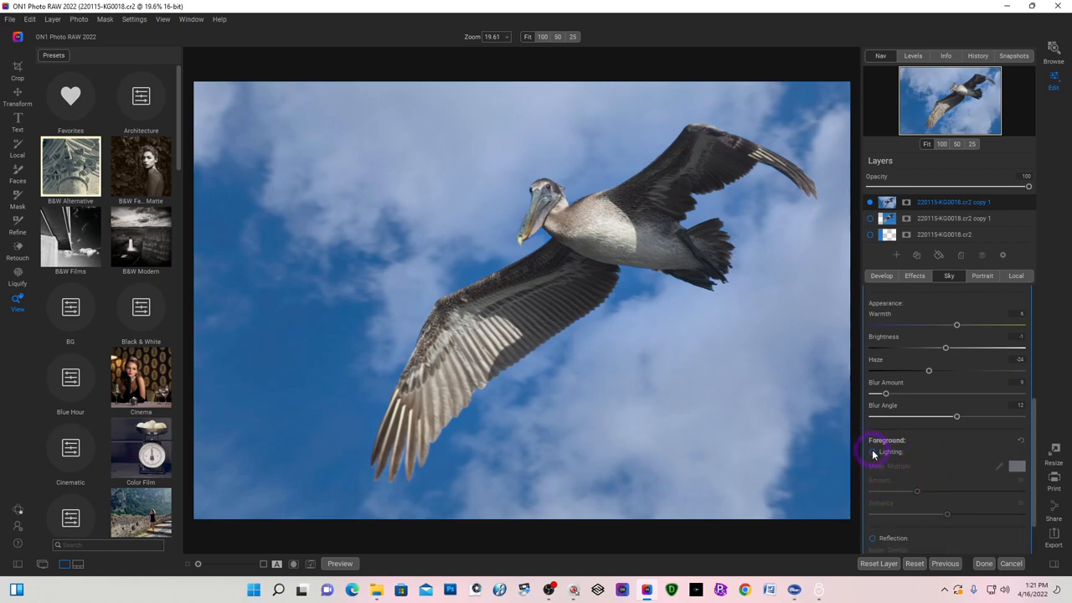
Enable Foreground Lighting (Multiply, Amount 20, Distance 50), comparing it off and on.
left_click(873, 452)
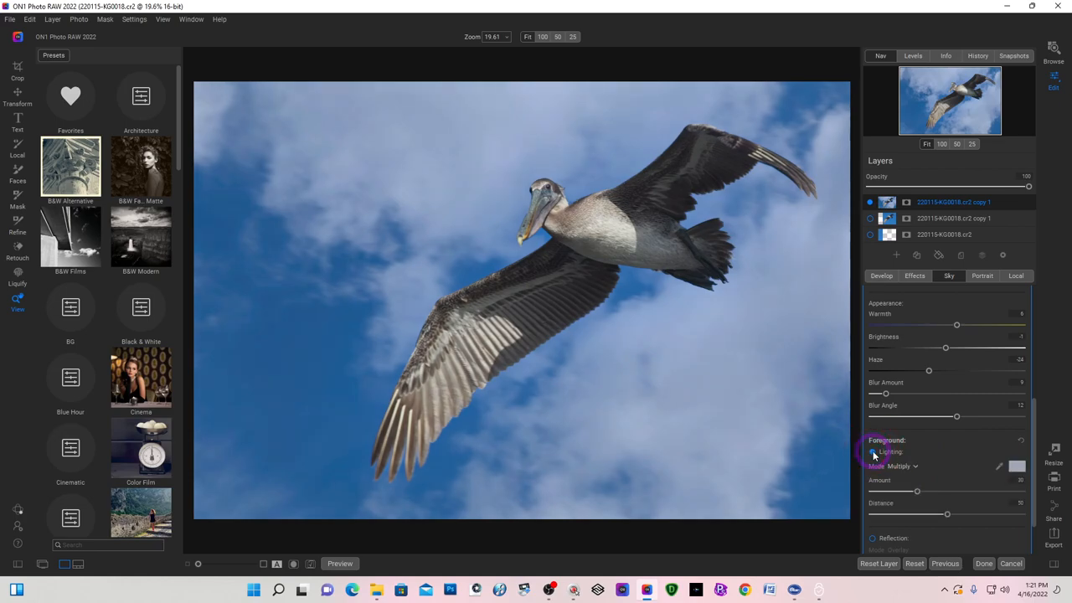
left_click(873, 452)
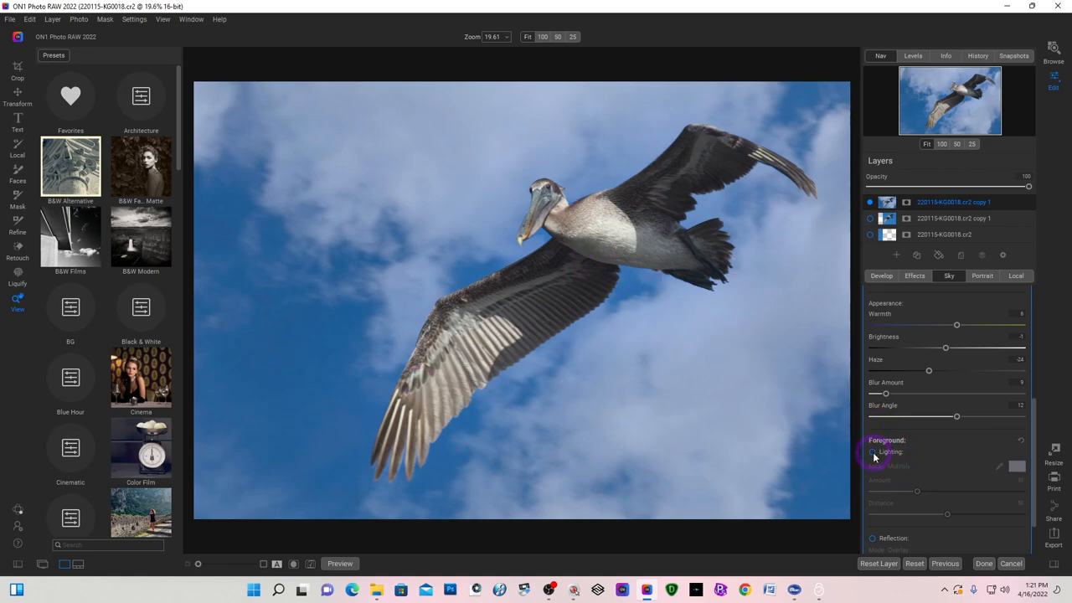
left_click(872, 452)
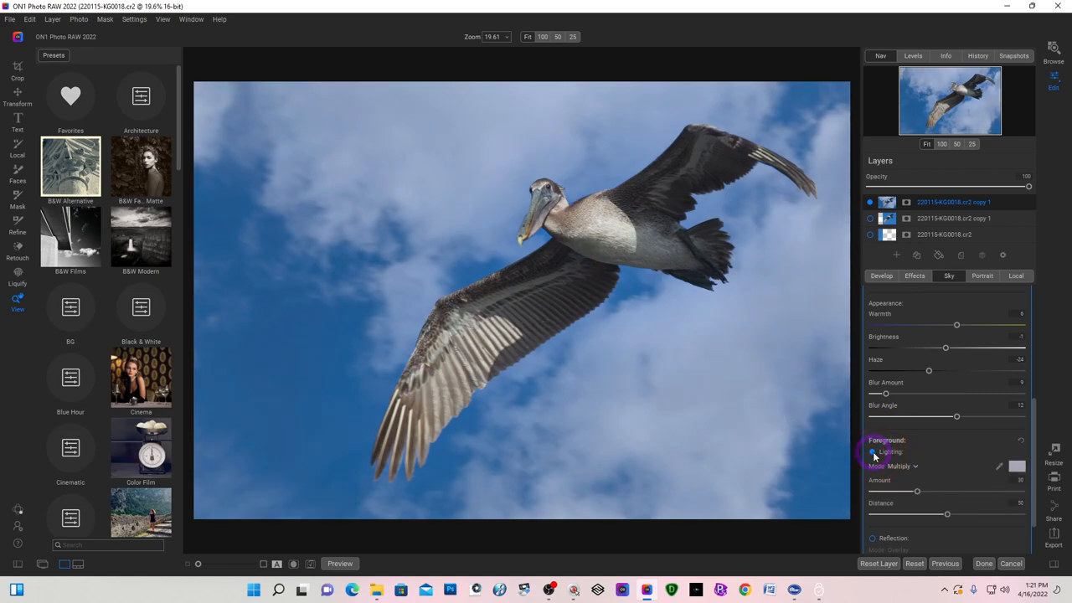
left_click(872, 452)
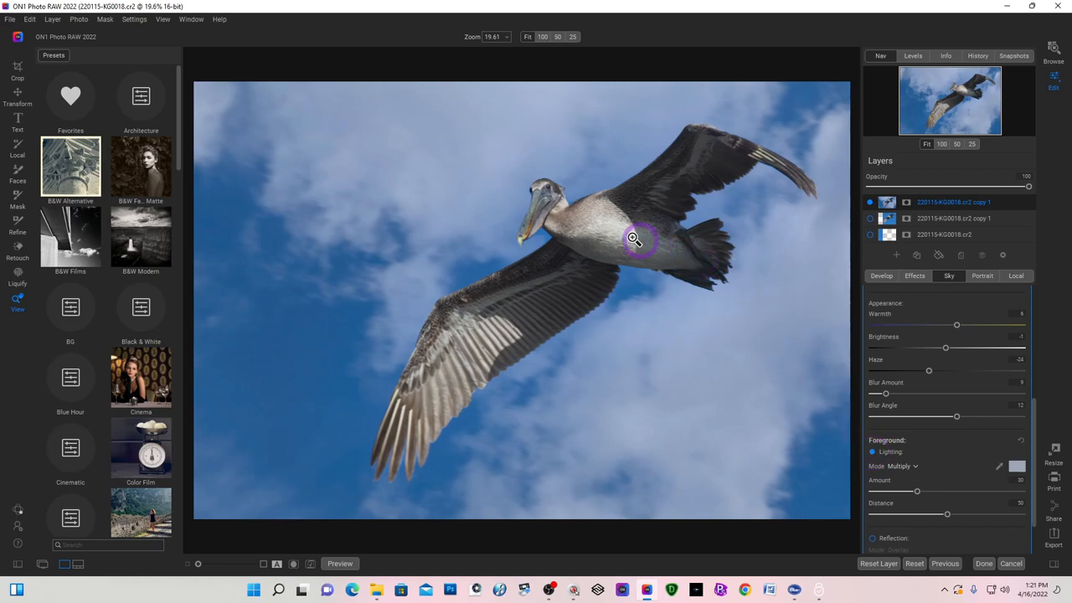
mouse_move(616, 246)
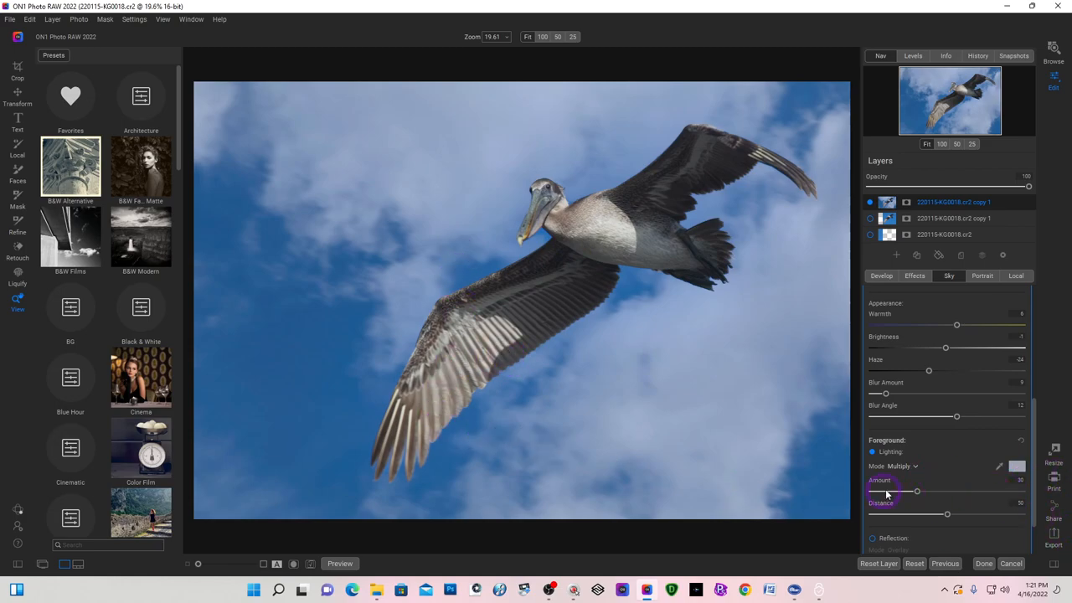
scroll("down", 3)
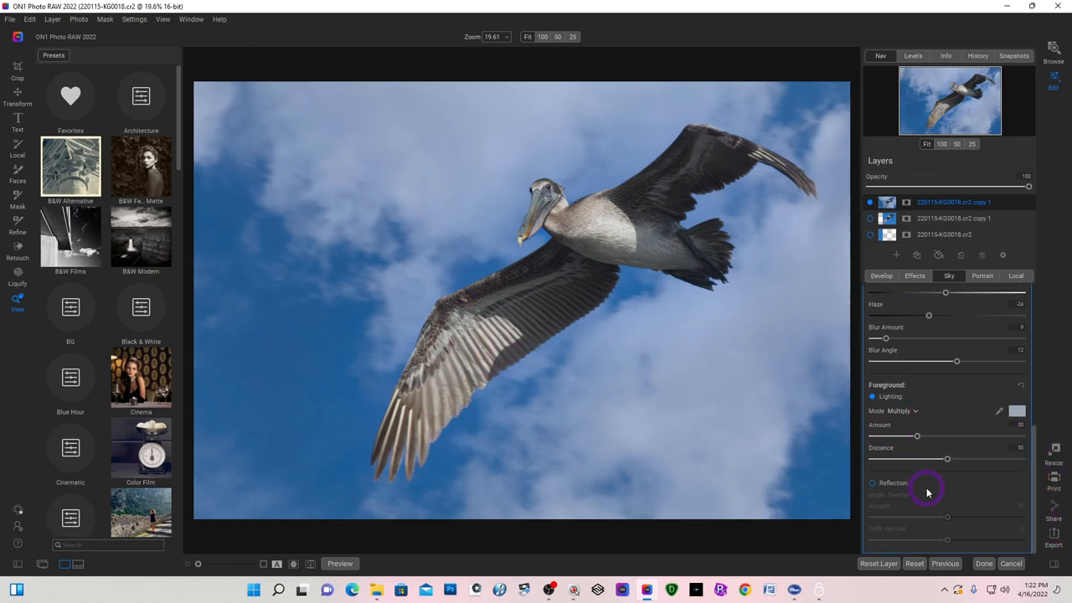
scroll("up", 3)
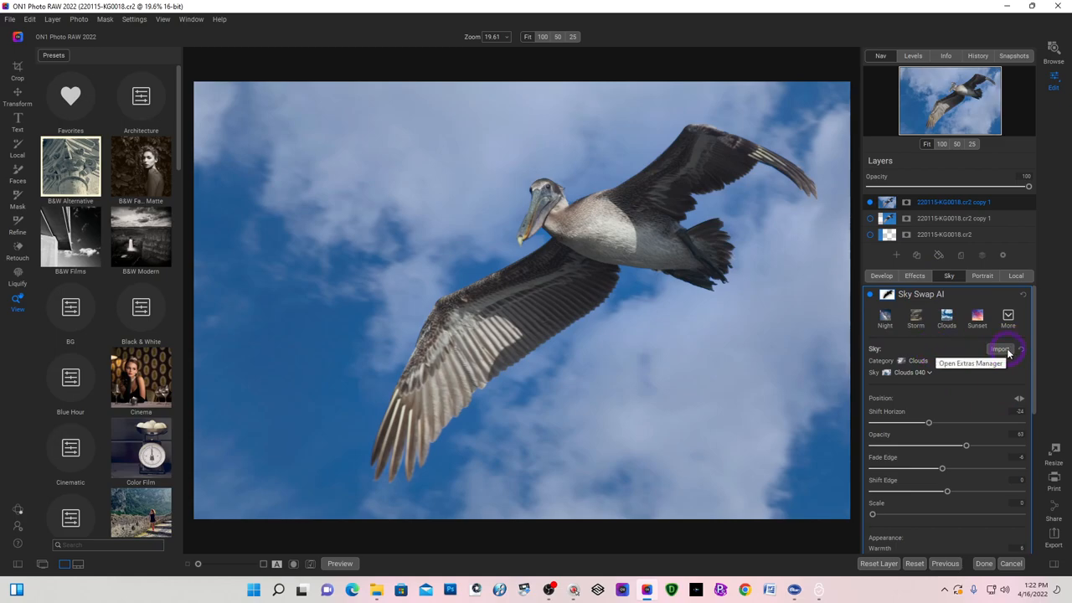
mouse_move(904, 405)
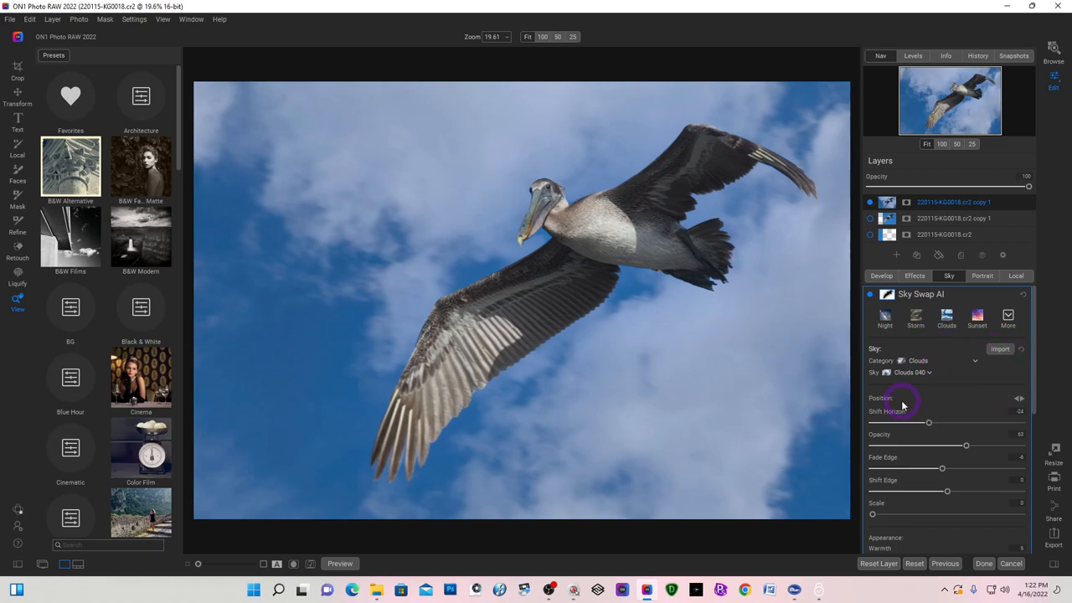
mouse_move(962, 375)
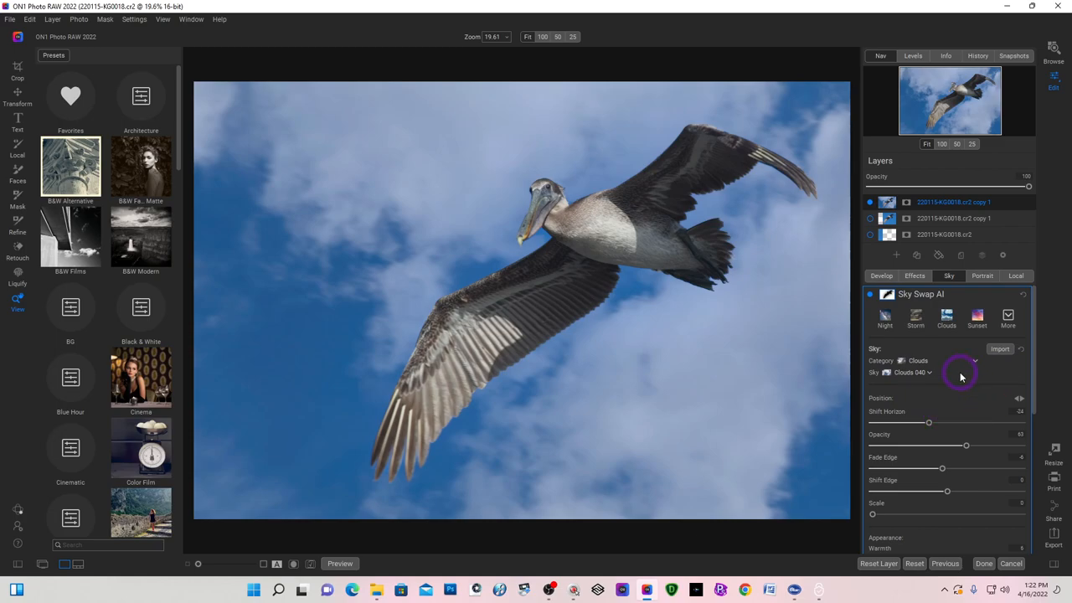
mouse_move(477, 284)
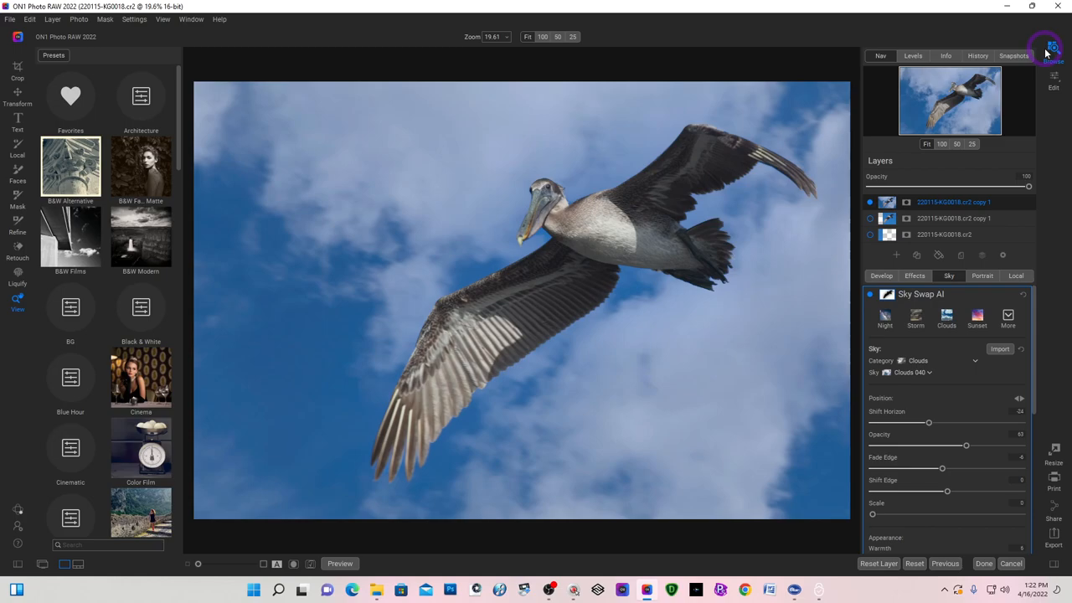
Switch to Browse and select '220115-KG0018 copy.onphoto' in Class Images.
left_click(984, 563)
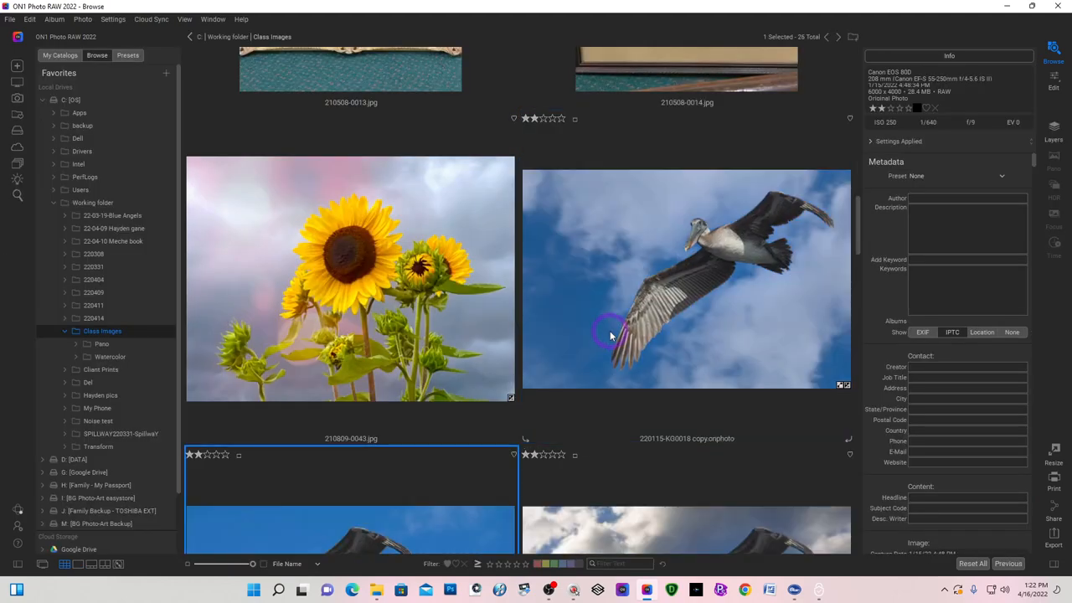
mouse_move(674, 281)
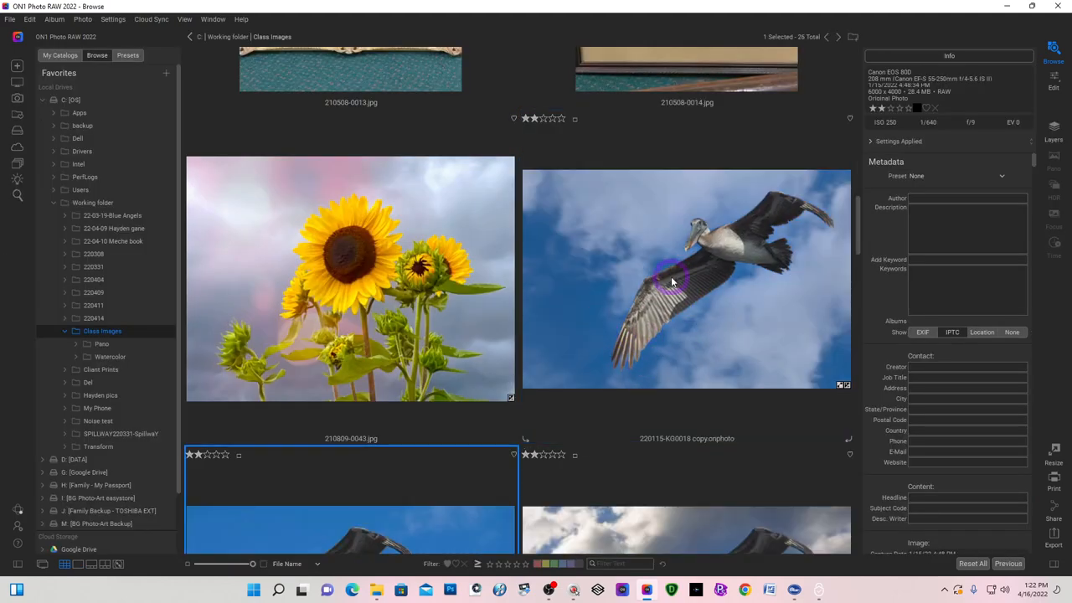
left_click(685, 279)
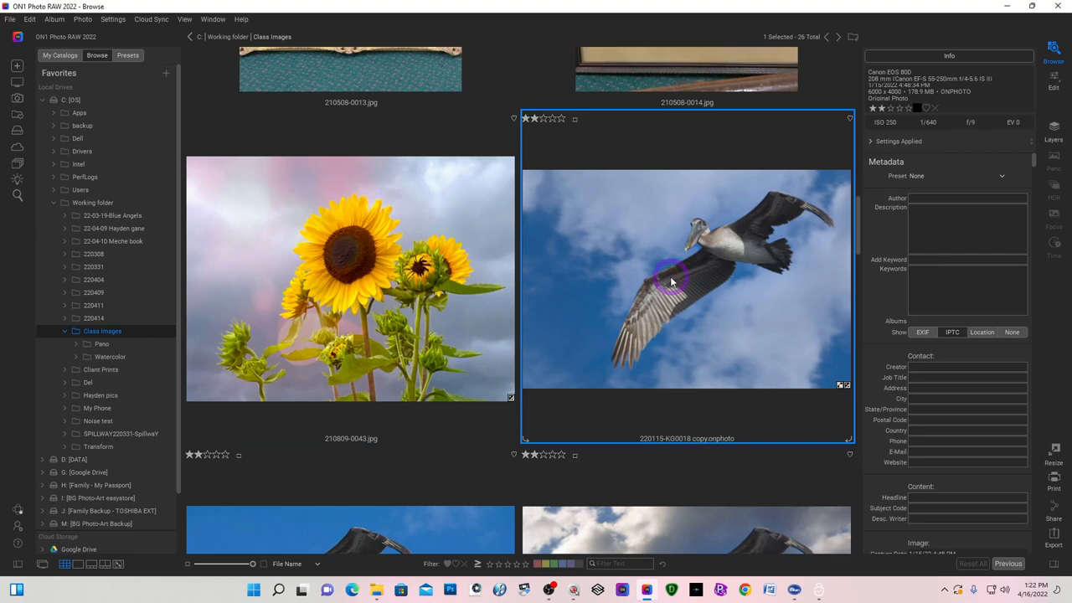
scroll("down", 3)
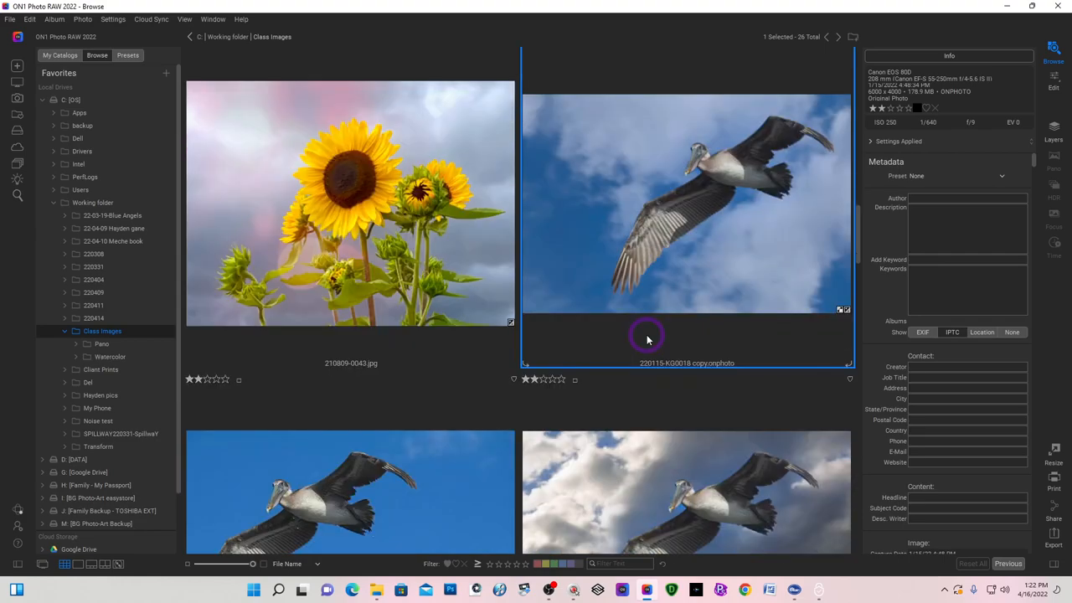
scroll("down", 3)
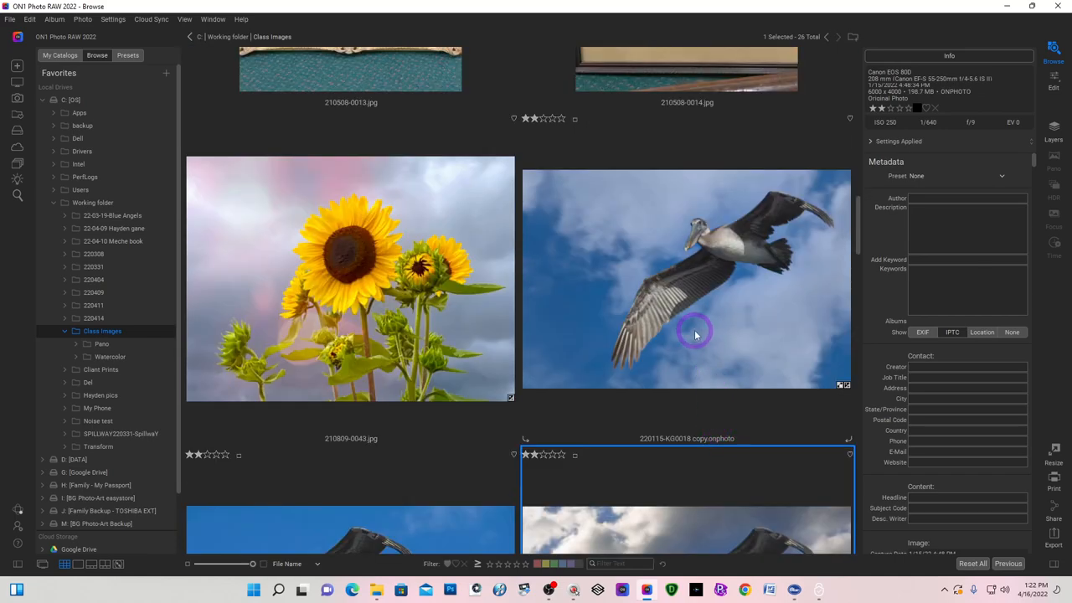
mouse_move(621, 304)
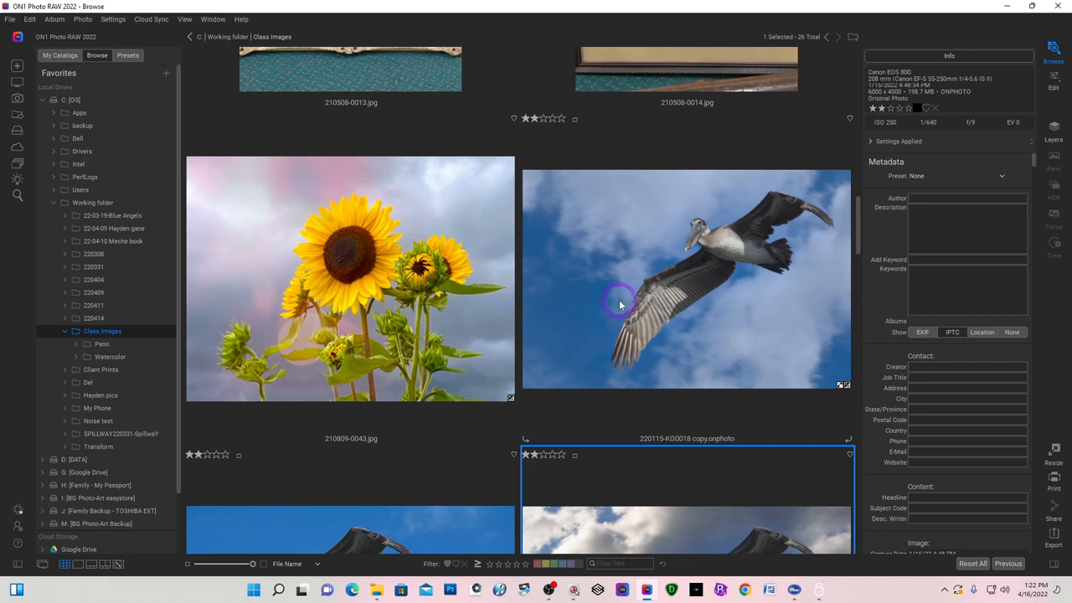